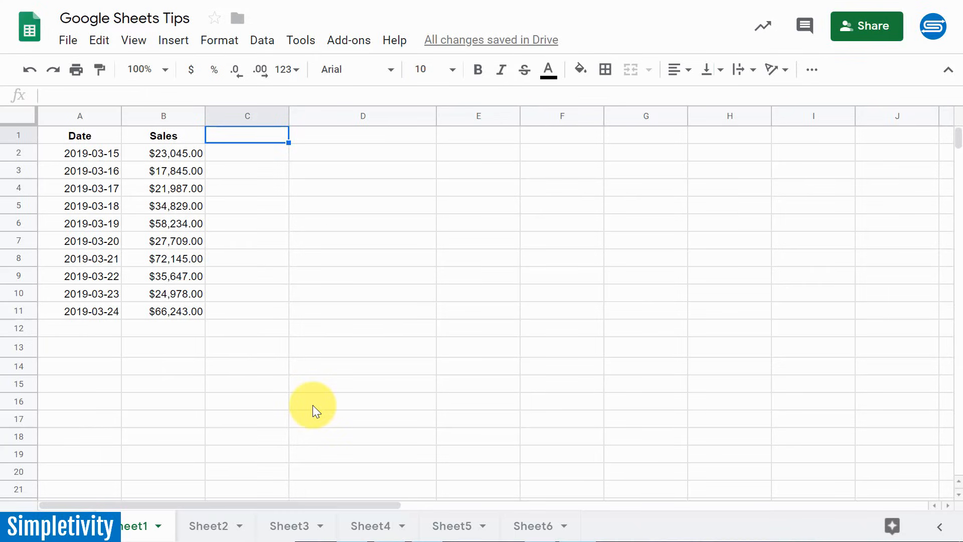
mouse_move(185, 231)
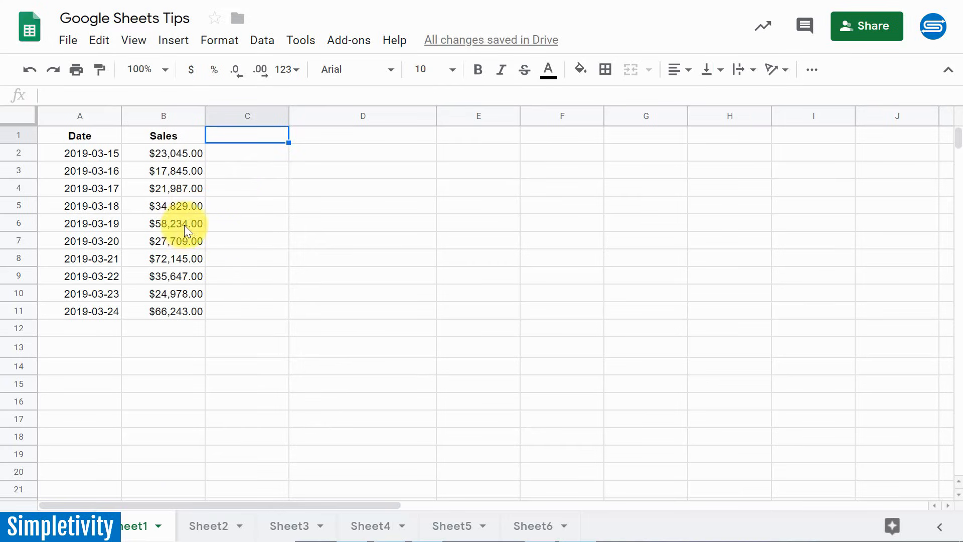
mouse_move(247, 268)
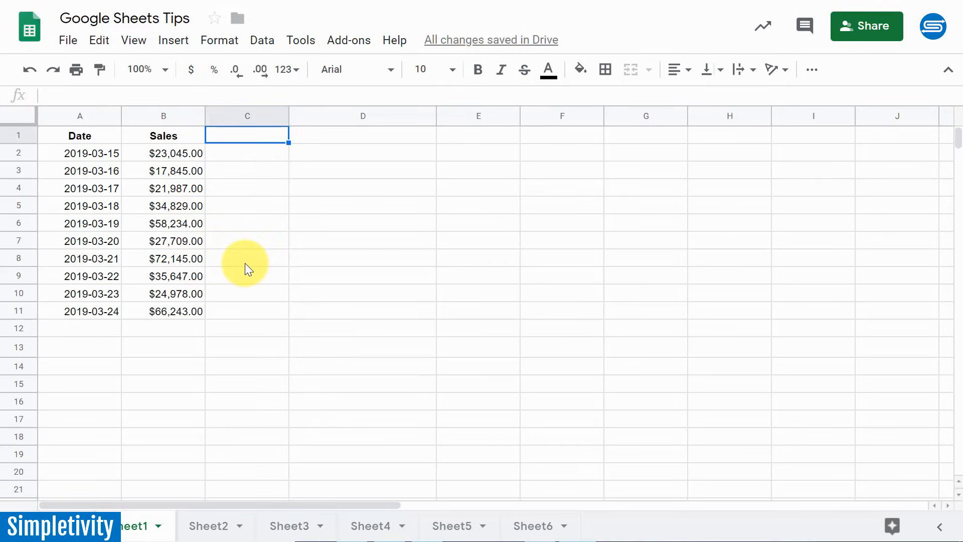
mouse_move(249, 349)
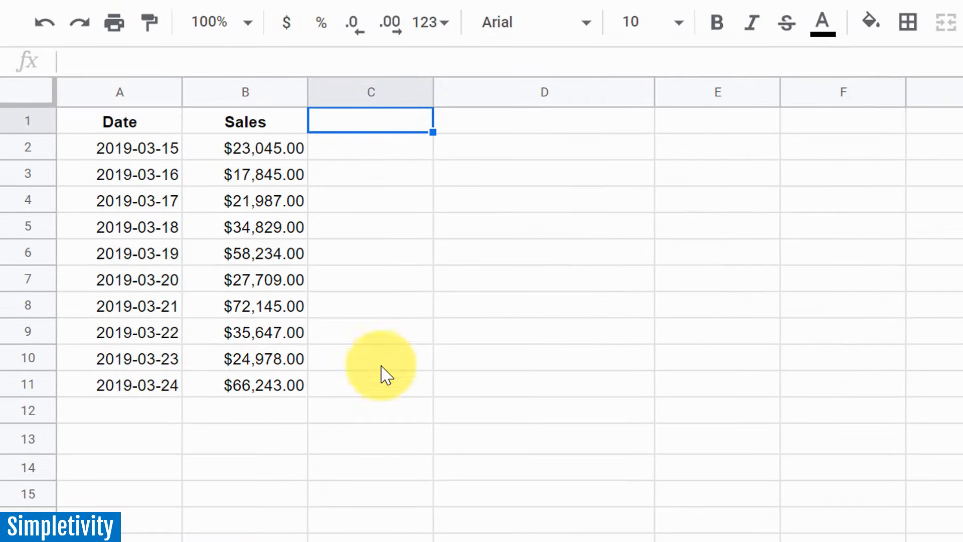
mouse_move(375, 214)
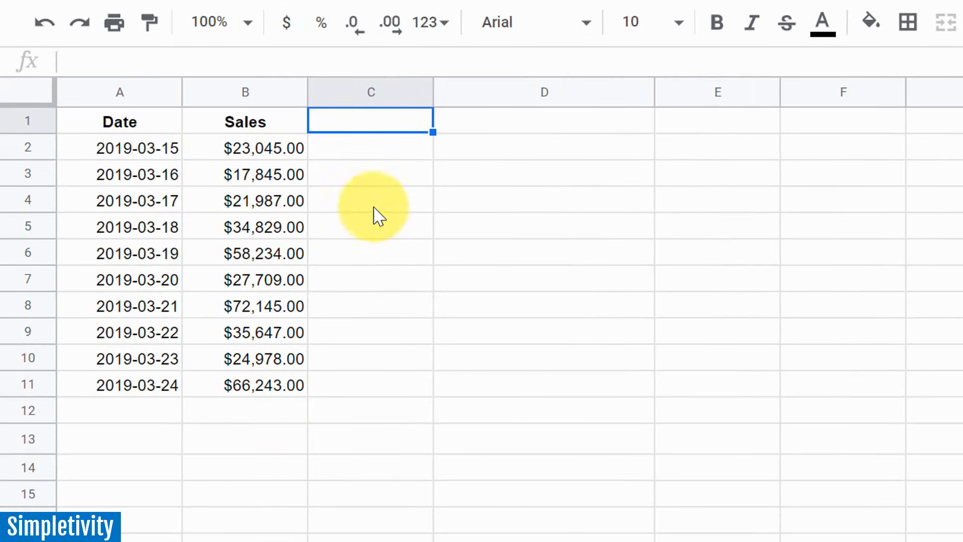
mouse_move(283, 206)
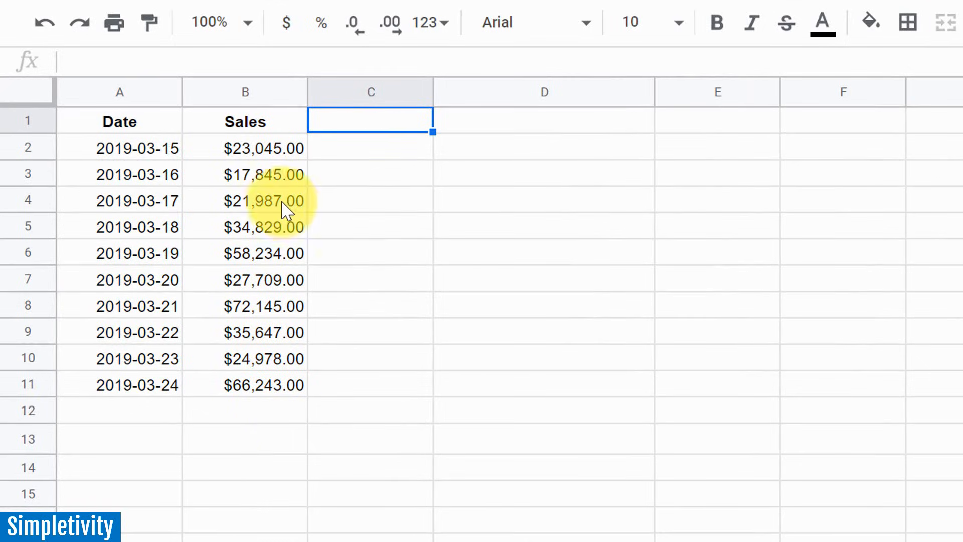
mouse_move(257, 175)
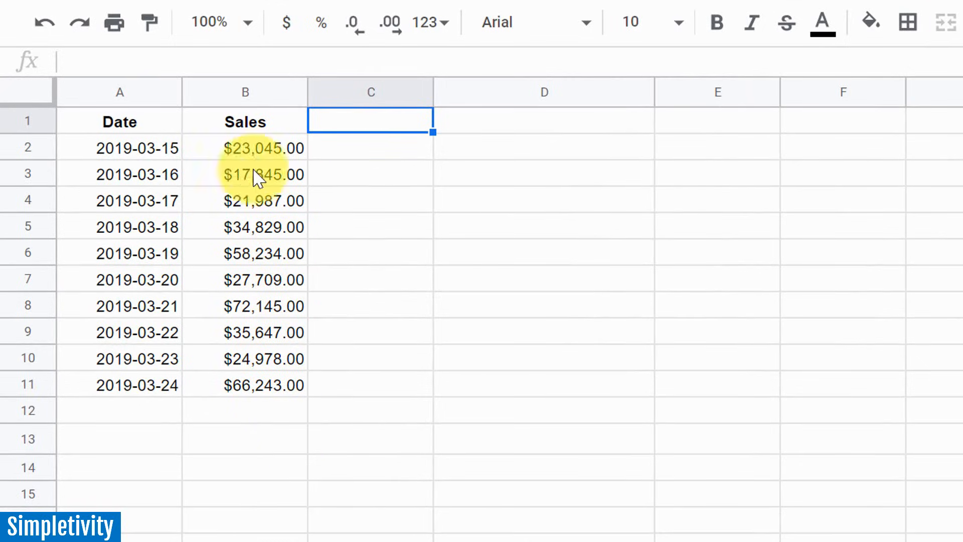
mouse_move(231, 194)
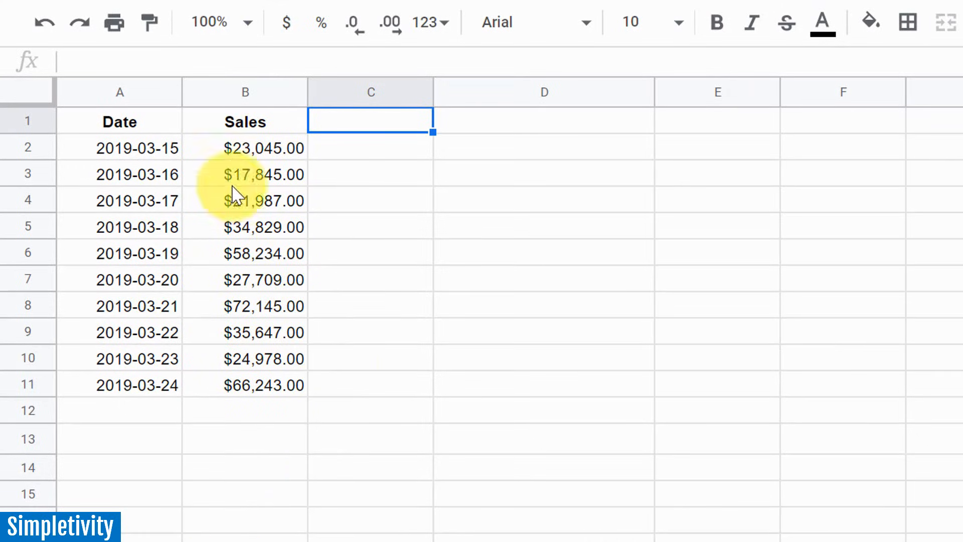
Enter =SPARKLINE(B2:B11) in B13 to chart the ten Sales amounts as a line.
click(244, 411)
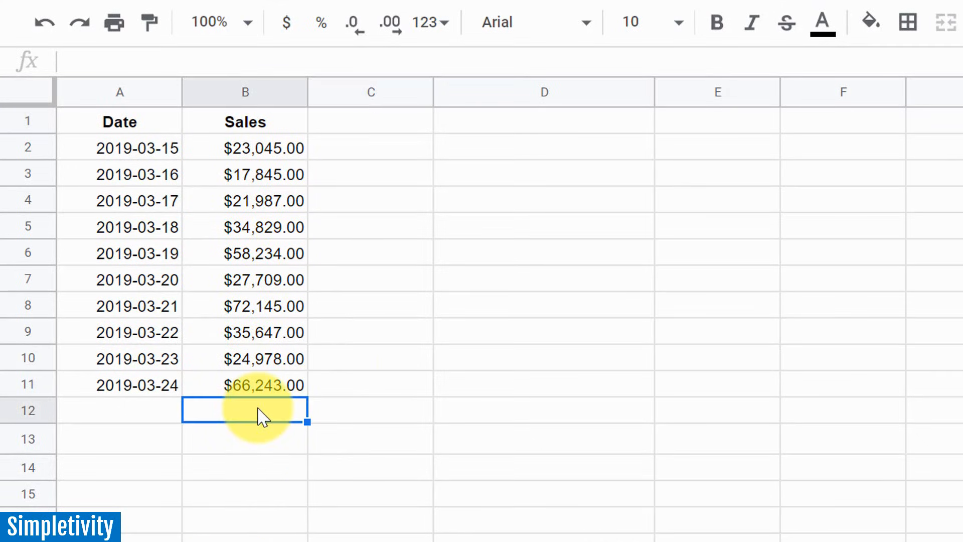
mouse_move(302, 171)
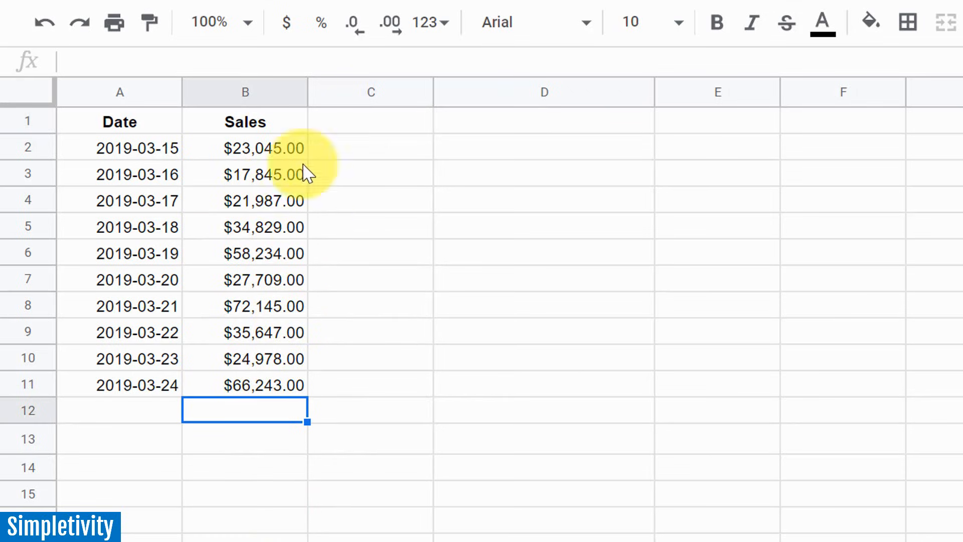
mouse_move(253, 193)
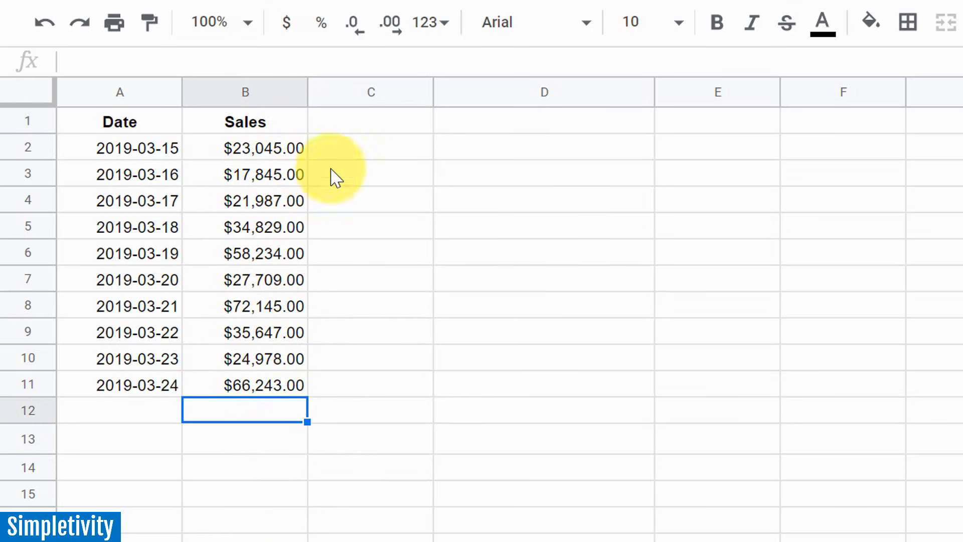
mouse_move(445, 196)
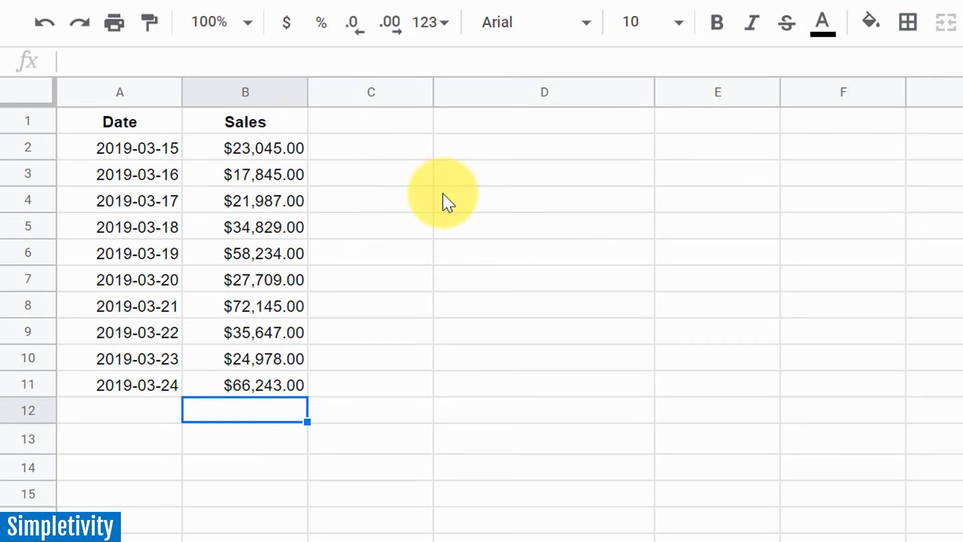
mouse_move(496, 198)
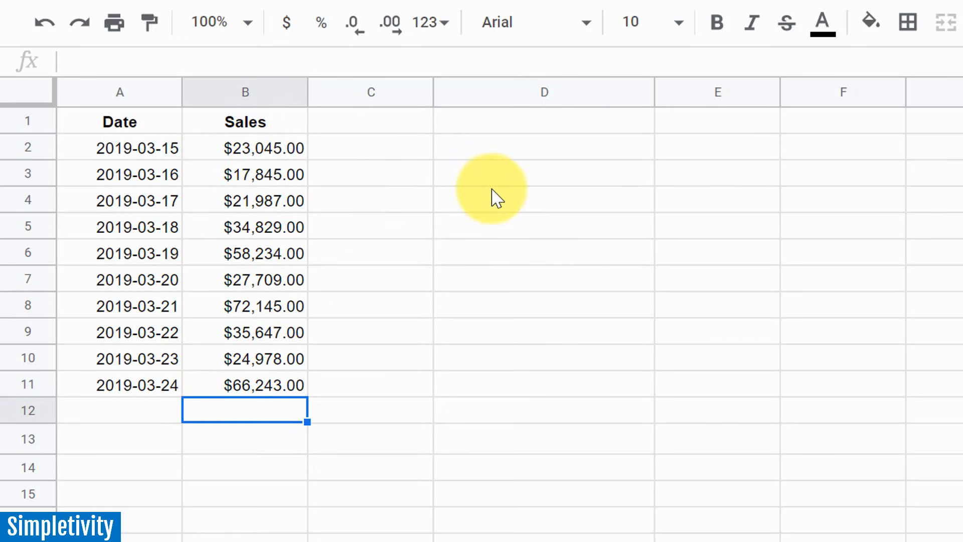
mouse_move(552, 146)
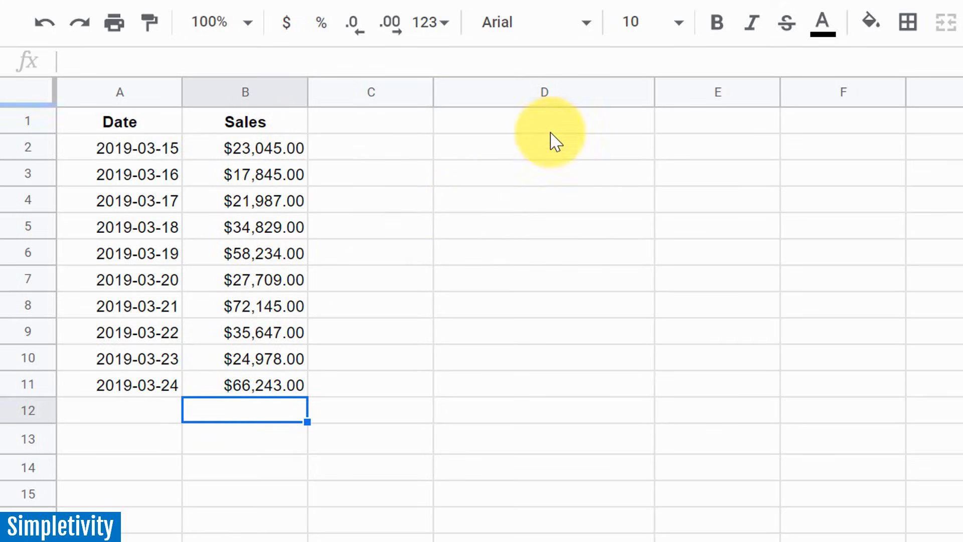
mouse_move(804, 323)
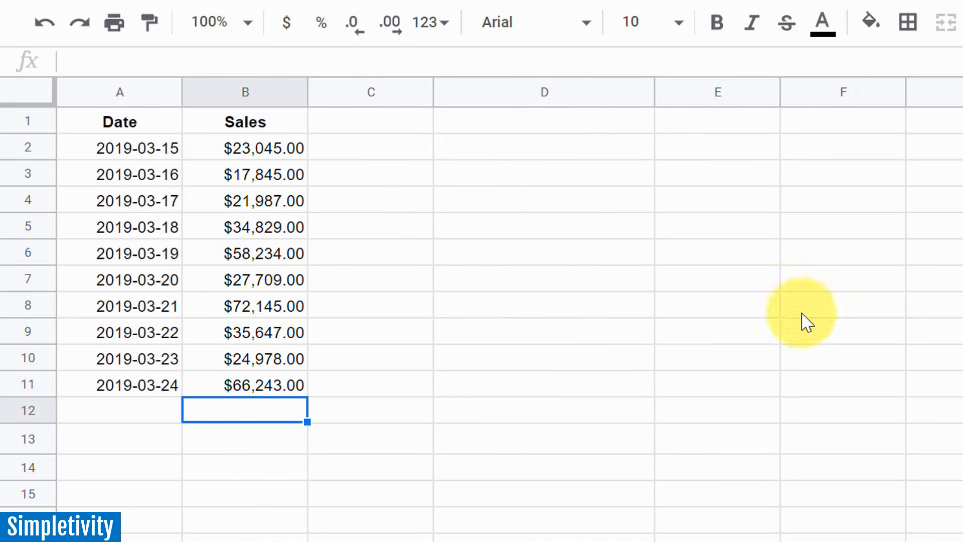
mouse_move(459, 358)
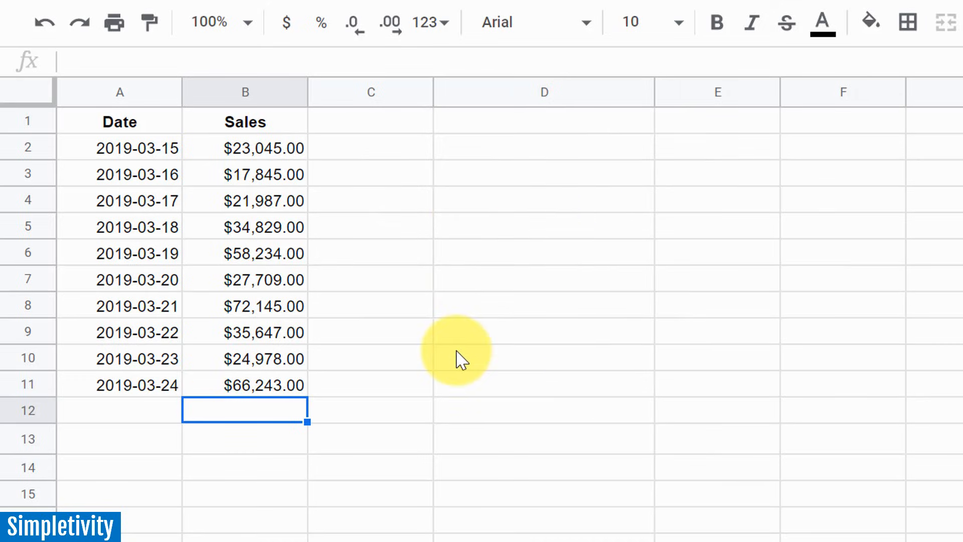
mouse_move(269, 155)
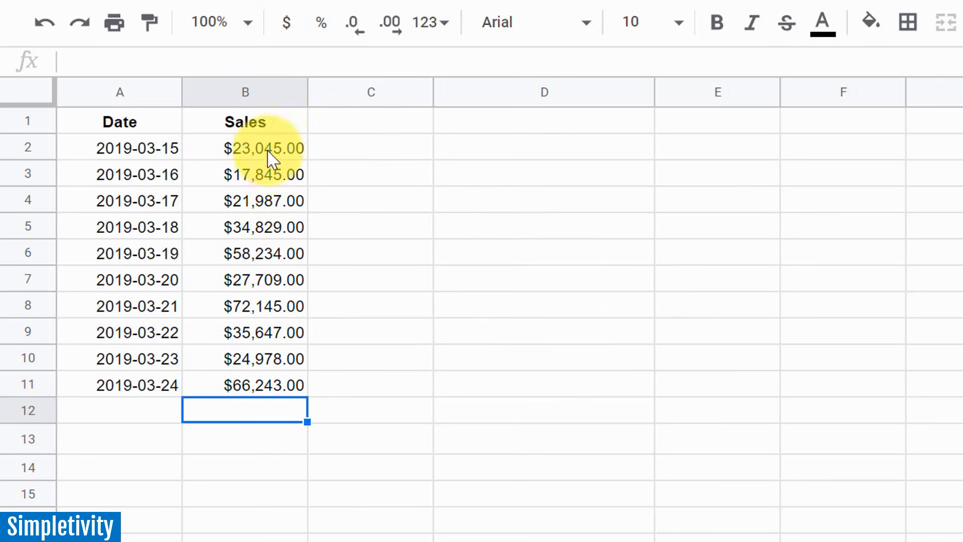
mouse_move(244, 445)
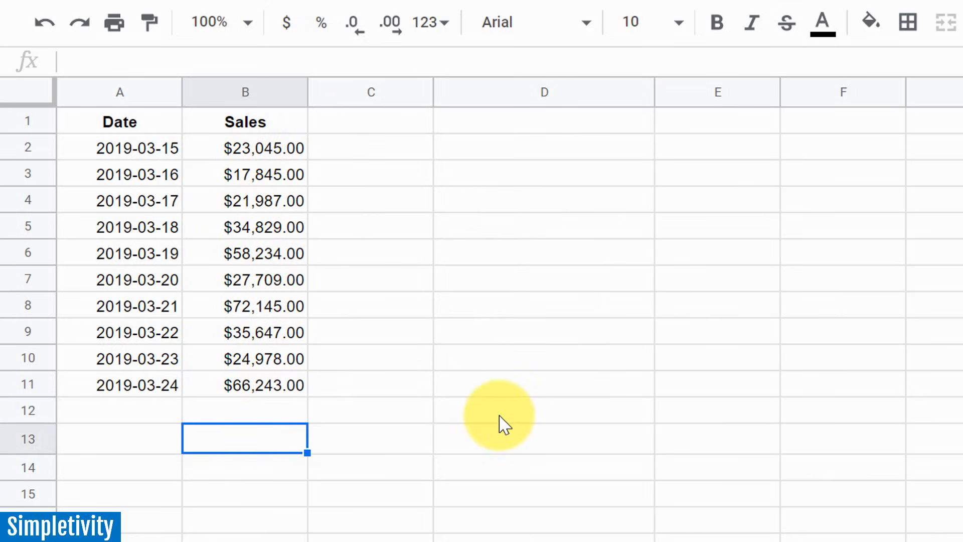
mouse_move(644, 265)
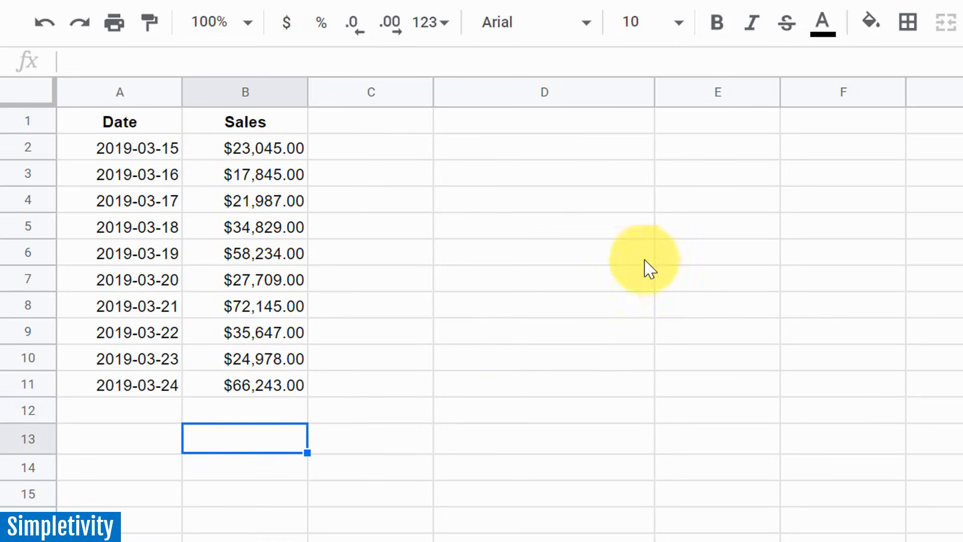
mouse_move(288, 422)
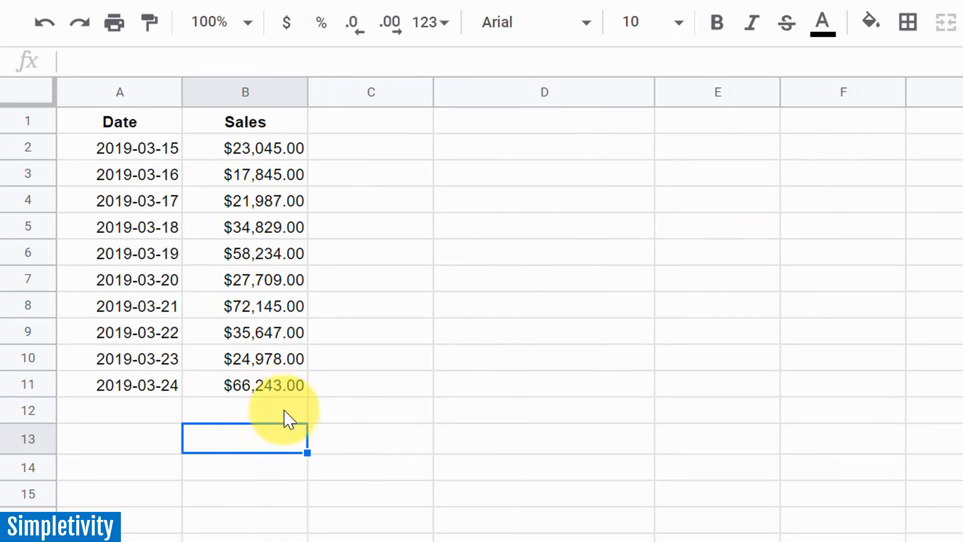
mouse_move(248, 453)
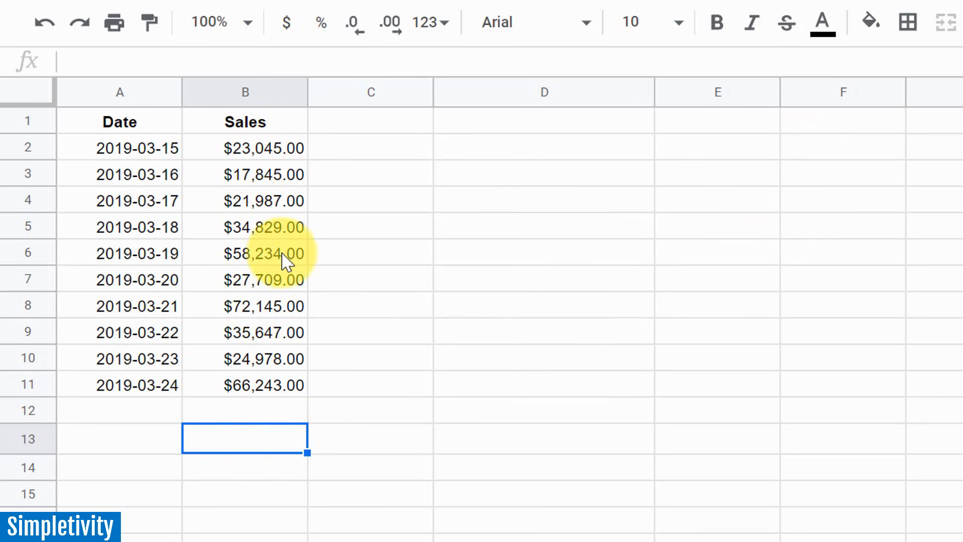
mouse_move(273, 328)
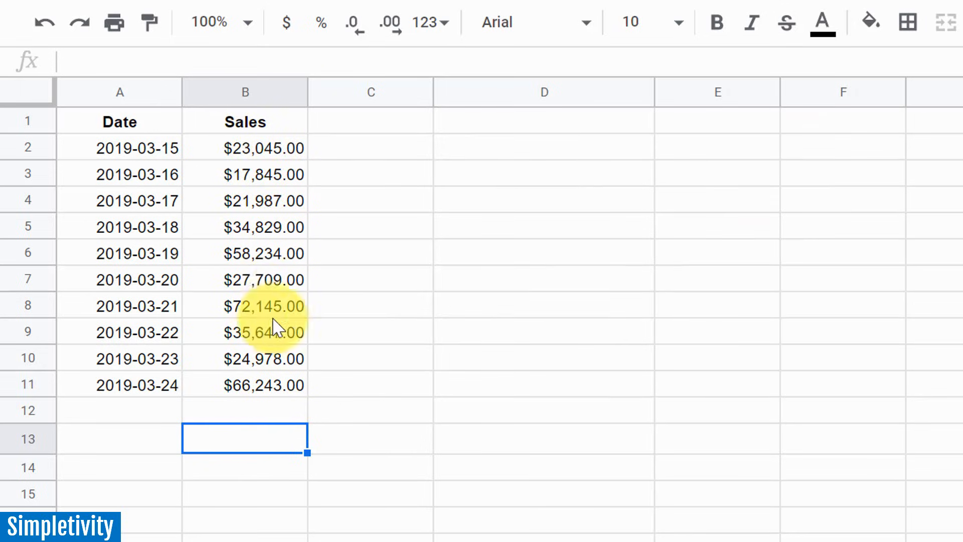
mouse_move(270, 248)
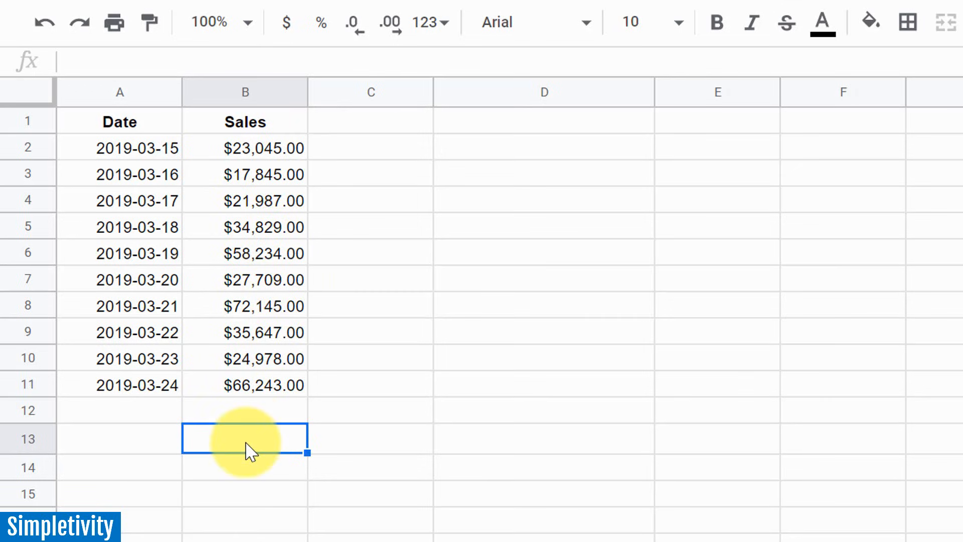
text(=)
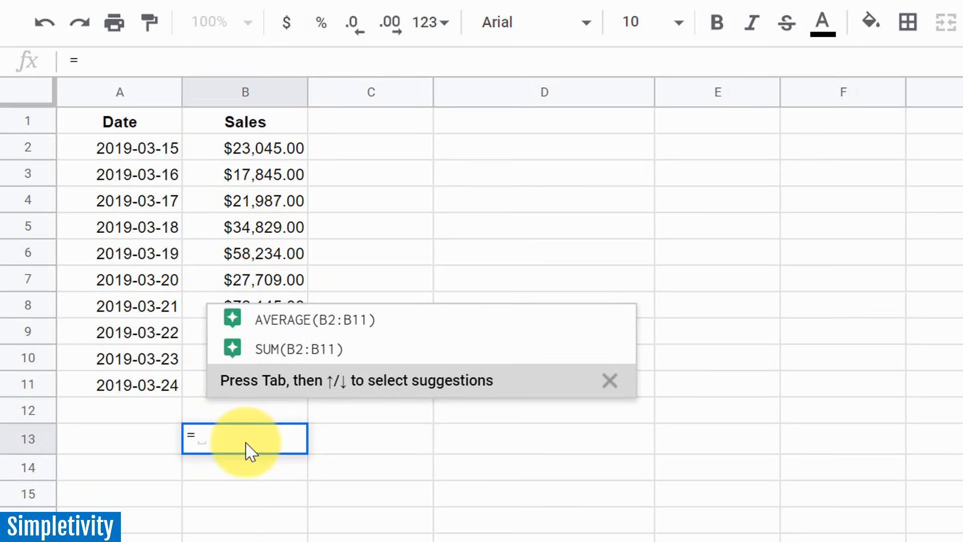
text(sparkline)
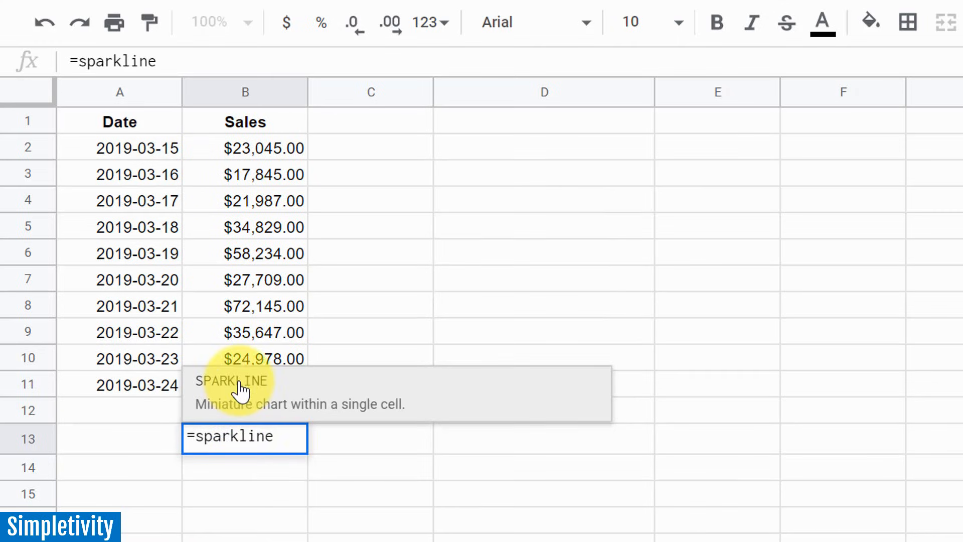
text(()
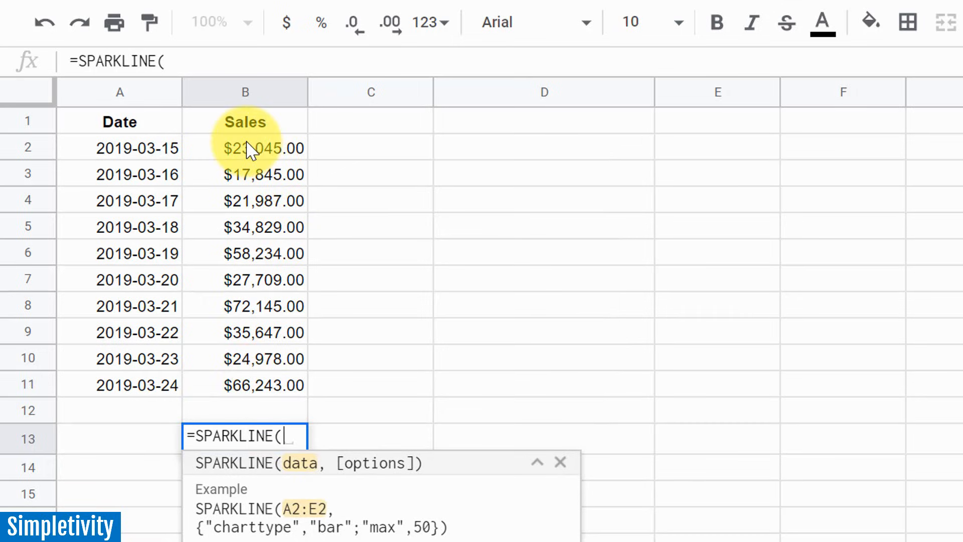
drag(245, 148, 245, 385)
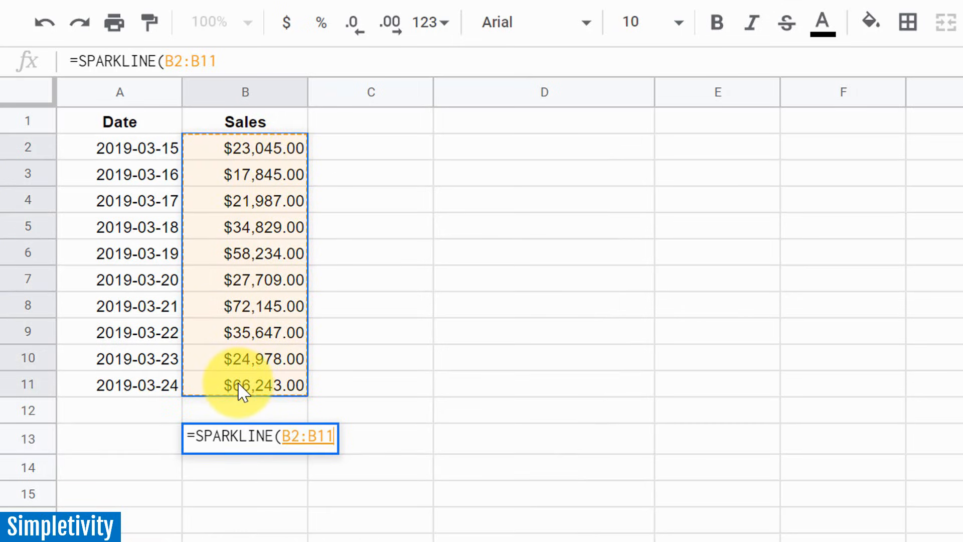
key(Enter)
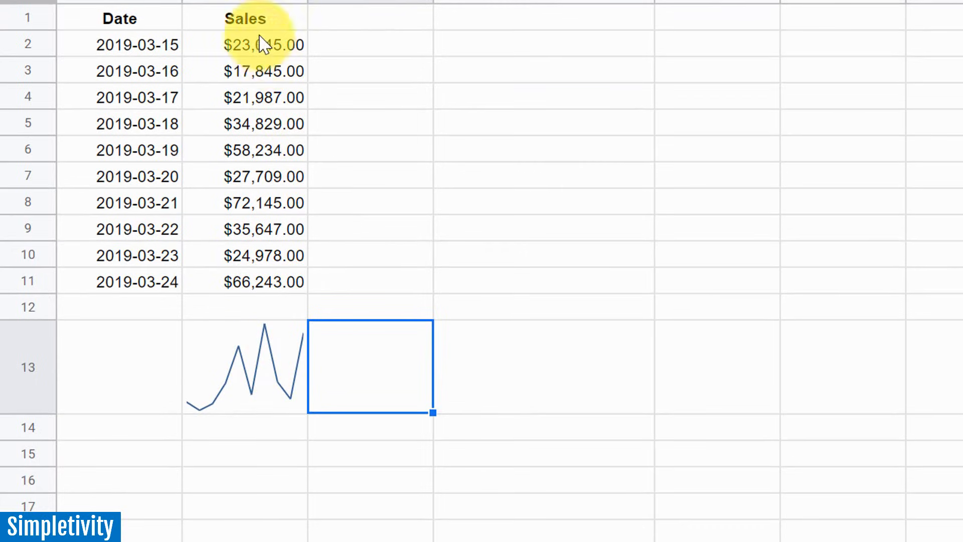
mouse_move(229, 375)
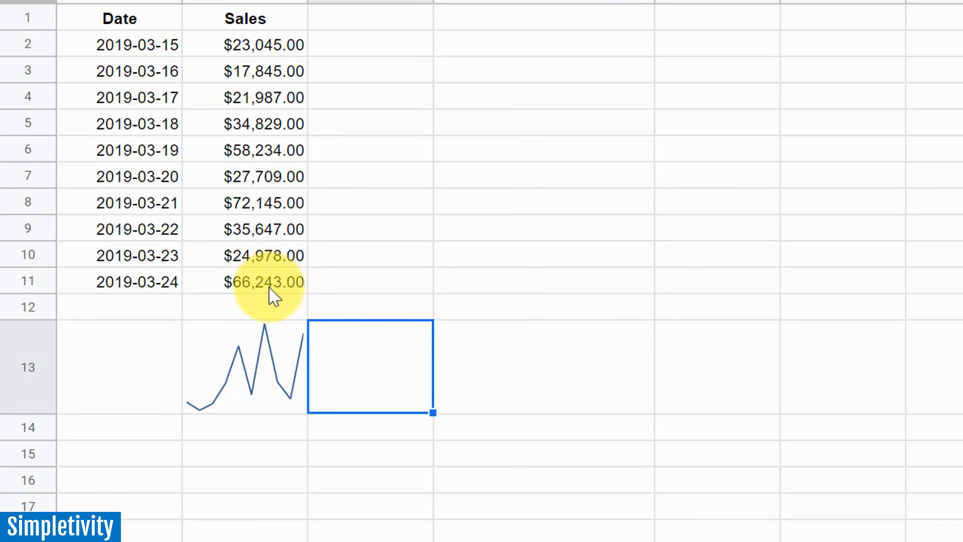
mouse_move(274, 210)
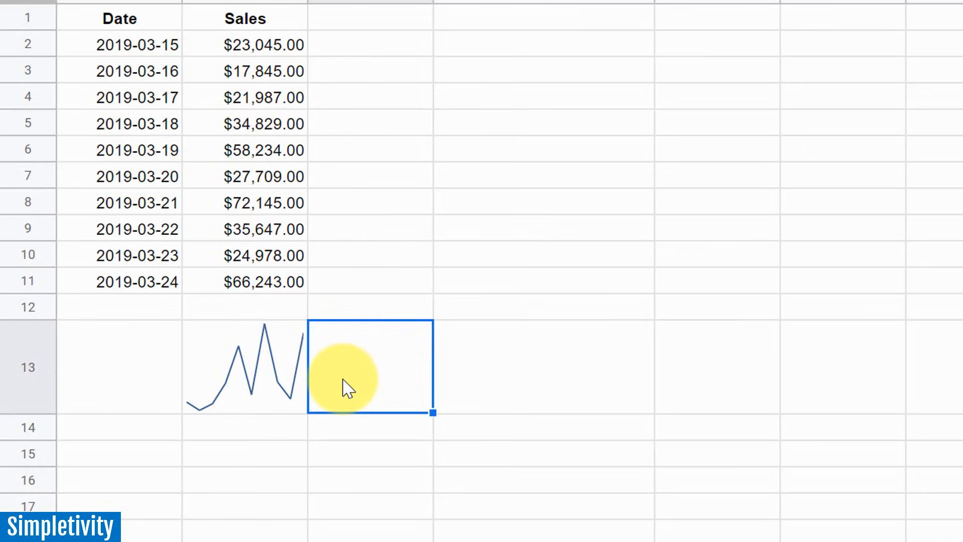
mouse_move(411, 367)
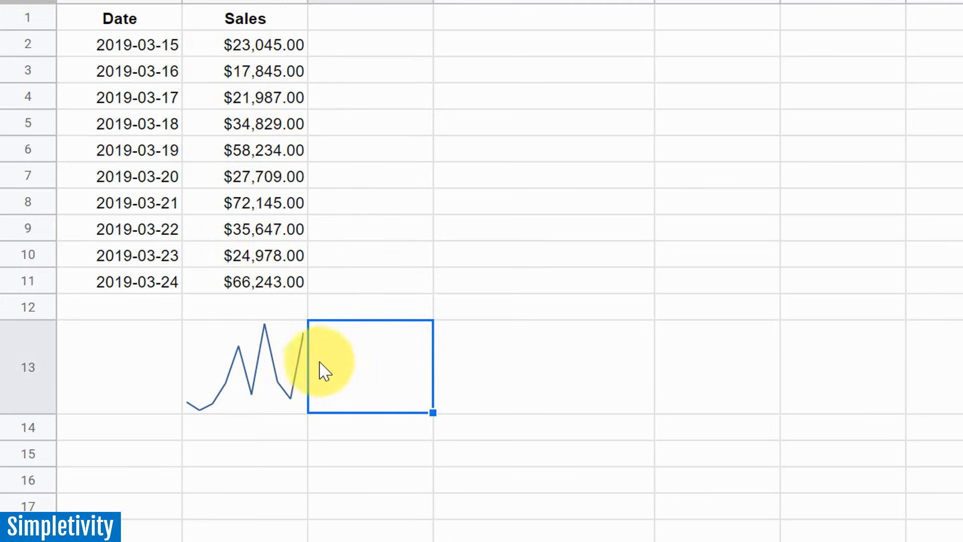
mouse_move(270, 375)
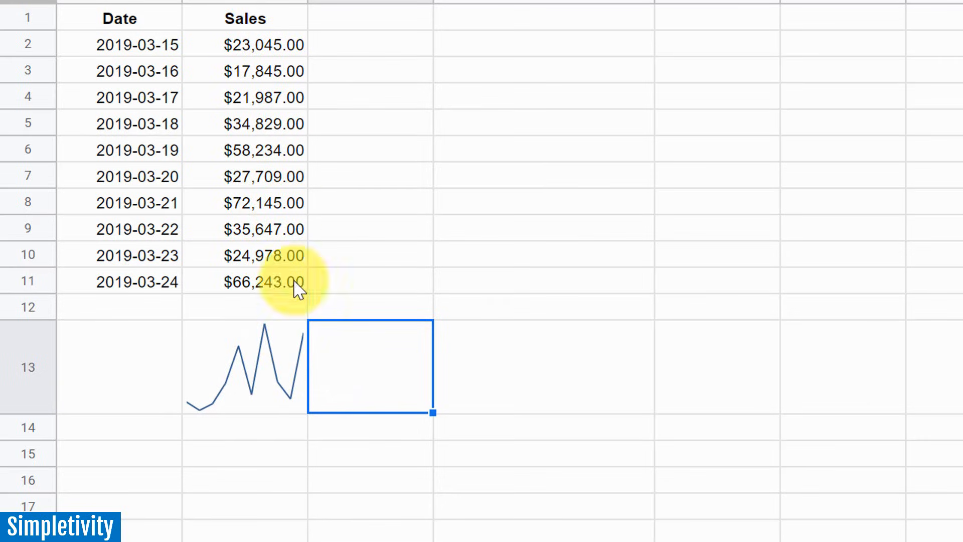
mouse_move(266, 381)
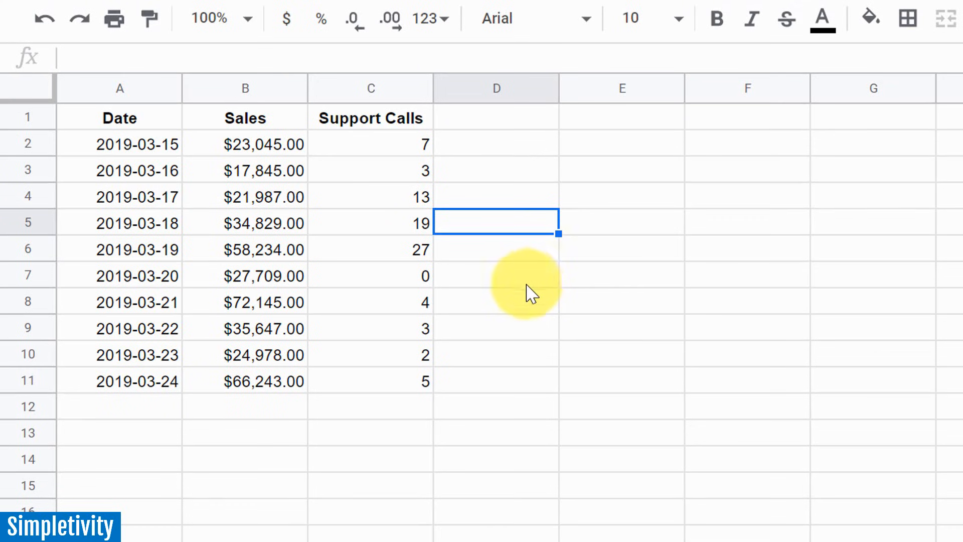
mouse_move(396, 260)
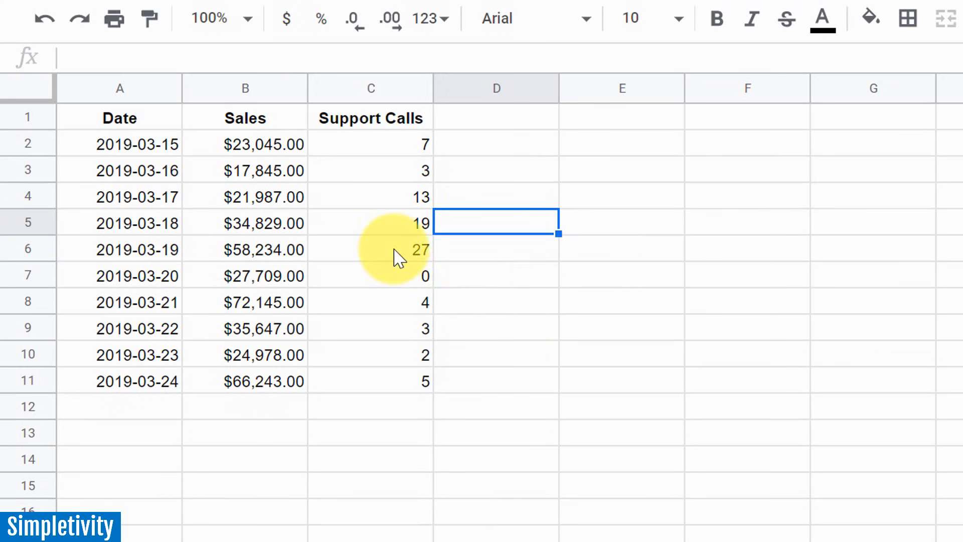
Select the peak Support Calls value of 27 on 2019-03-19.
click(371, 249)
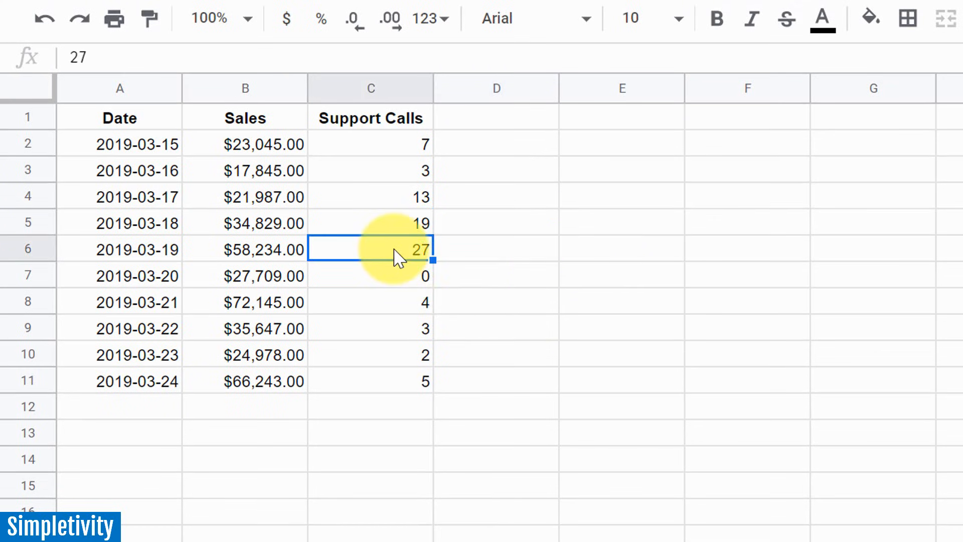
mouse_move(390, 283)
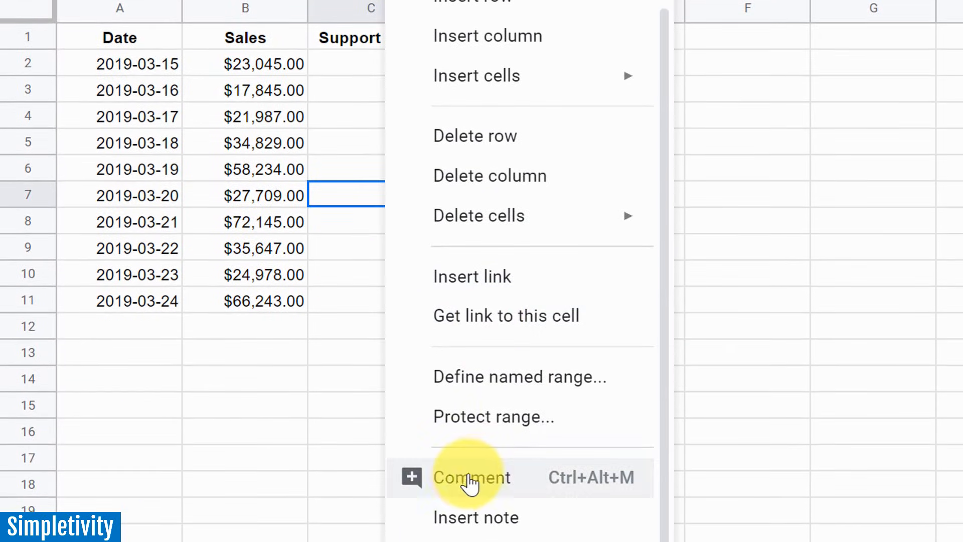
Draft the comment "What happened here?" on the zero Support Calls count for 2019-03-20.
click(472, 477)
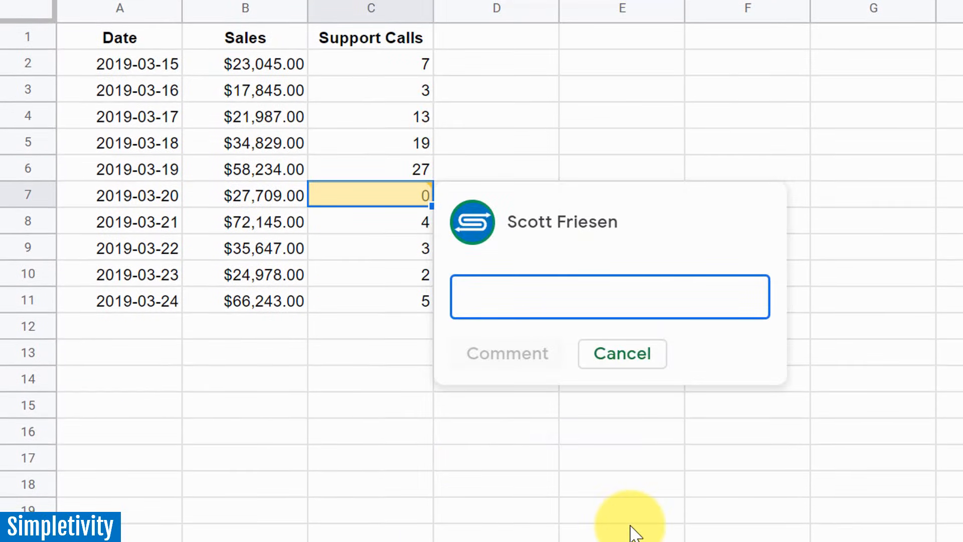
text(What happened here)
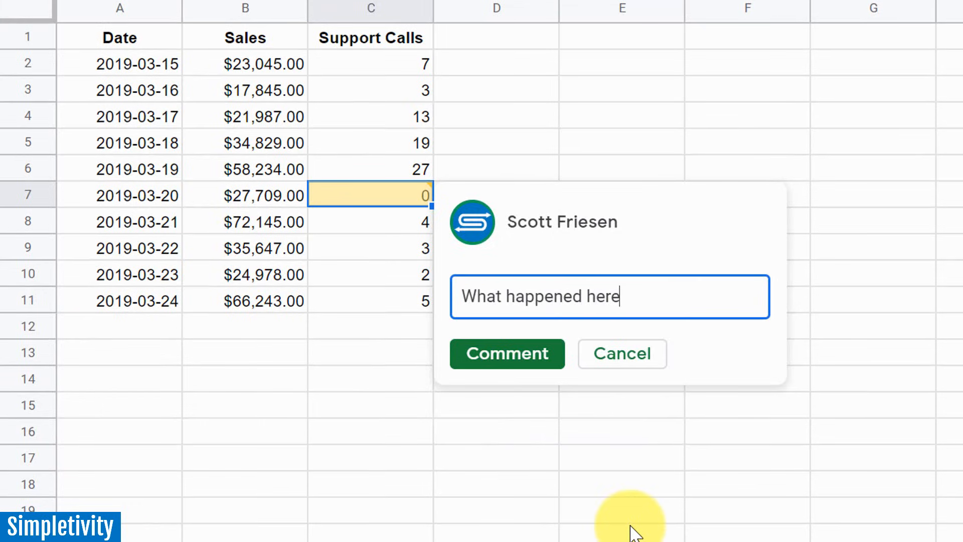
text(?)
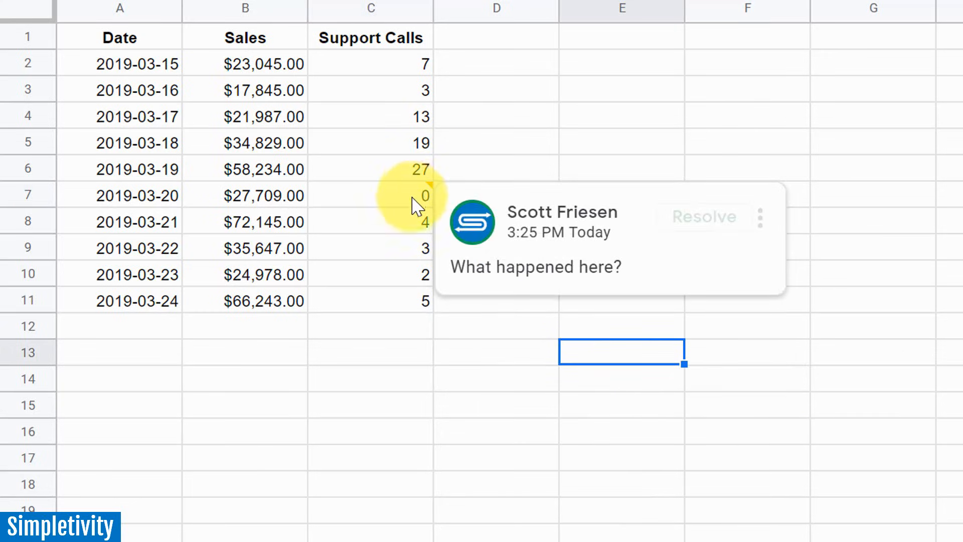
mouse_move(359, 201)
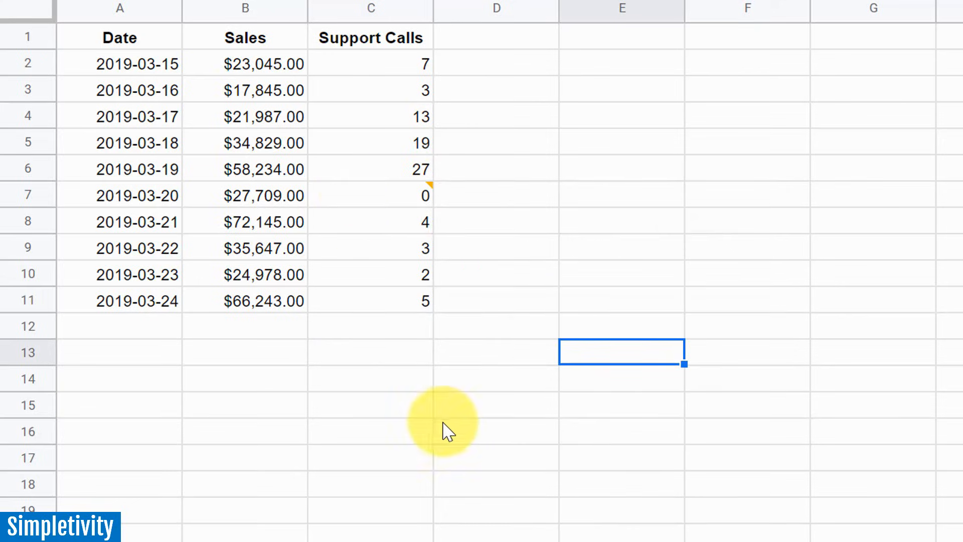
mouse_move(564, 263)
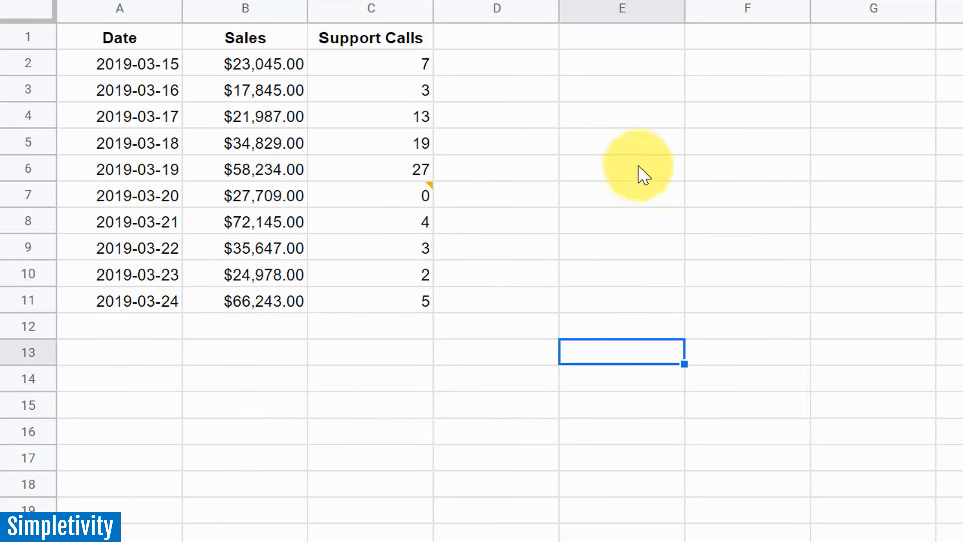
mouse_move(332, 90)
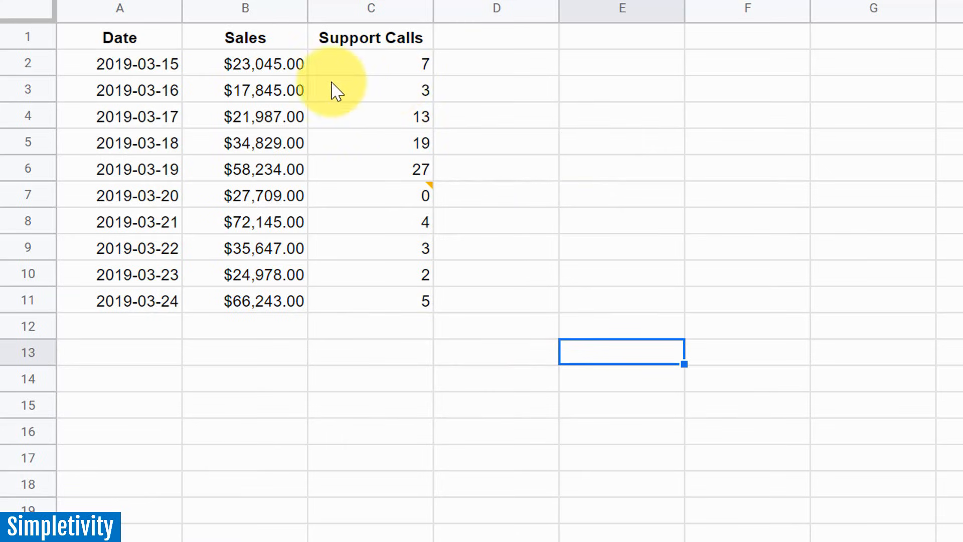
Request deletion of the "What happened here?" comment via its more-actions menu.
click(423, 188)
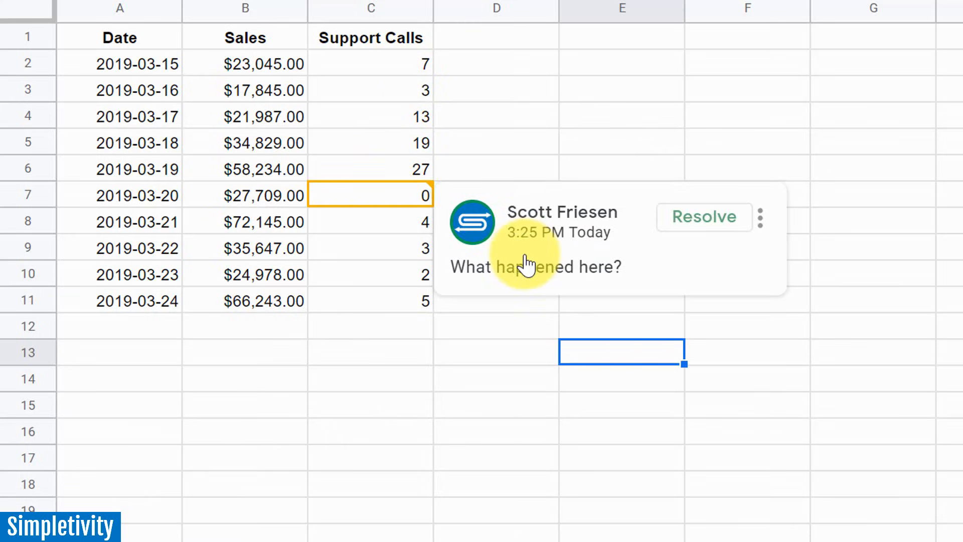
click(761, 216)
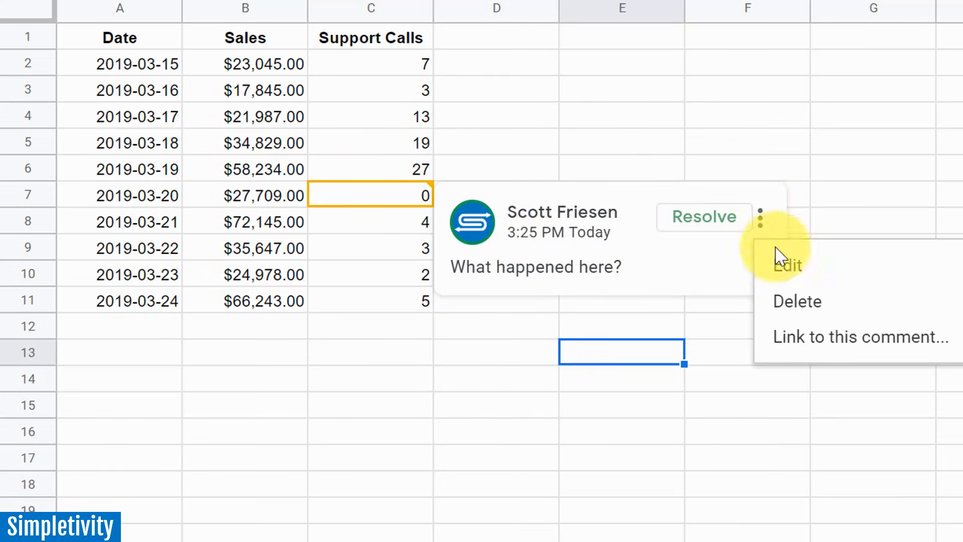
click(796, 301)
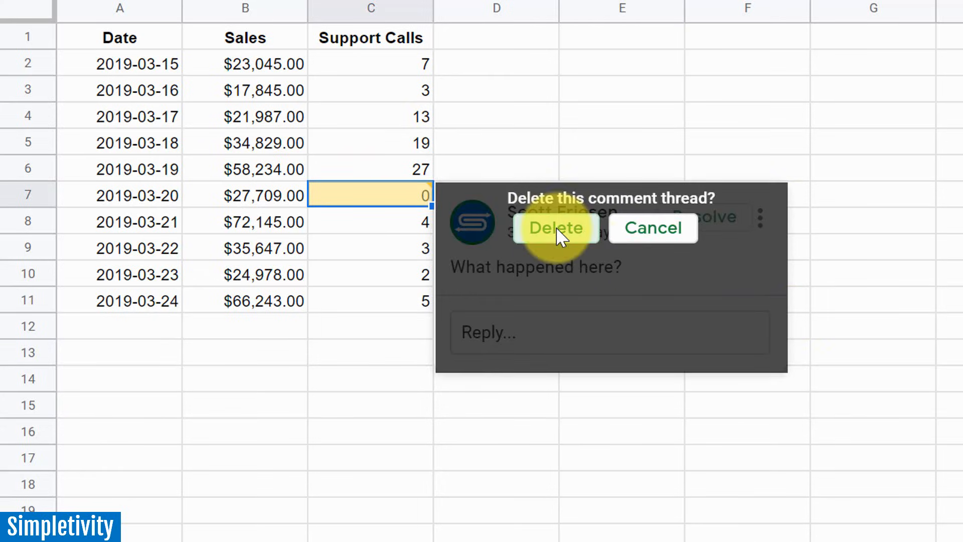
Confirm deleting the old thread and start a fresh comment on the zero value in C7.
click(556, 228)
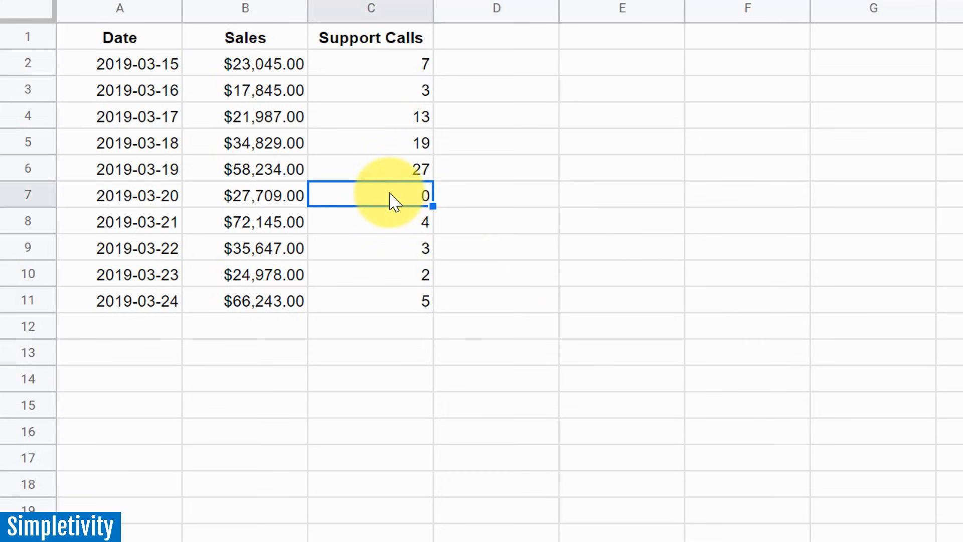
right_click(391, 196)
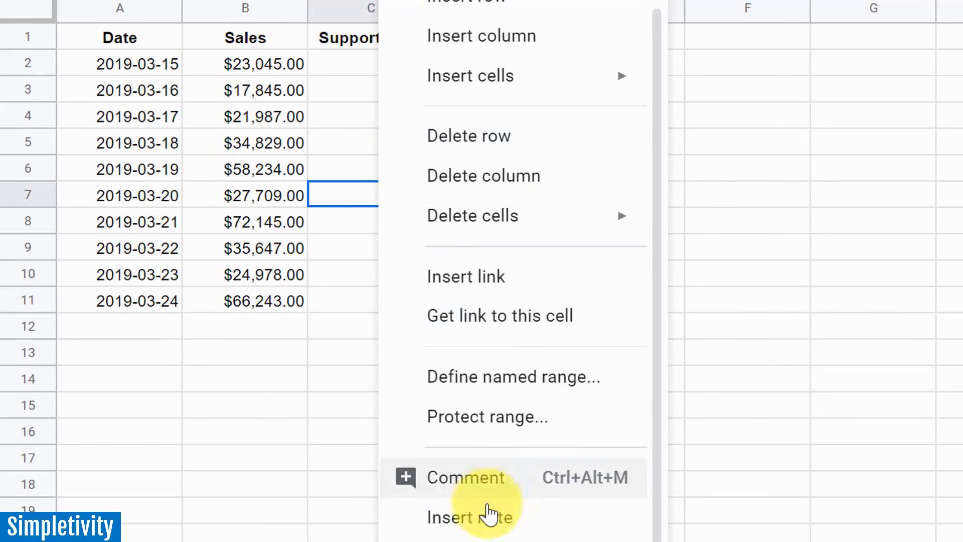
click(465, 478)
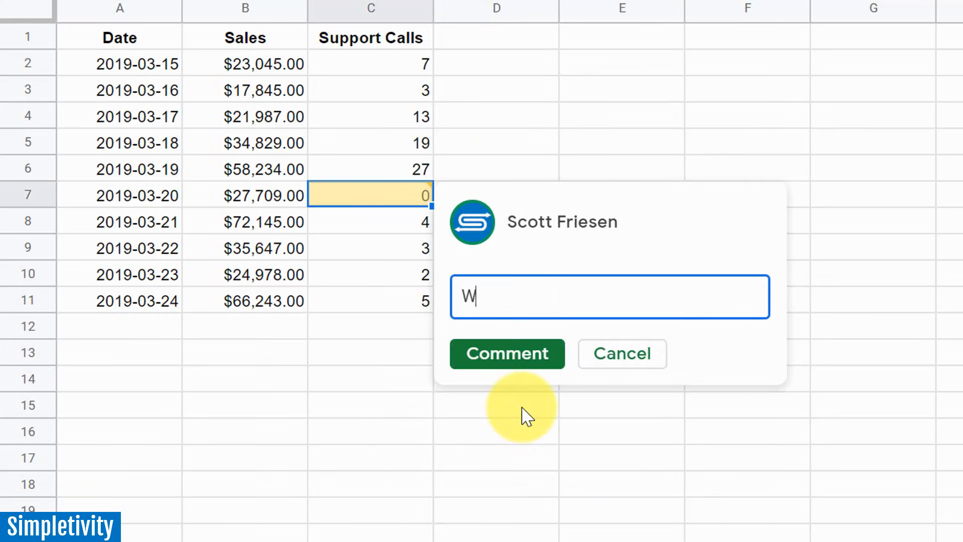
text(hat happened here?)
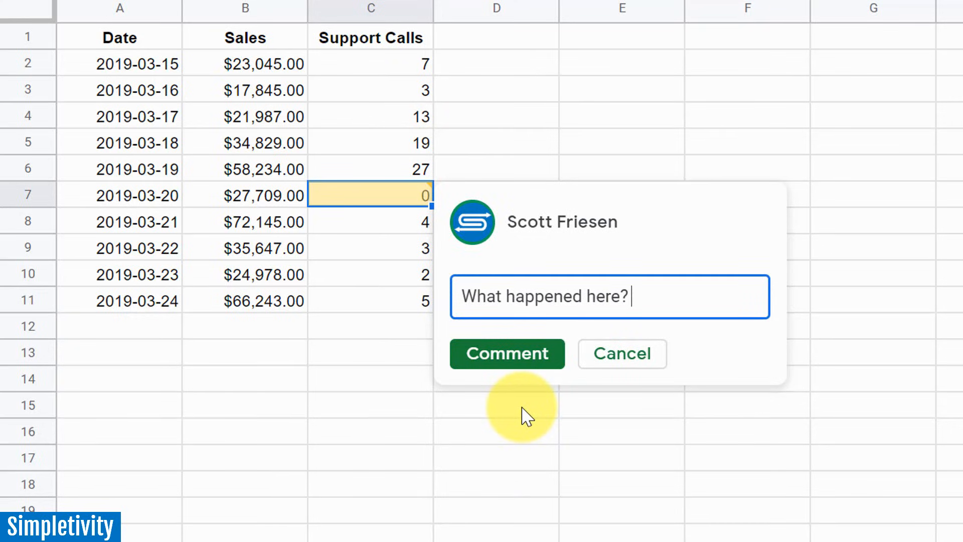
text(+)
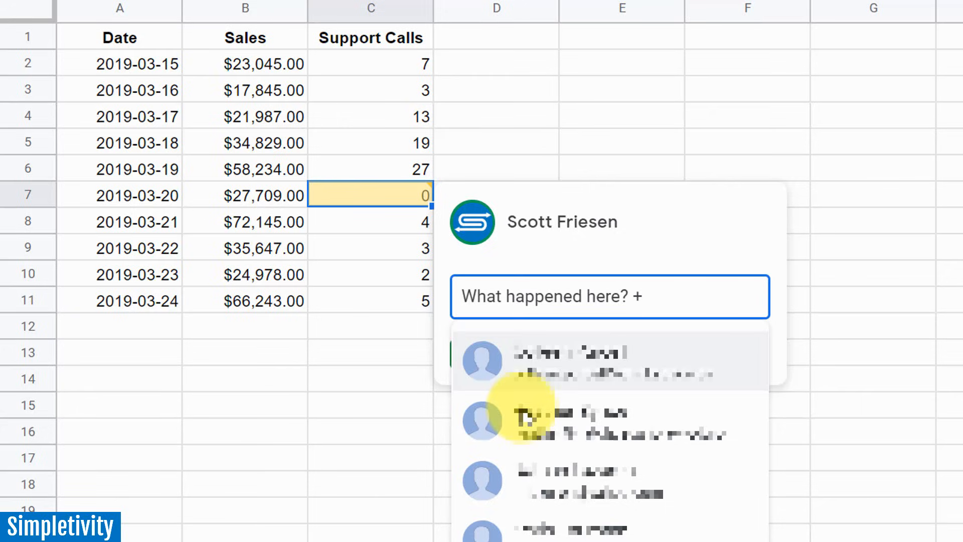
text(+scottf)
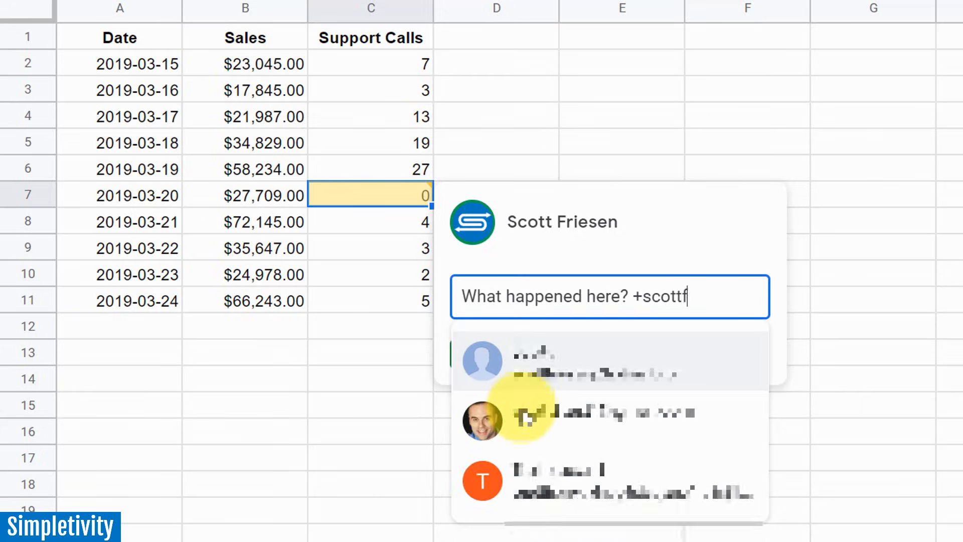
text(test)
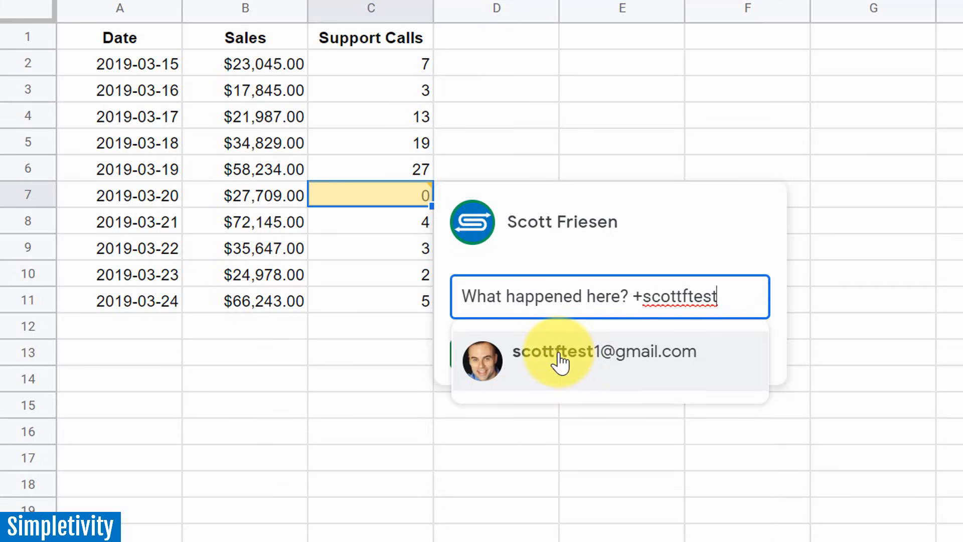
Pick the suggested collaborator, leave 'Assign to' unchecked, and post the comment.
click(559, 352)
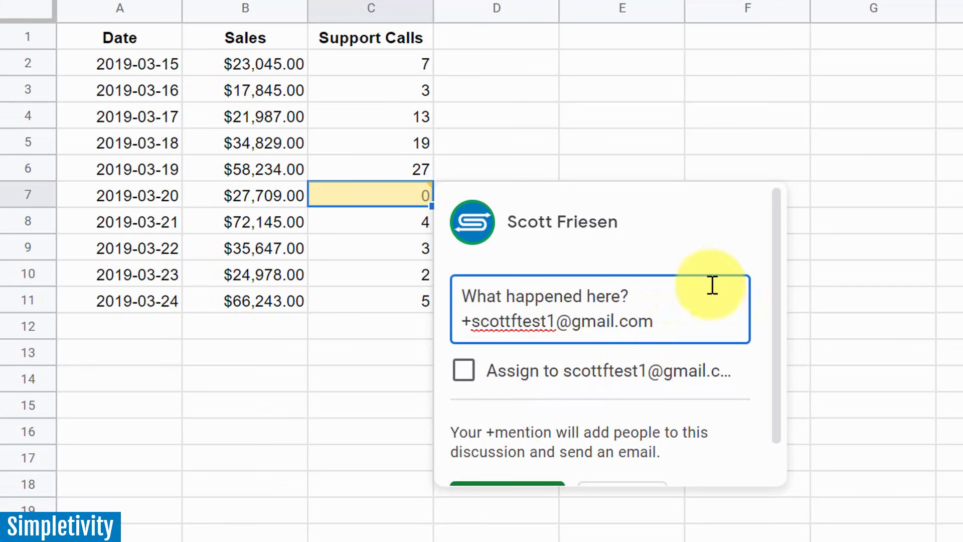
mouse_move(704, 317)
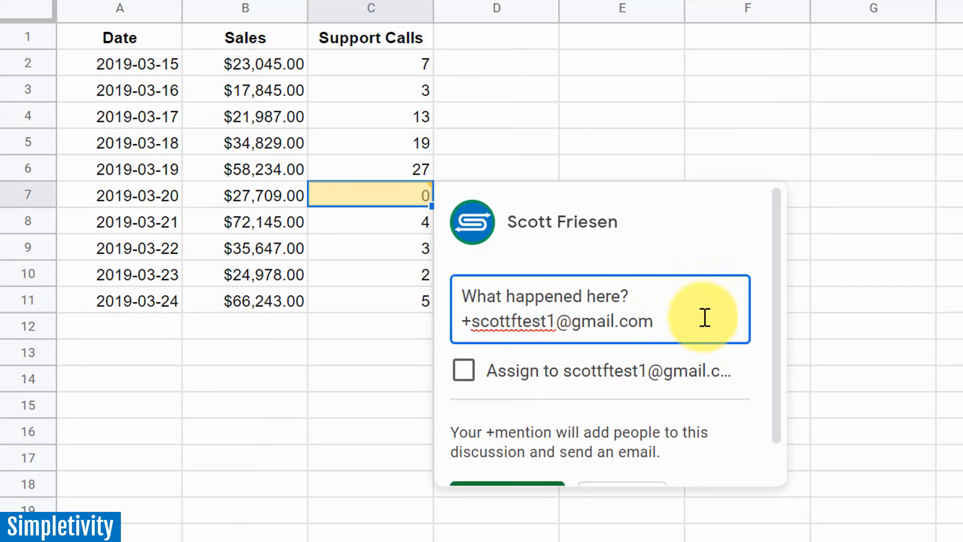
scroll(down, 3)
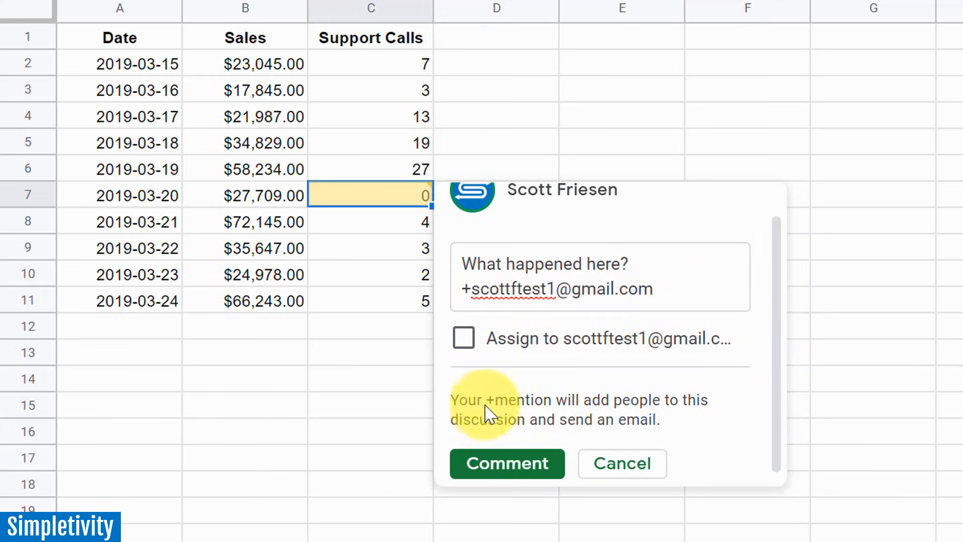
mouse_move(700, 422)
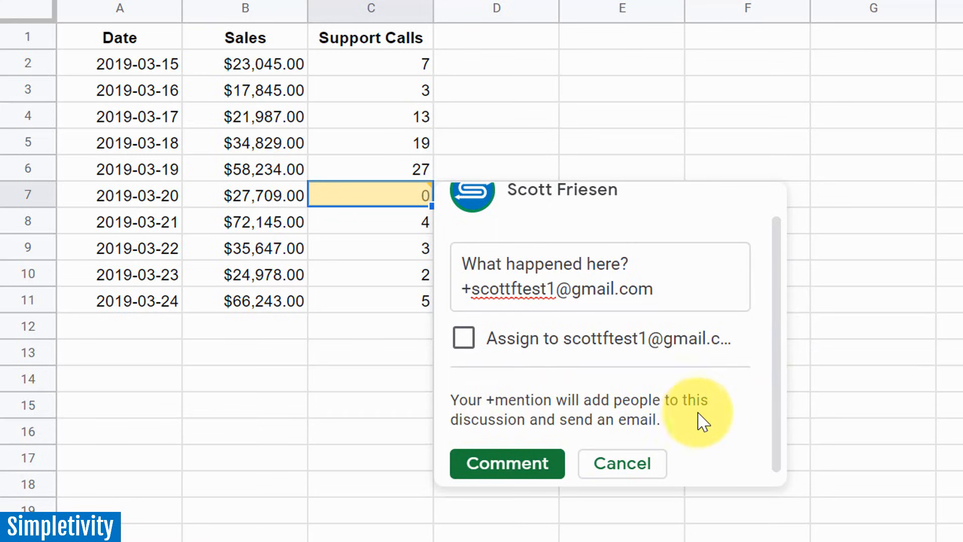
mouse_move(636, 427)
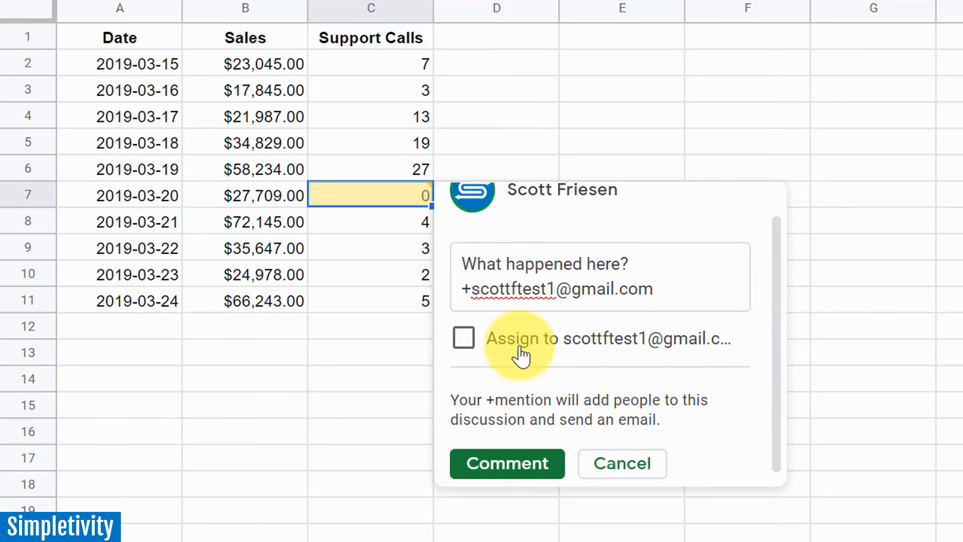
mouse_move(464, 339)
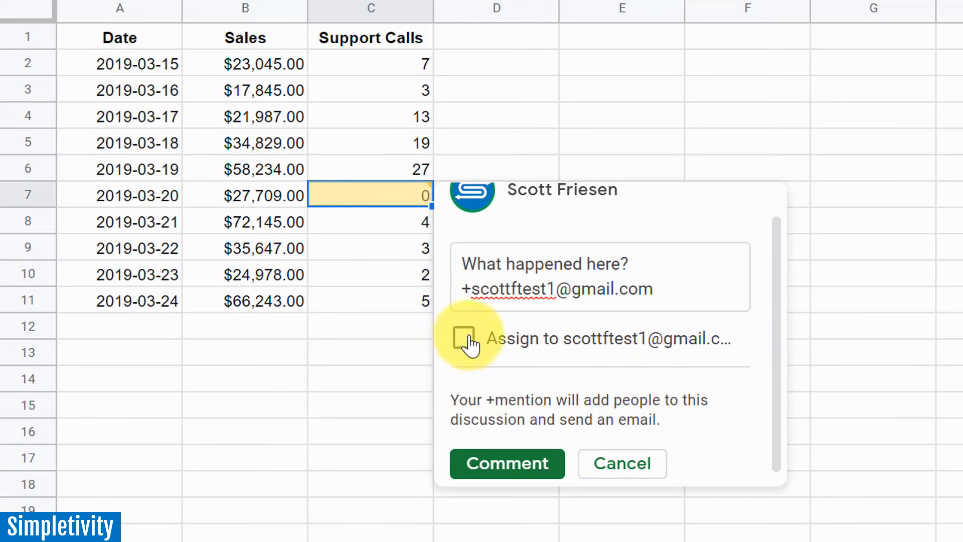
click(463, 337)
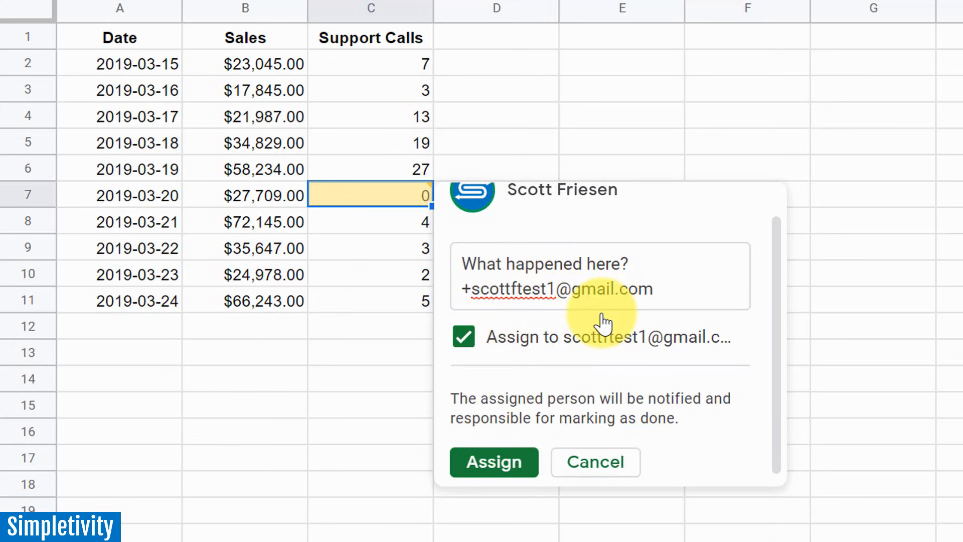
mouse_move(617, 438)
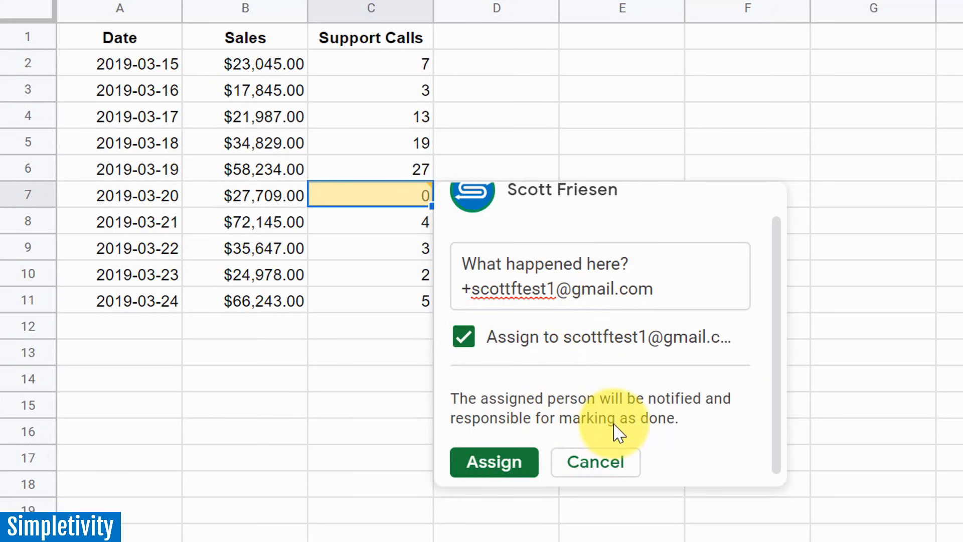
mouse_move(485, 368)
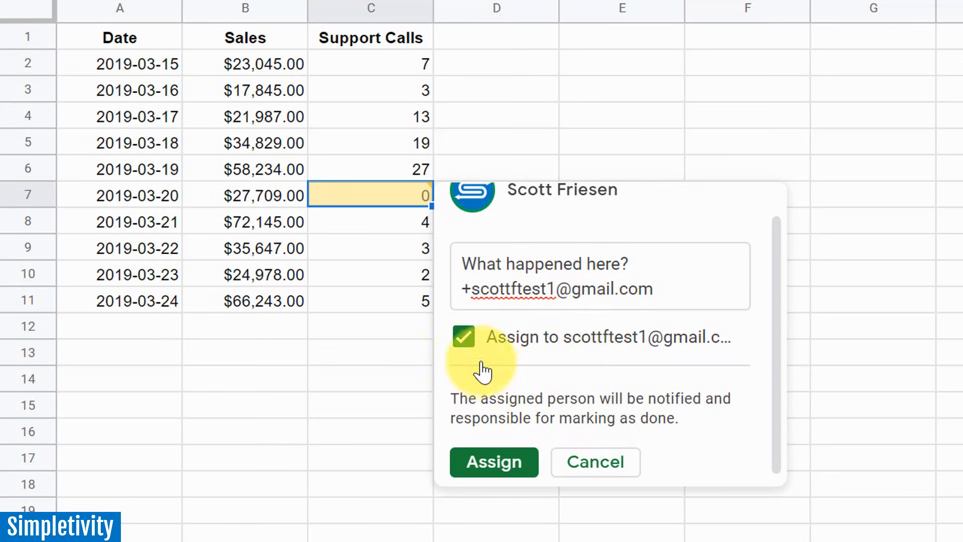
click(464, 337)
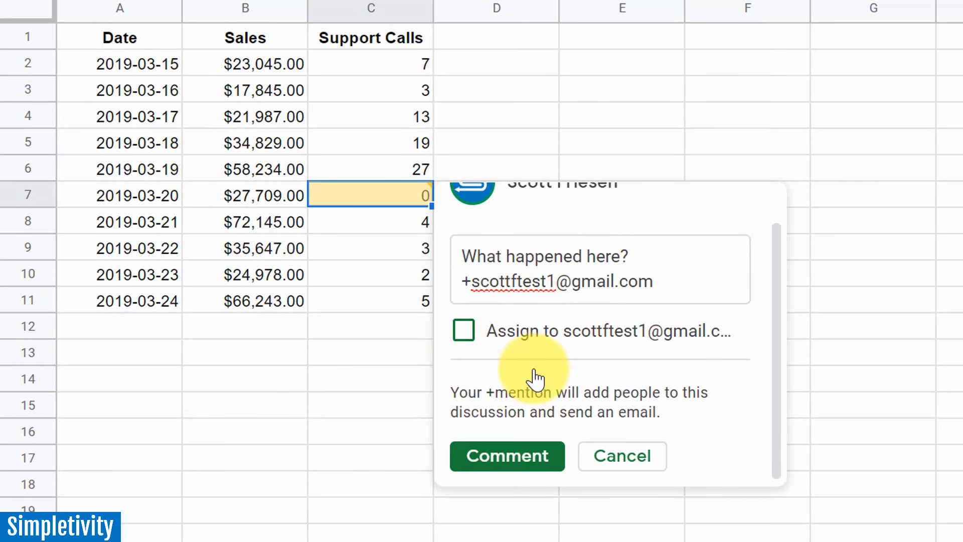
click(507, 456)
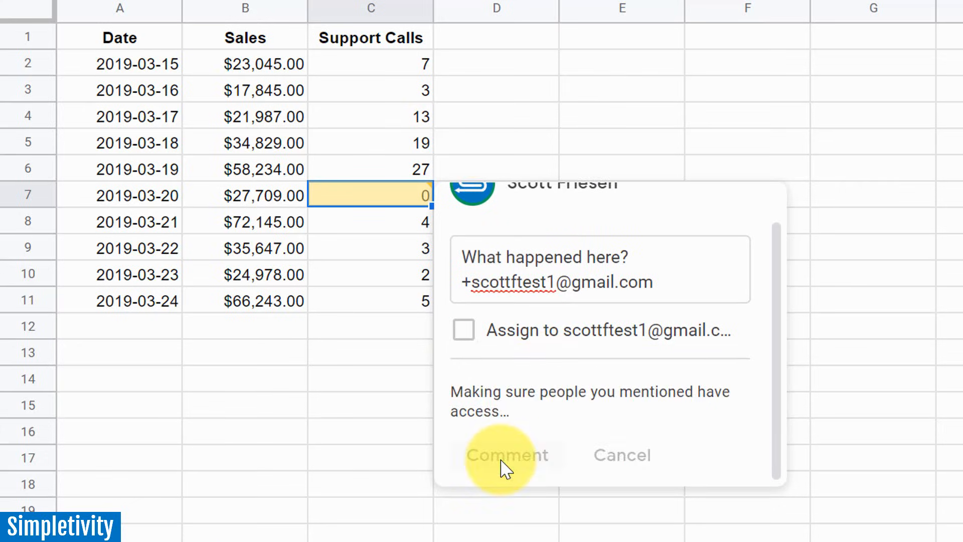
Finish posting so the unassigned comment with its mention shows on the 2019-03-20 cell.
click(508, 456)
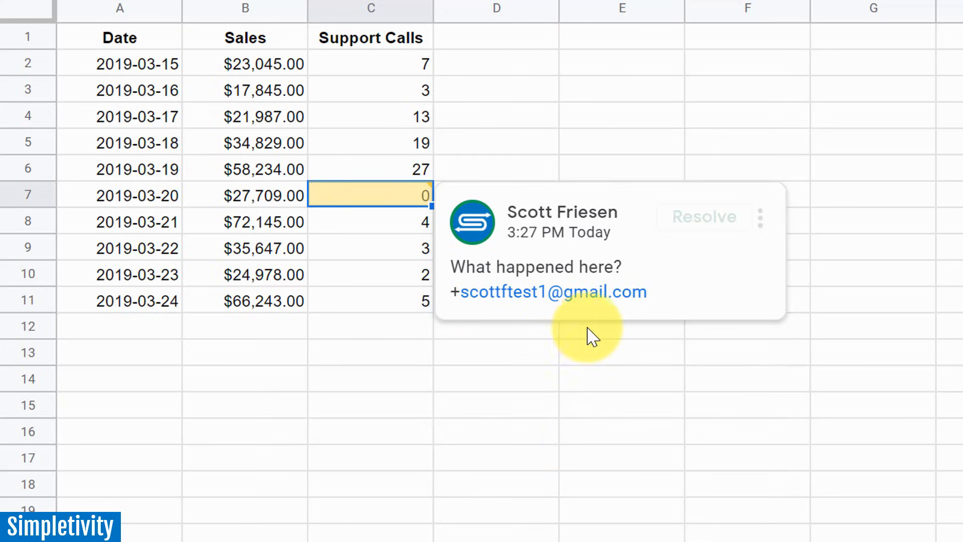
mouse_move(596, 301)
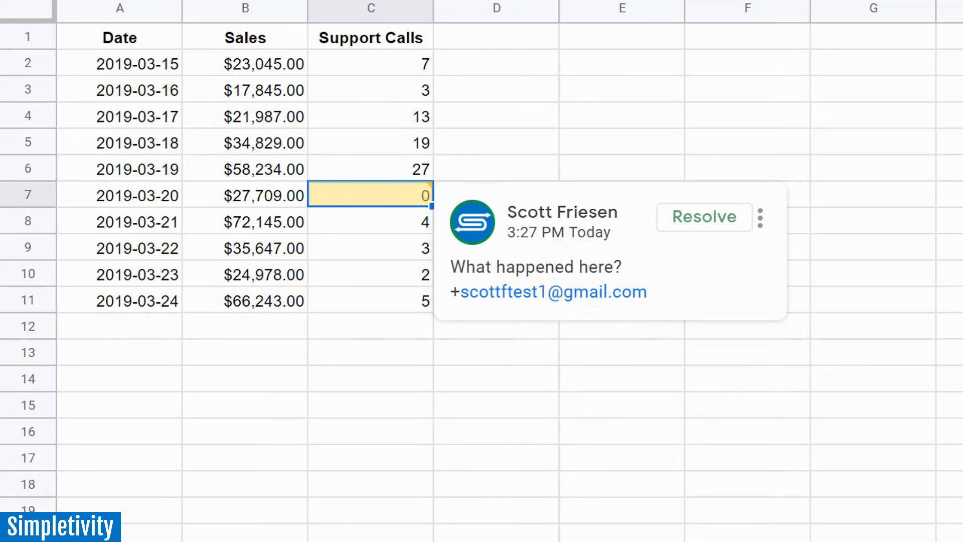
mouse_move(578, 299)
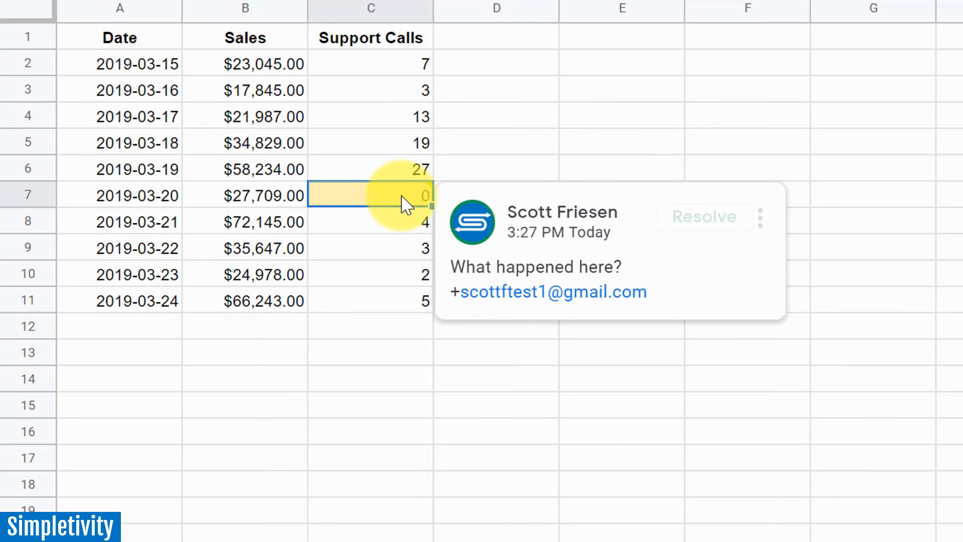
mouse_move(505, 140)
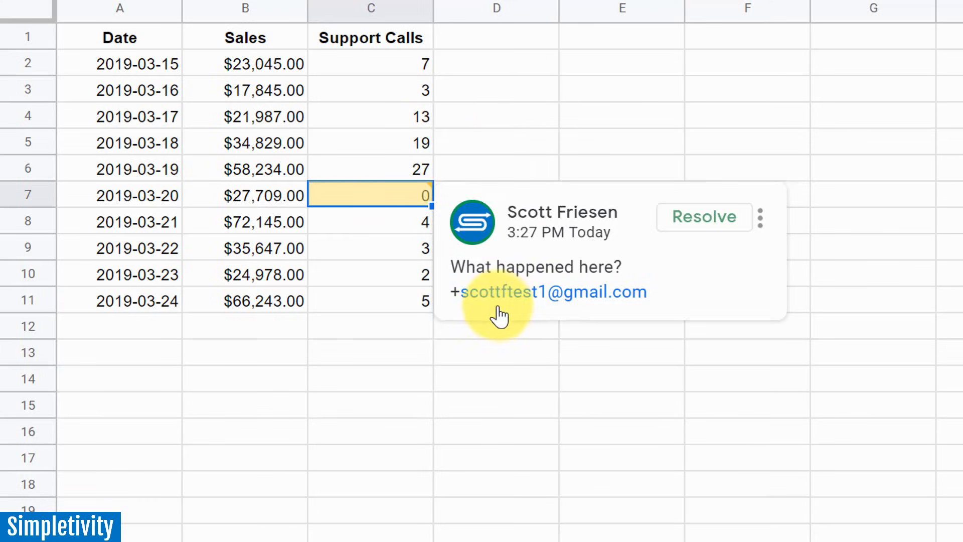
mouse_move(466, 305)
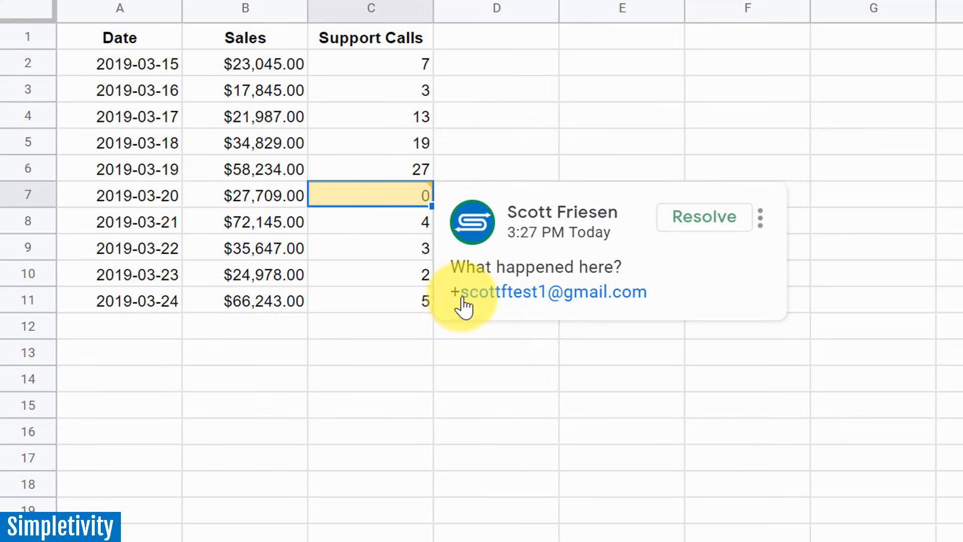
mouse_move(529, 316)
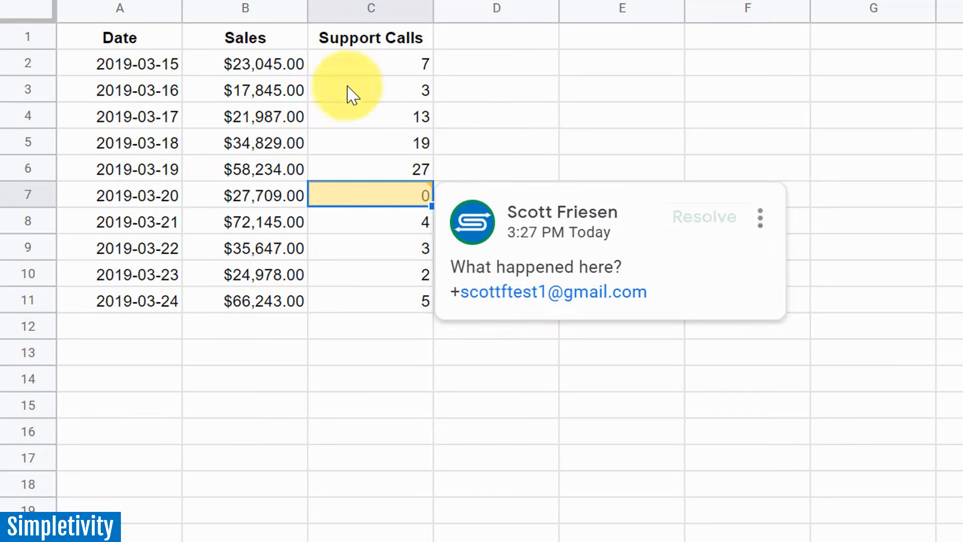
Switch to the sheet of first names, last names and emails with the empty Valid Email? column.
click(620, 435)
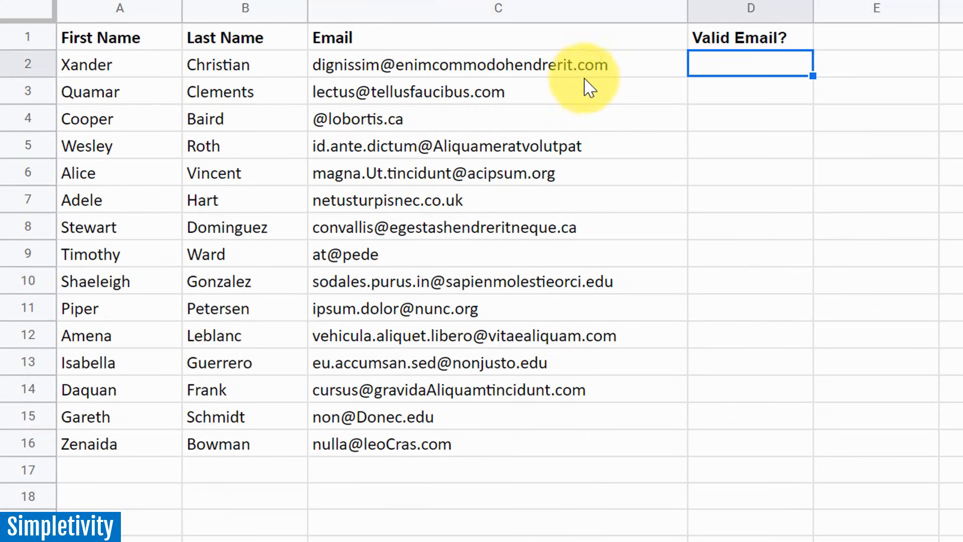
mouse_move(592, 160)
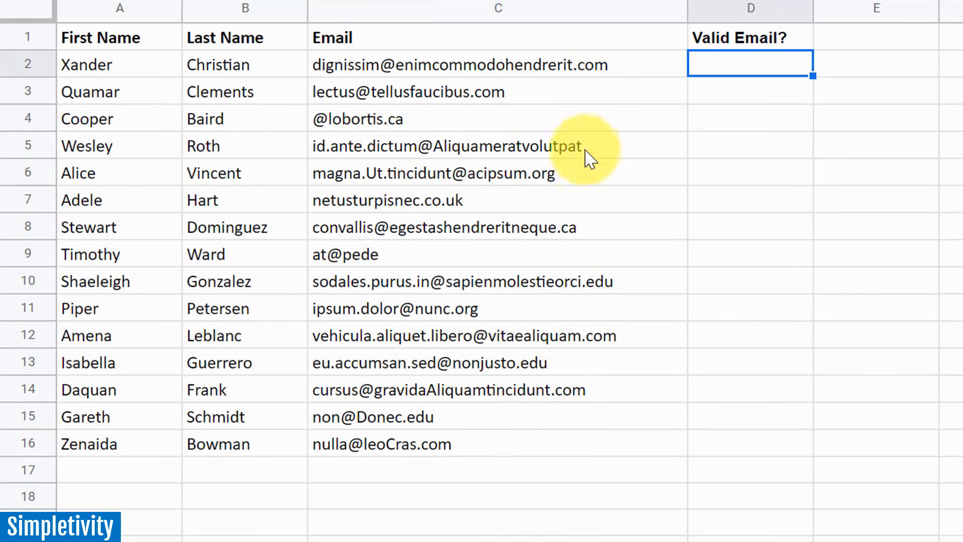
mouse_move(492, 228)
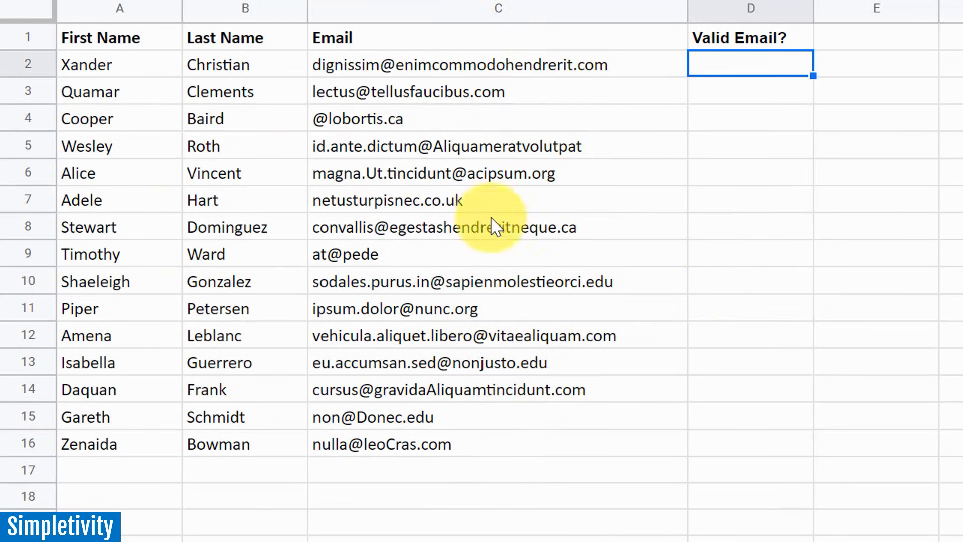
mouse_move(531, 90)
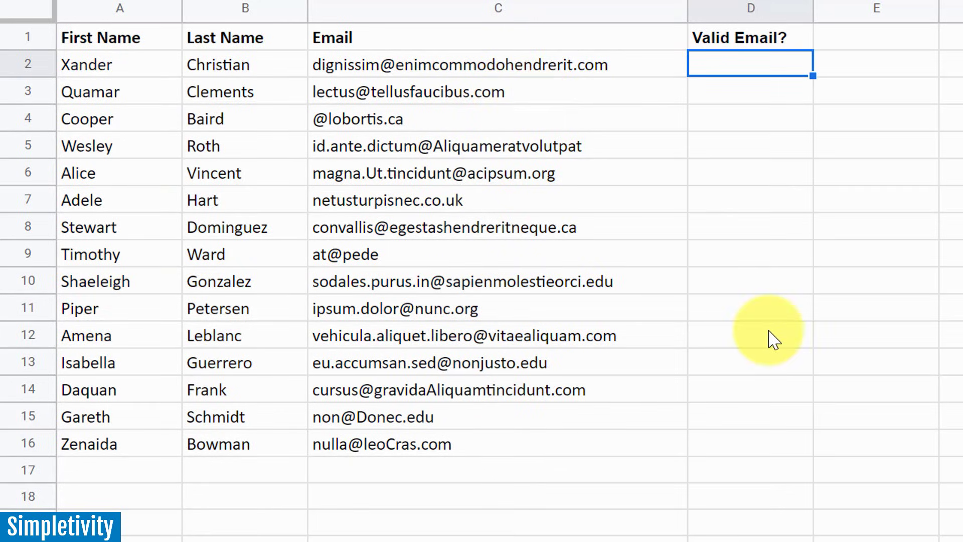
mouse_move(563, 133)
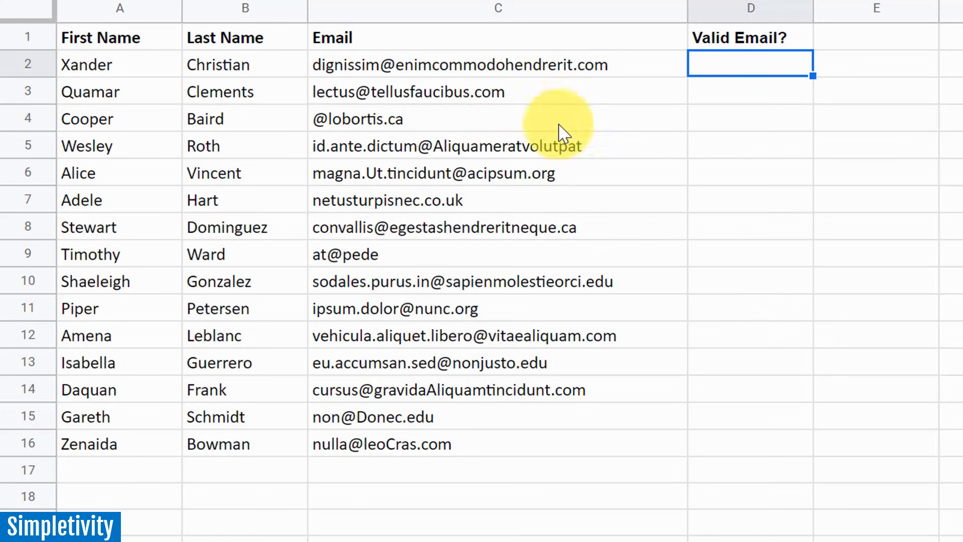
mouse_move(473, 217)
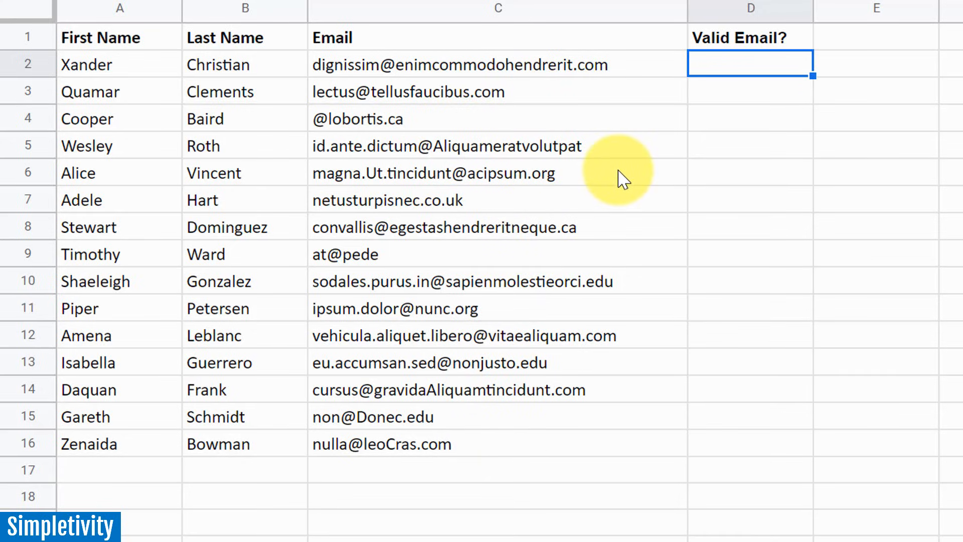
mouse_move(592, 289)
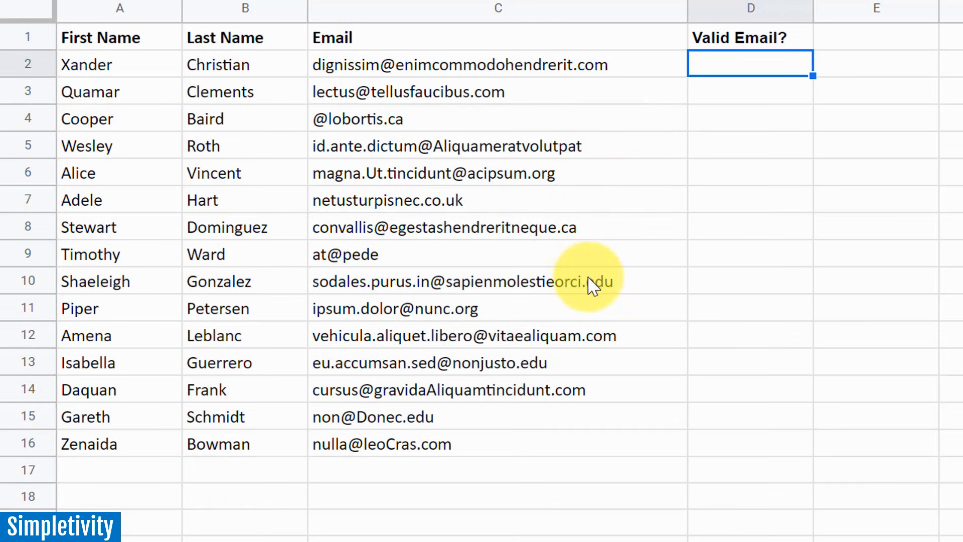
mouse_move(532, 368)
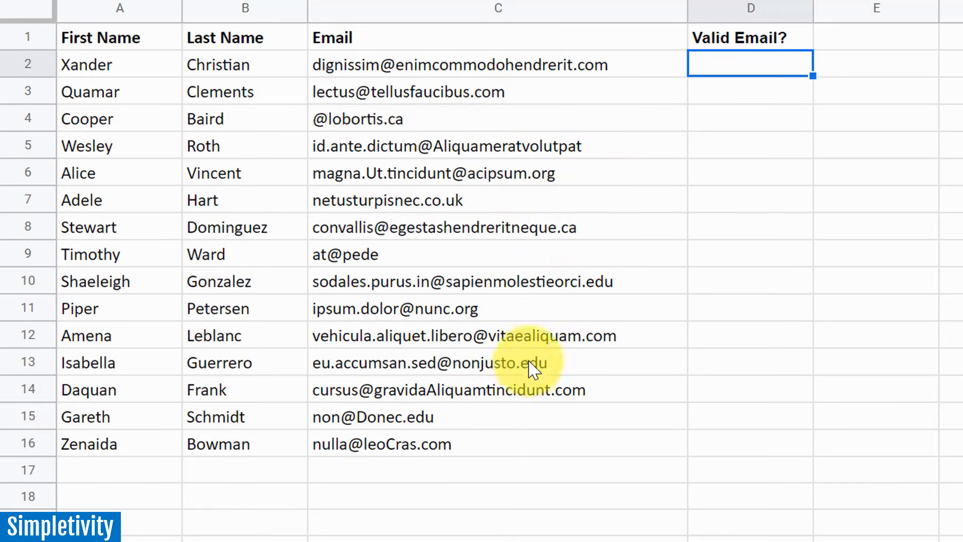
mouse_move(504, 322)
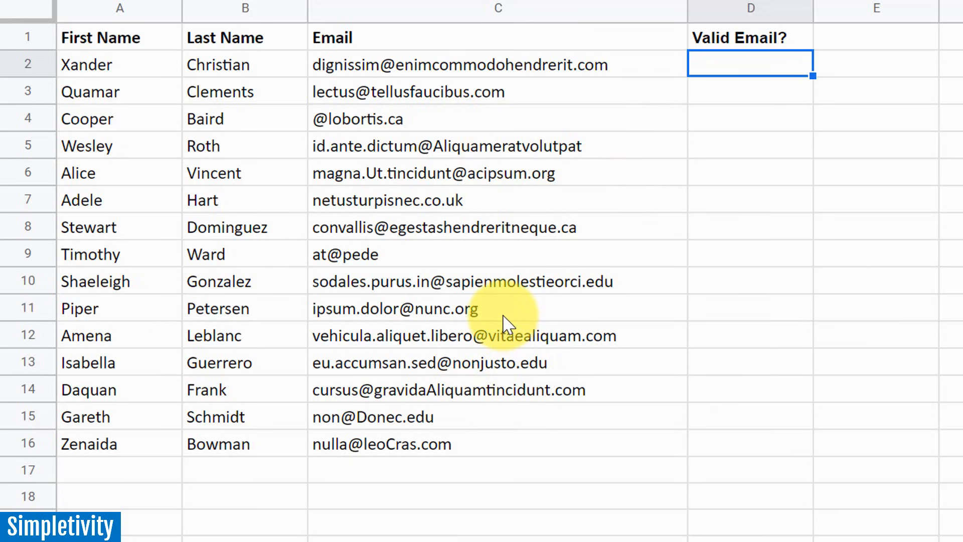
mouse_move(516, 131)
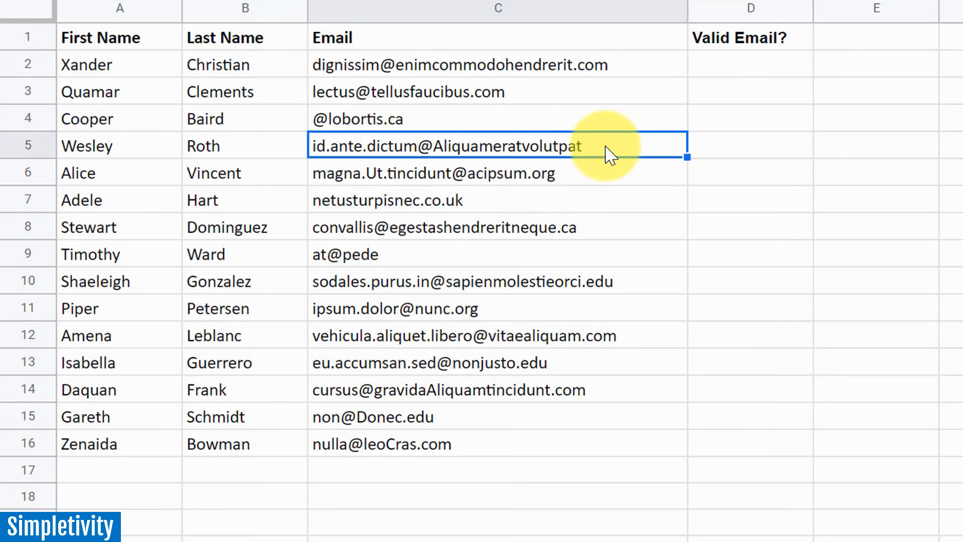
mouse_move(606, 128)
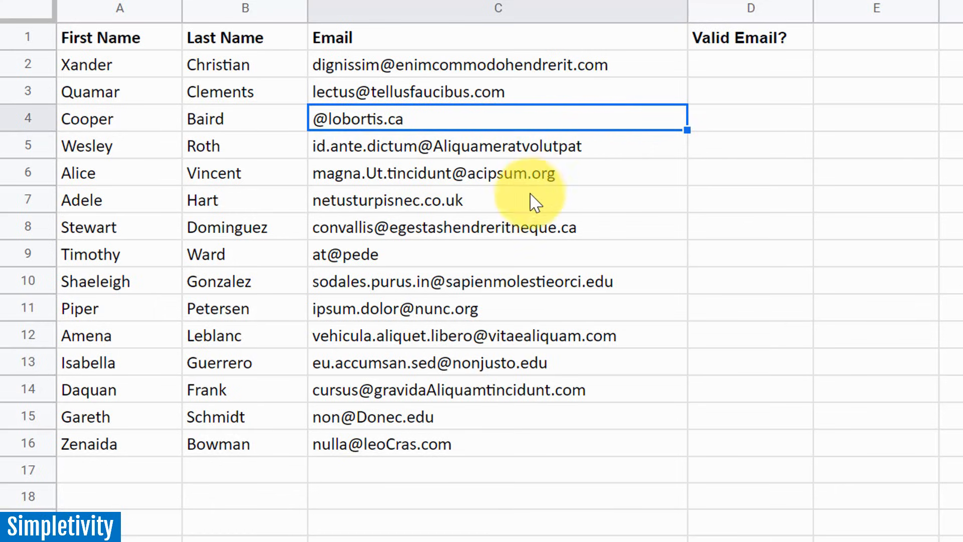
mouse_move(474, 285)
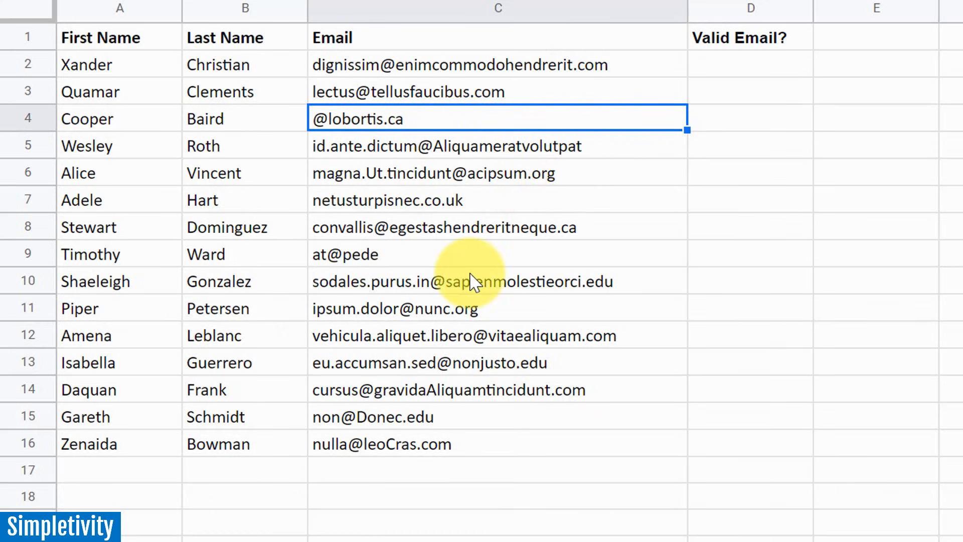
mouse_move(494, 119)
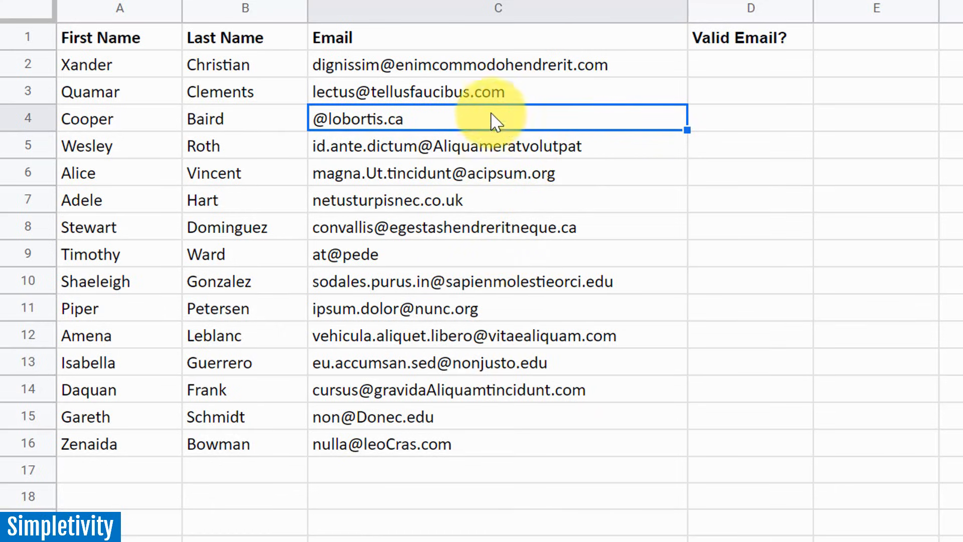
mouse_move(531, 302)
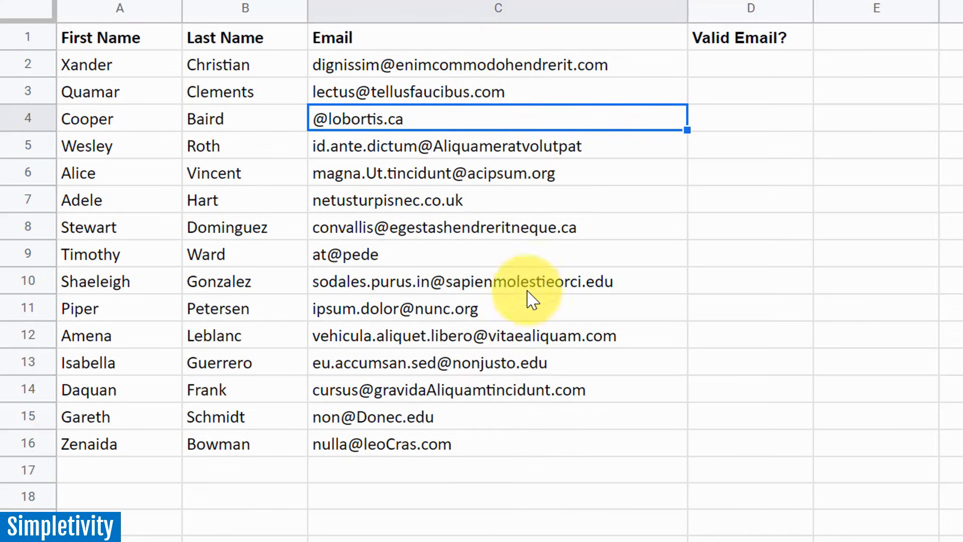
mouse_move(765, 45)
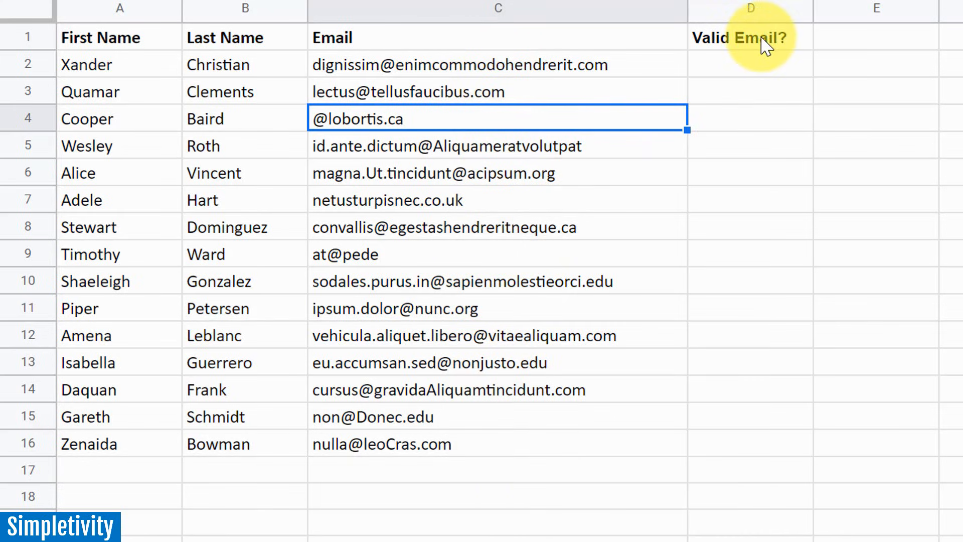
mouse_move(727, 68)
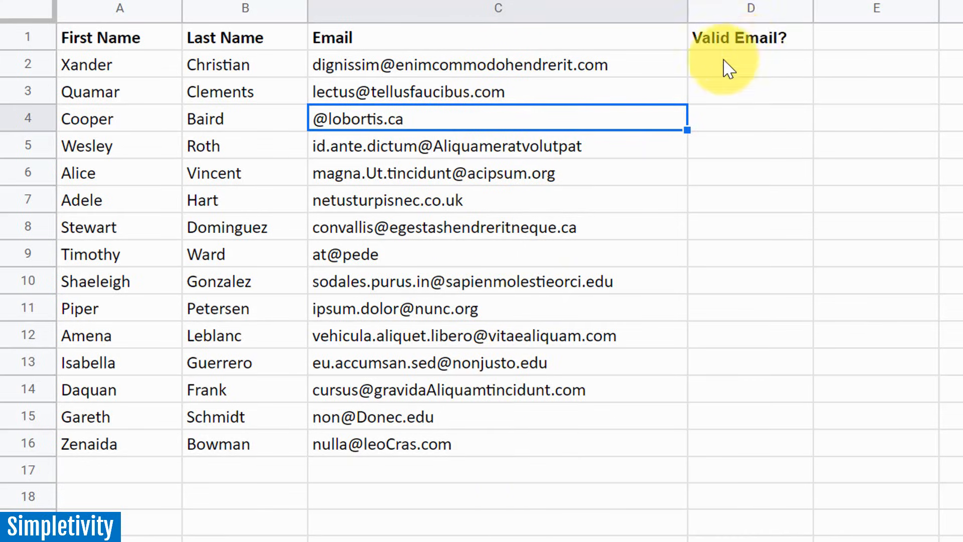
click(748, 65)
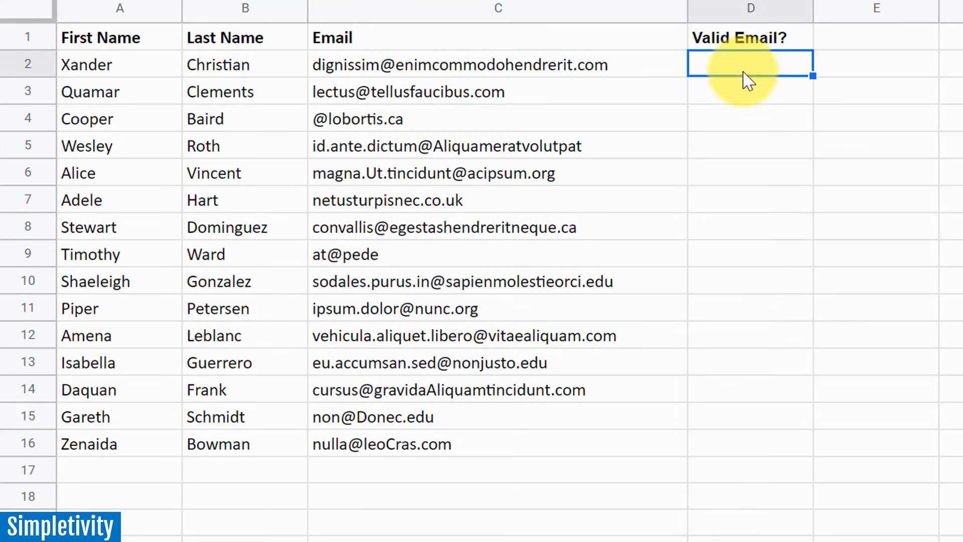
mouse_move(768, 162)
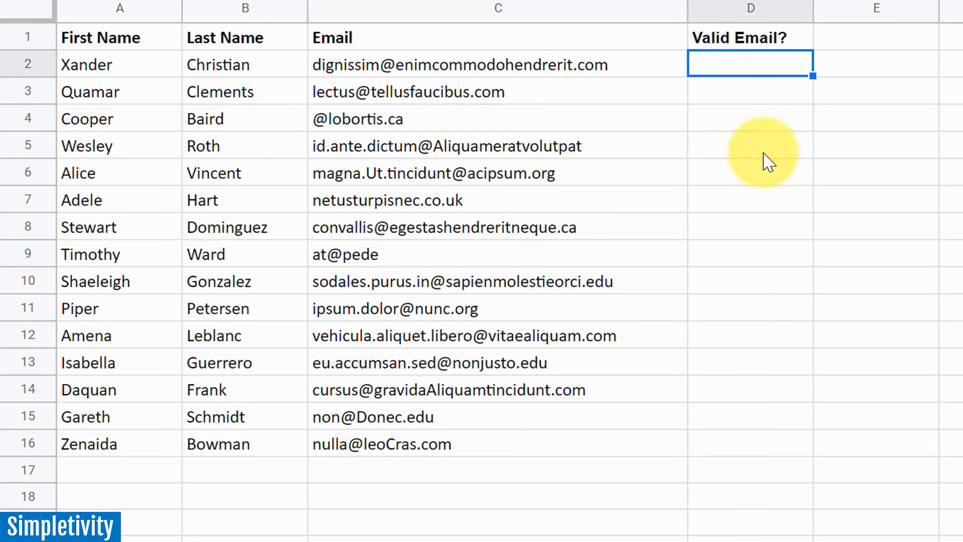
mouse_move(744, 426)
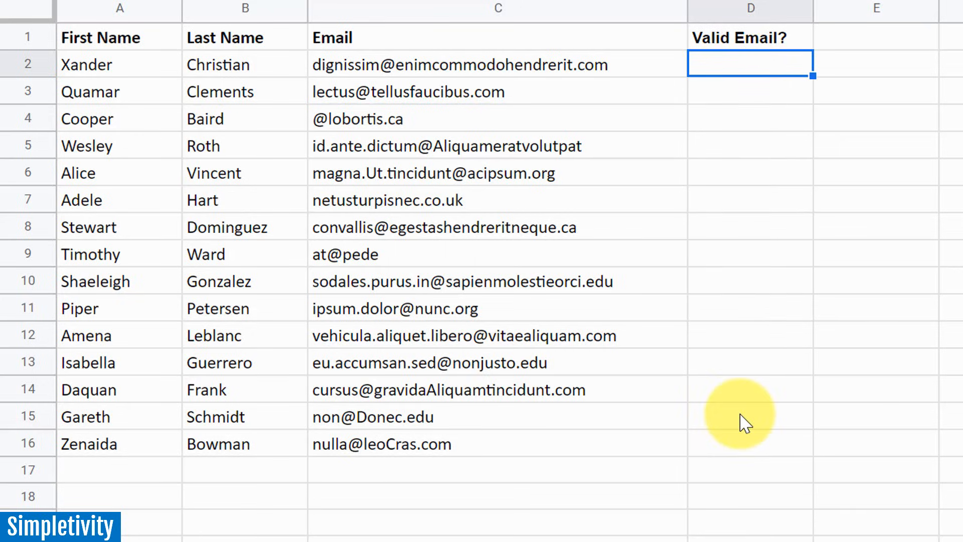
mouse_move(760, 95)
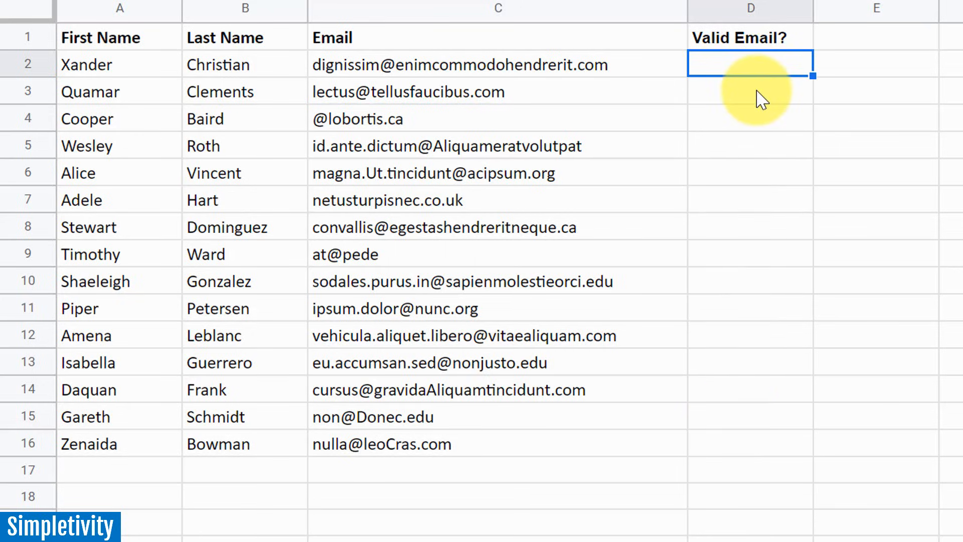
mouse_move(618, 72)
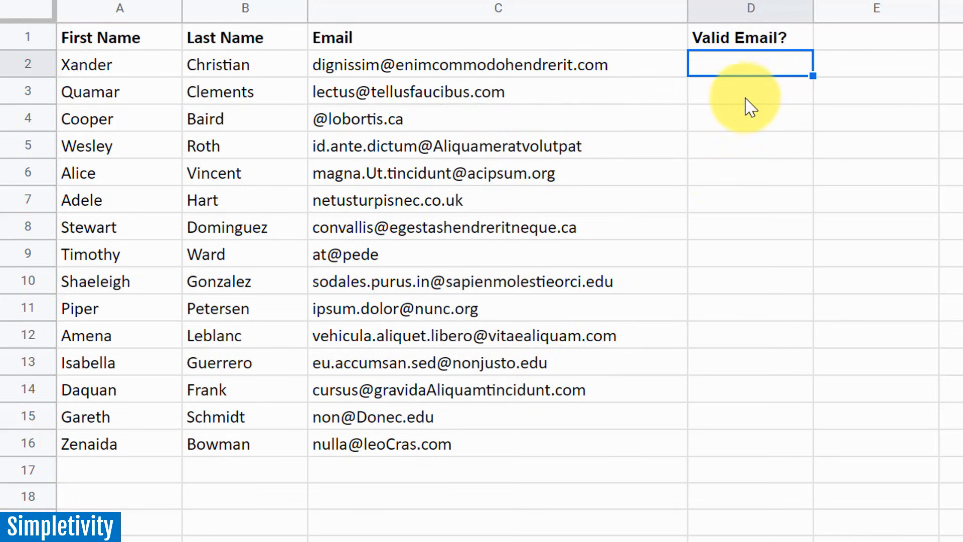
mouse_move(755, 74)
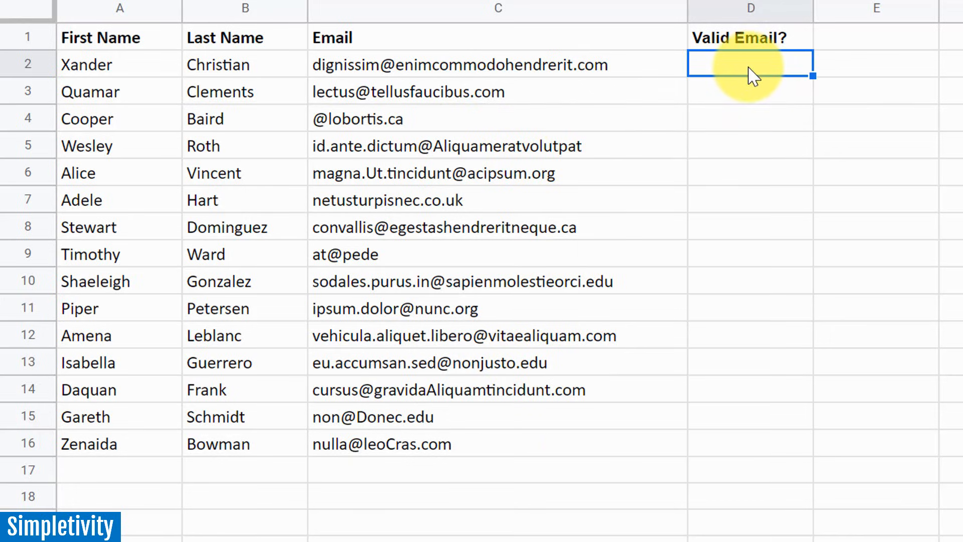
mouse_move(424, 171)
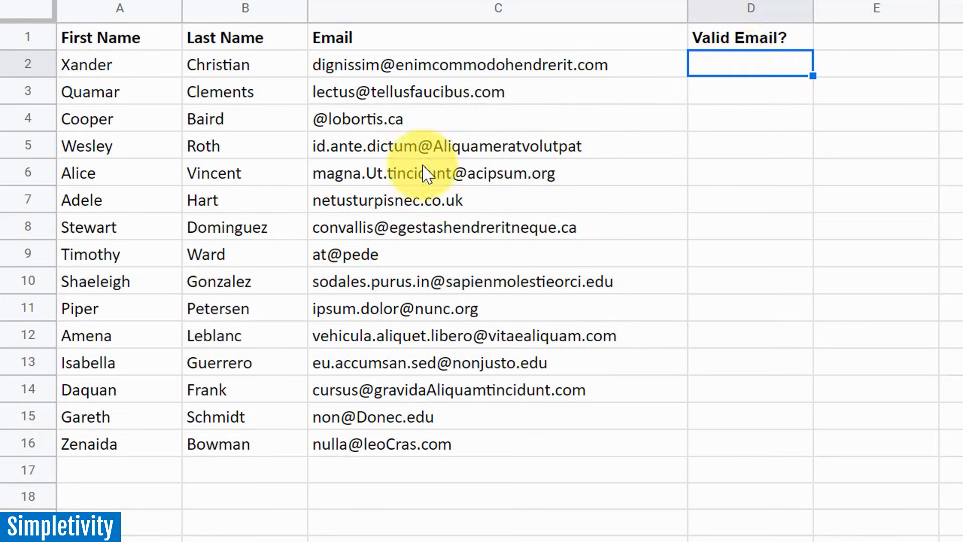
mouse_move(203, 192)
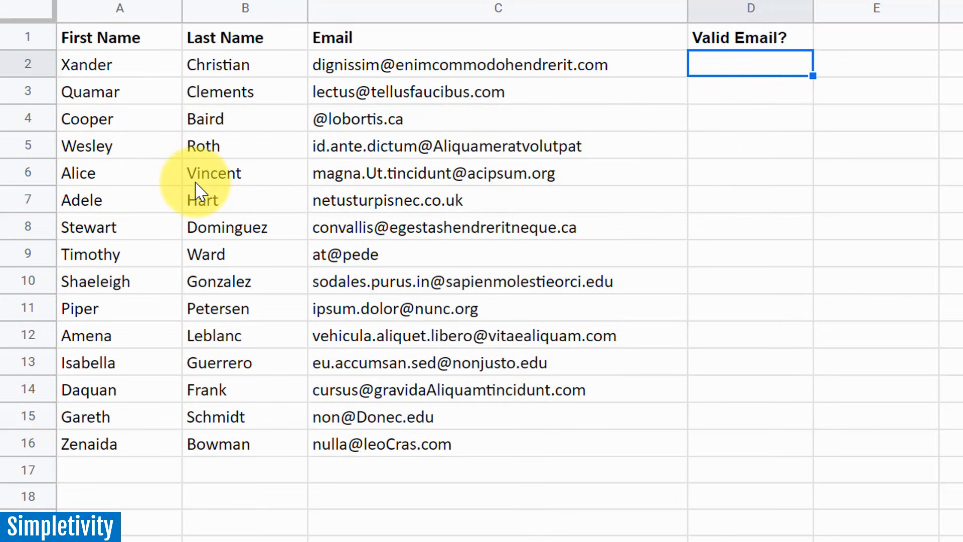
mouse_move(590, 158)
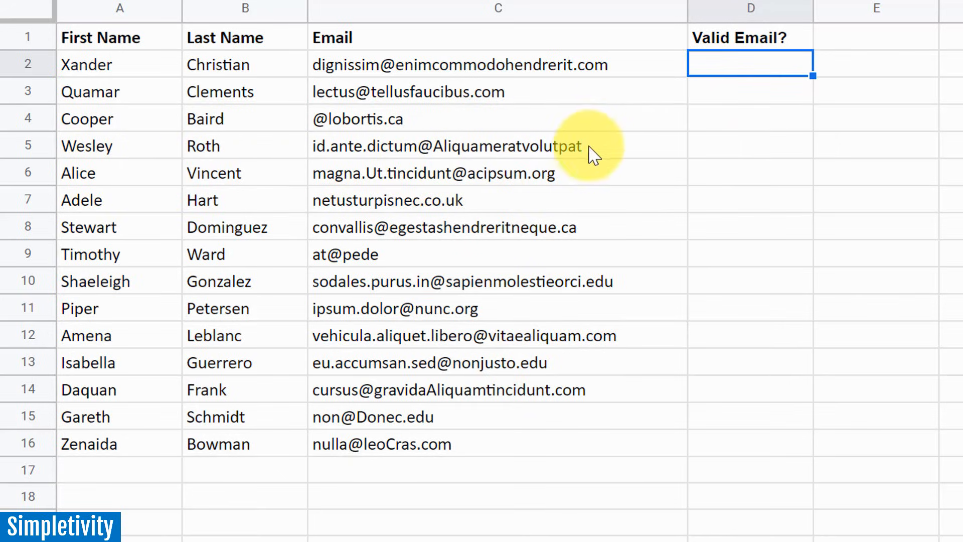
mouse_move(587, 119)
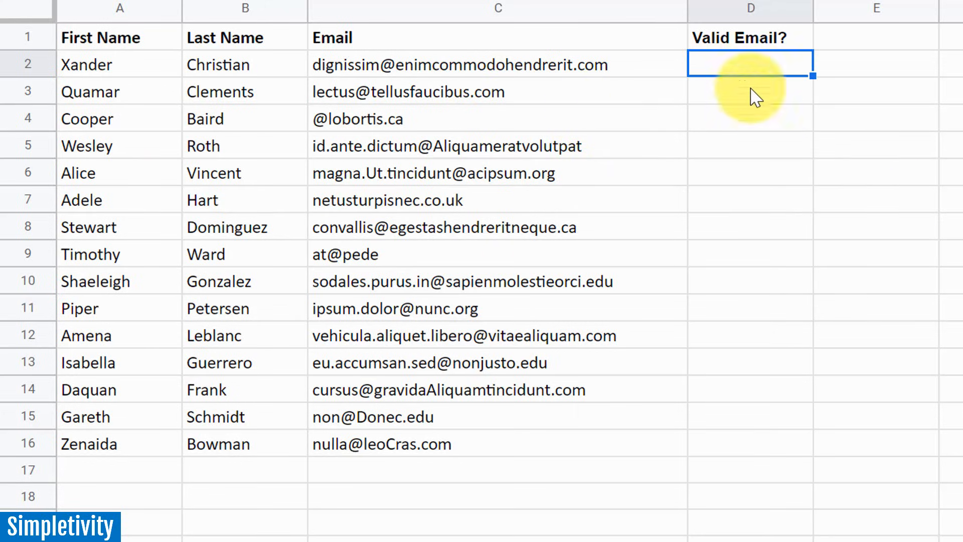
Enter =ISEMAIL(C2) in D2 so Xander's address returns TRUE.
text(=)
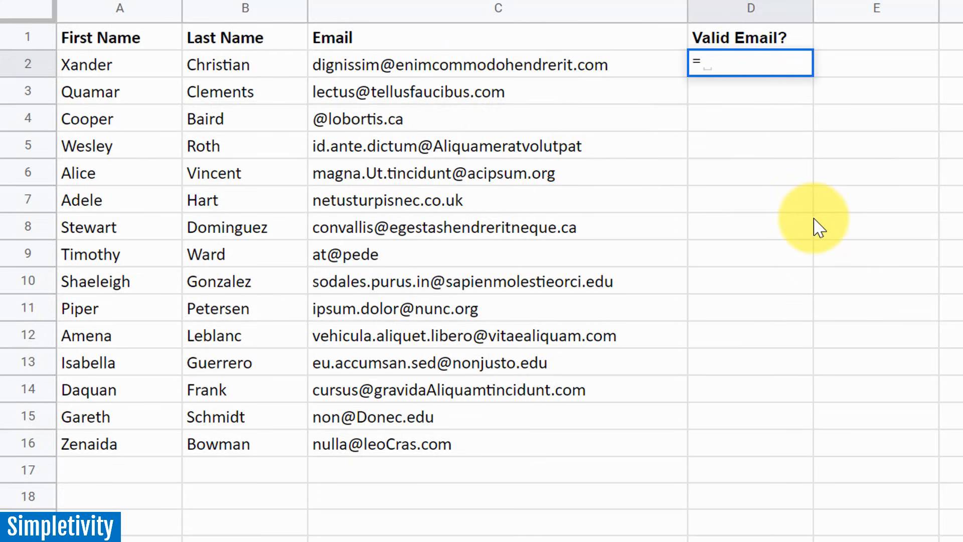
text(isemail)
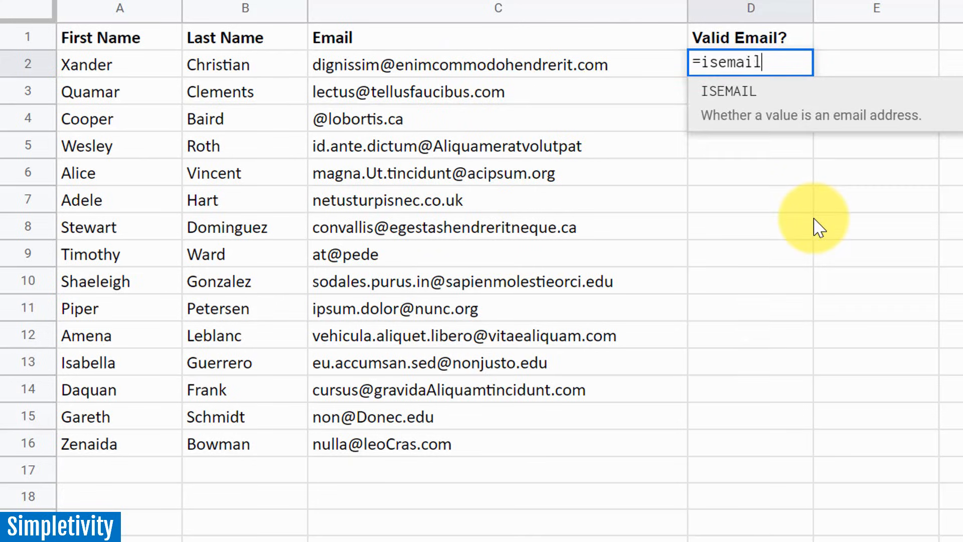
mouse_move(786, 160)
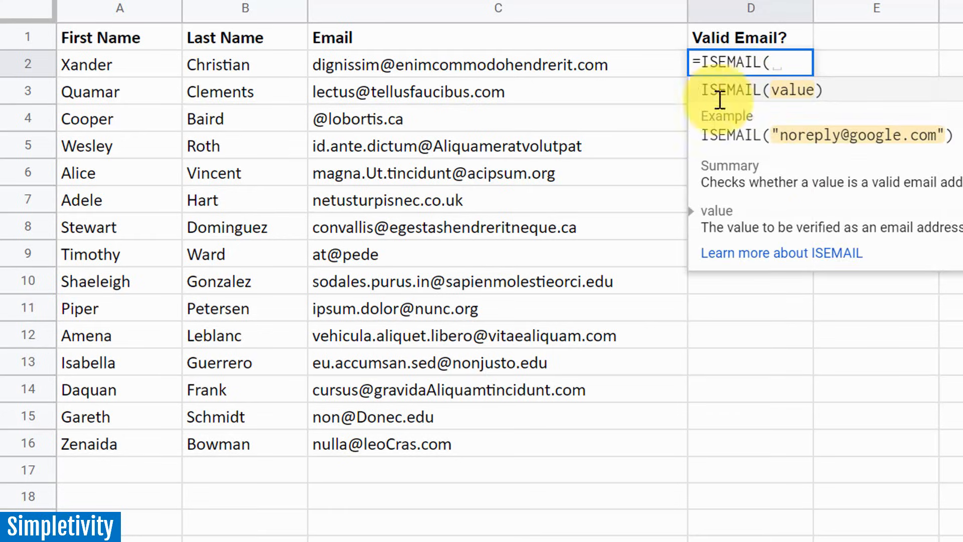
click(528, 64)
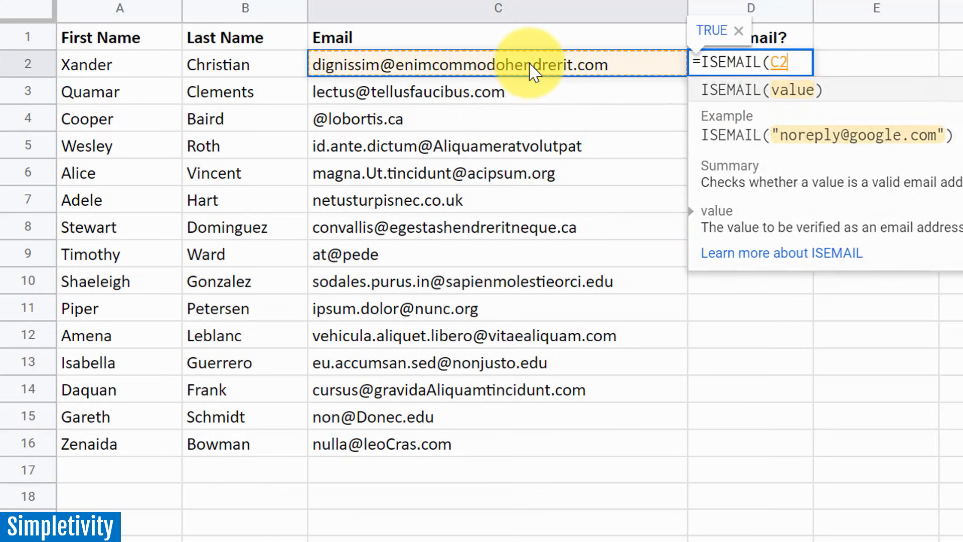
key(Enter)
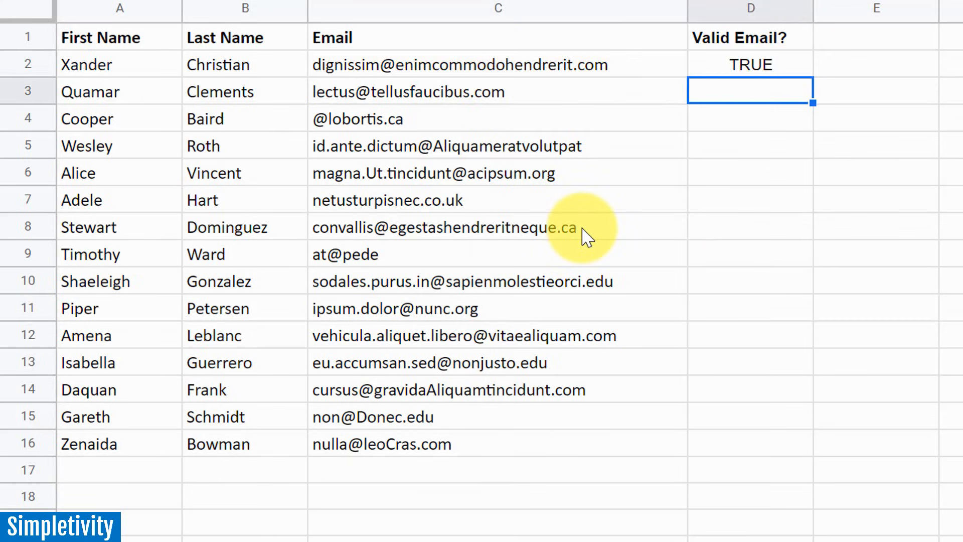
mouse_move(545, 99)
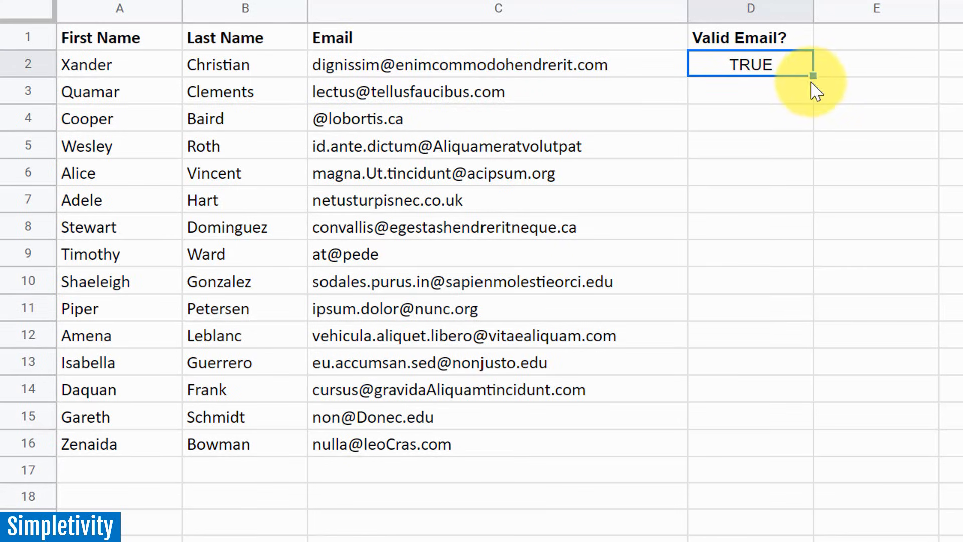
Fill the ISEMAIL check from D2 down to D16, flagging four addresses FALSE.
drag(804, 76, 755, 440)
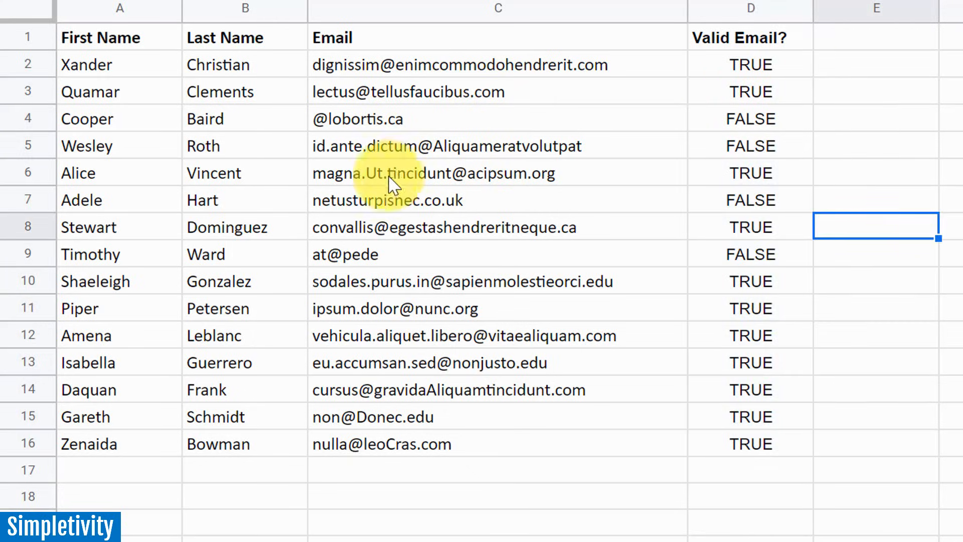
mouse_move(789, 188)
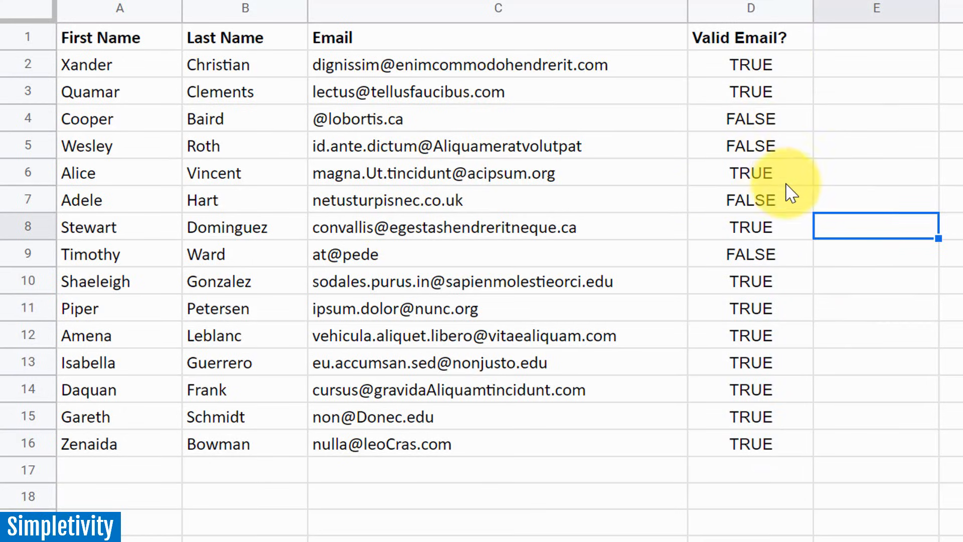
mouse_move(405, 266)
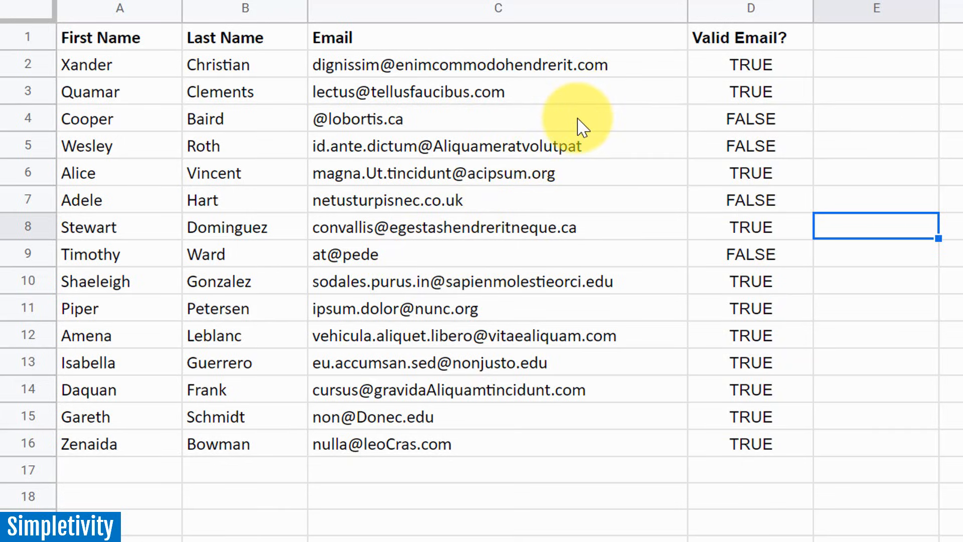
mouse_move(592, 147)
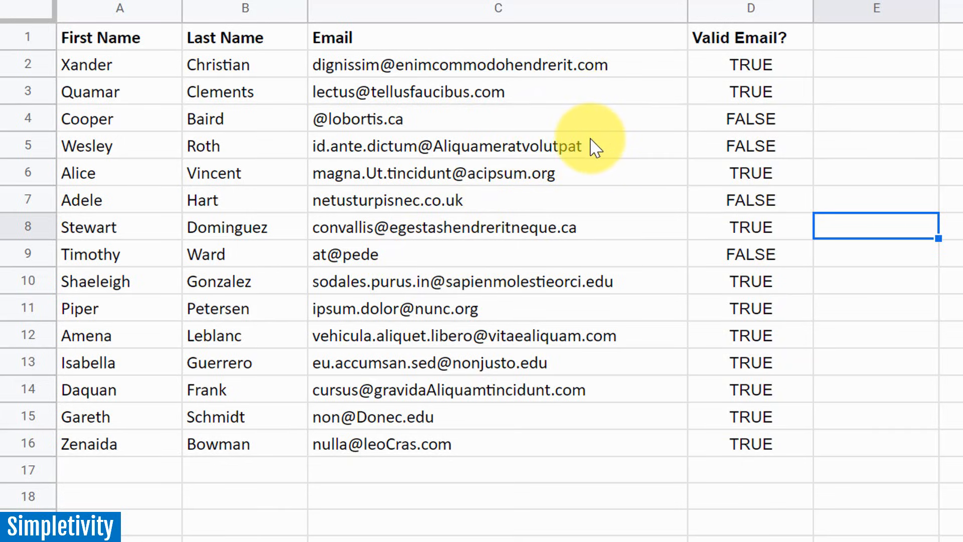
mouse_move(547, 146)
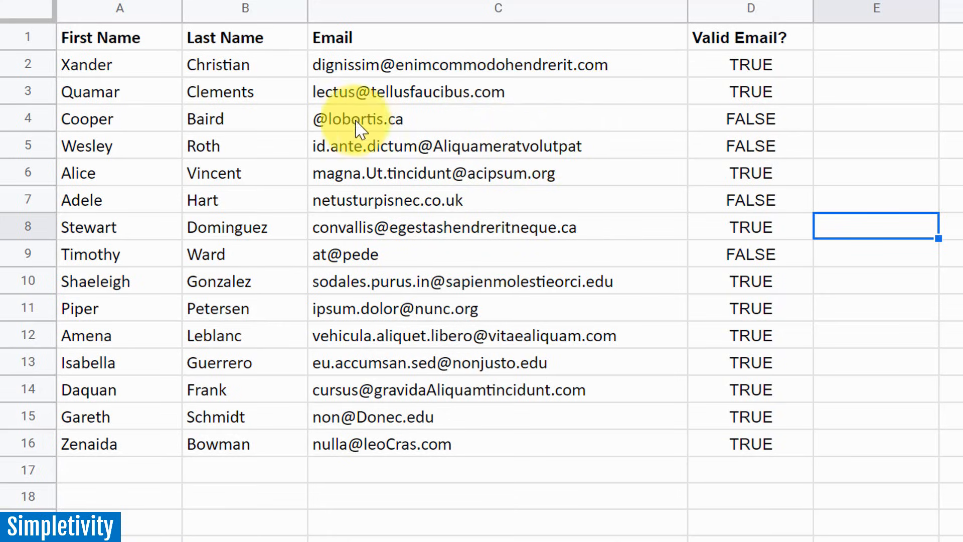
mouse_move(458, 129)
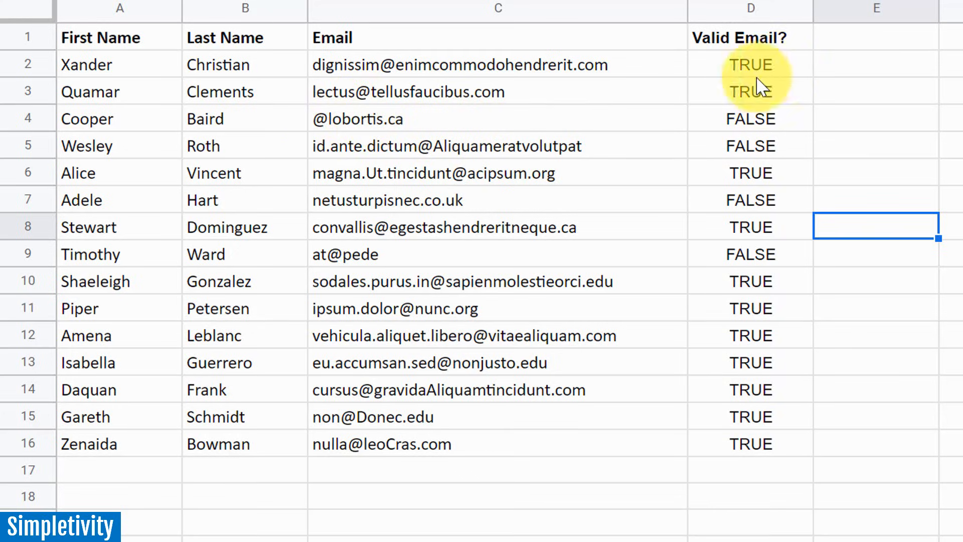
mouse_move(602, 473)
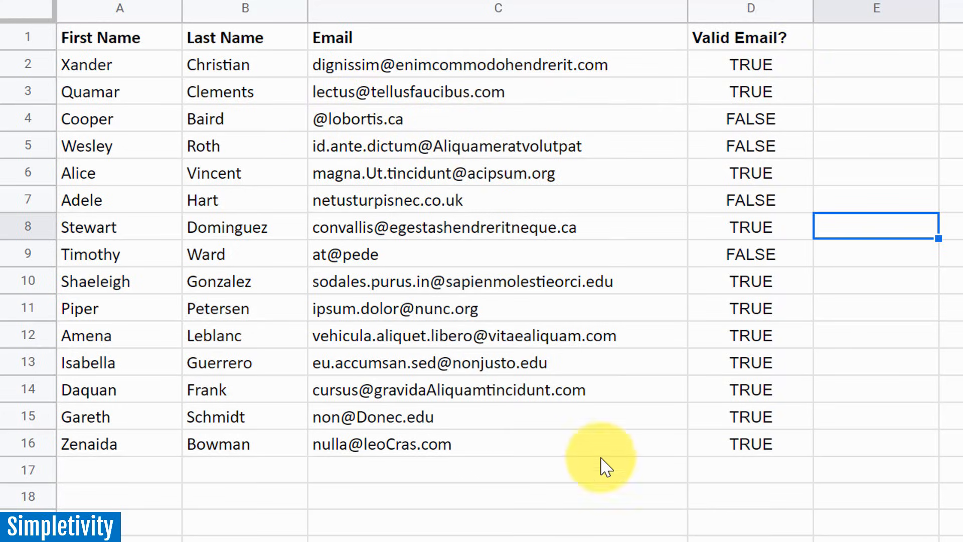
mouse_move(630, 322)
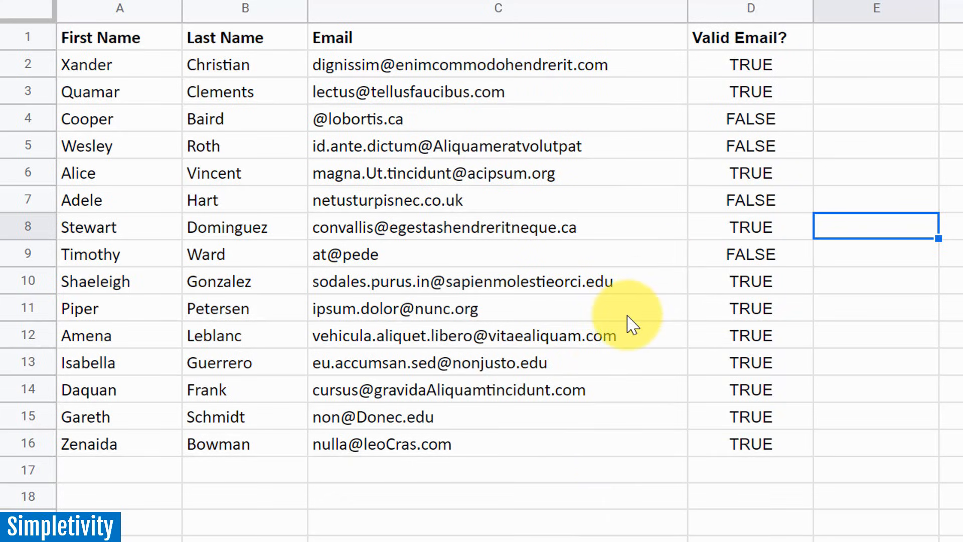
mouse_move(602, 539)
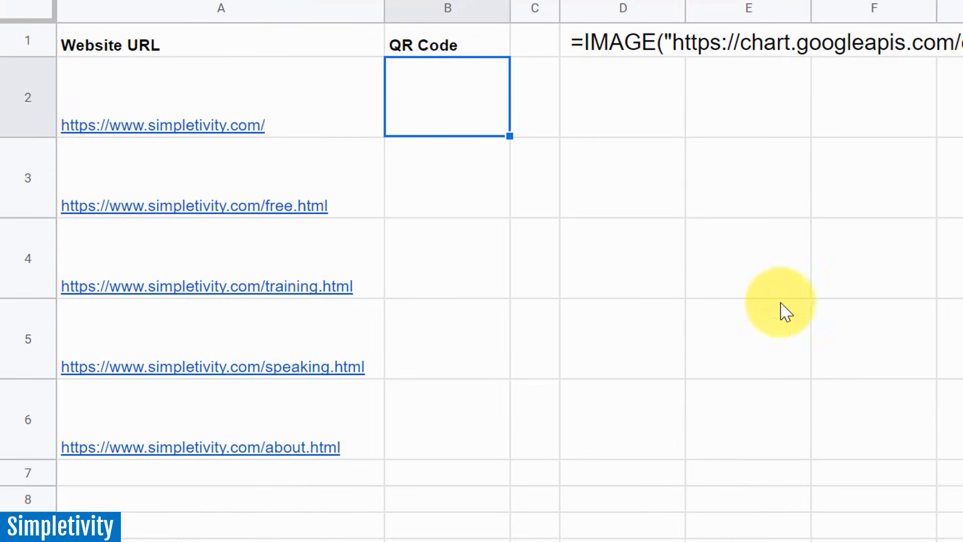
mouse_move(499, 59)
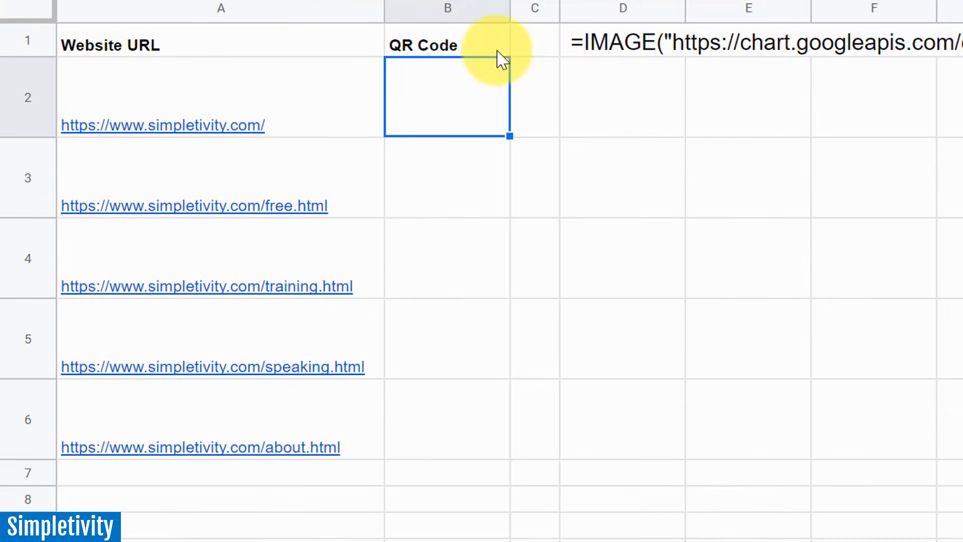
mouse_move(475, 52)
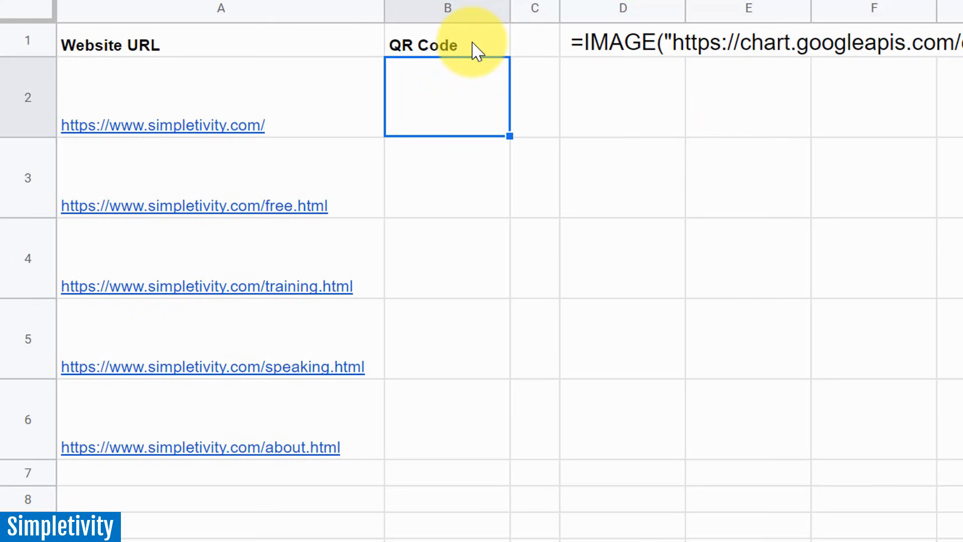
mouse_move(488, 116)
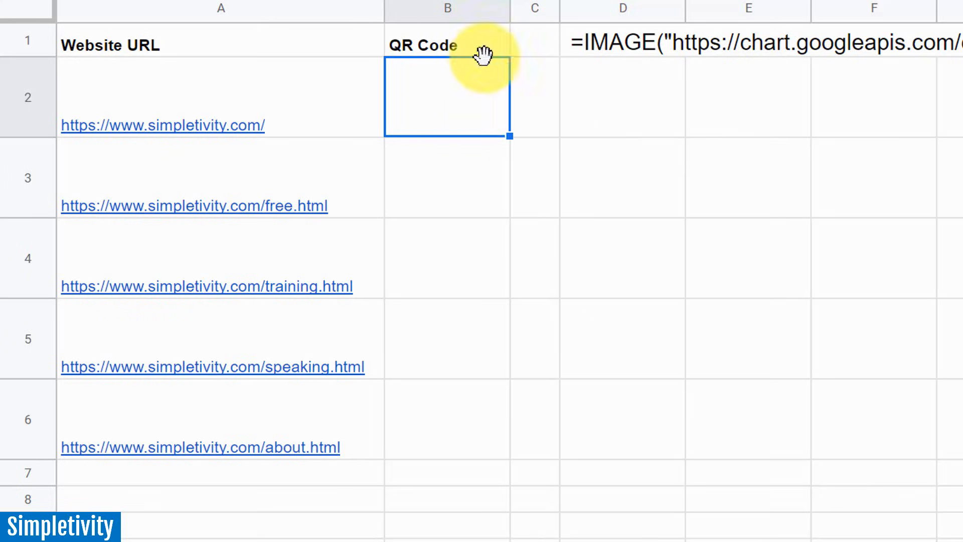
mouse_move(490, 52)
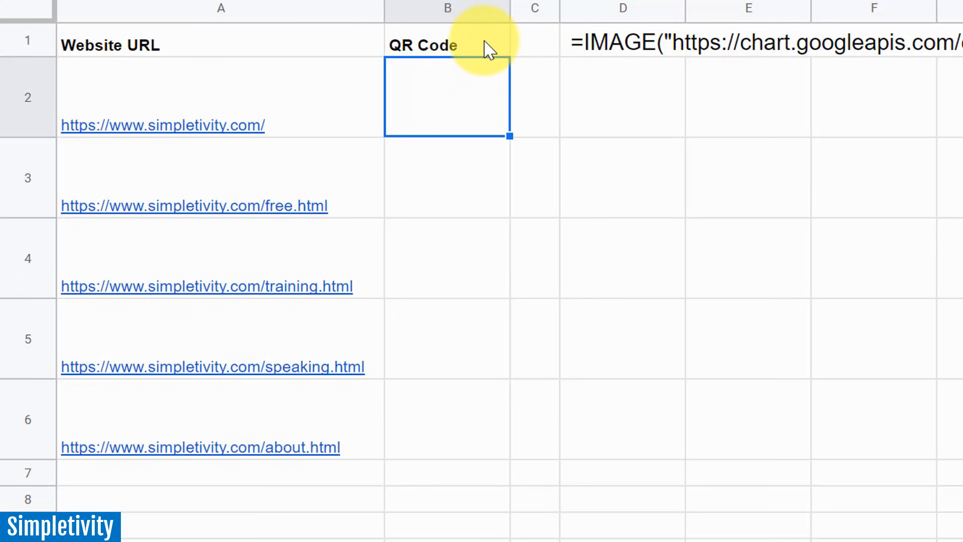
mouse_move(470, 80)
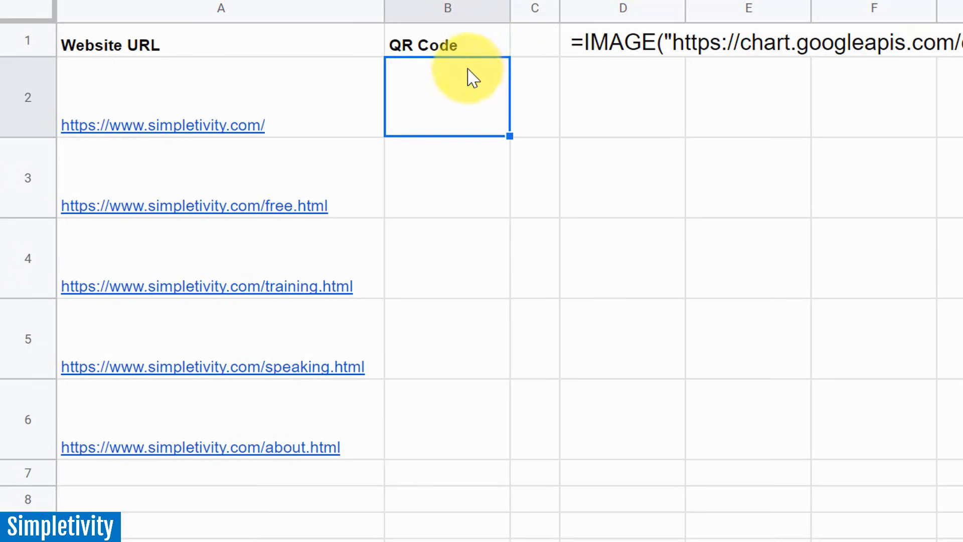
mouse_move(477, 48)
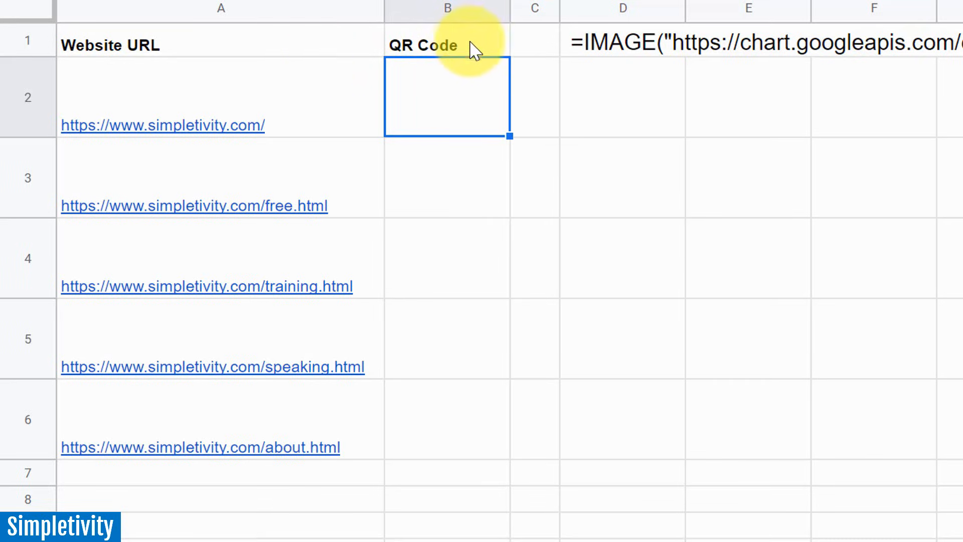
mouse_move(496, 53)
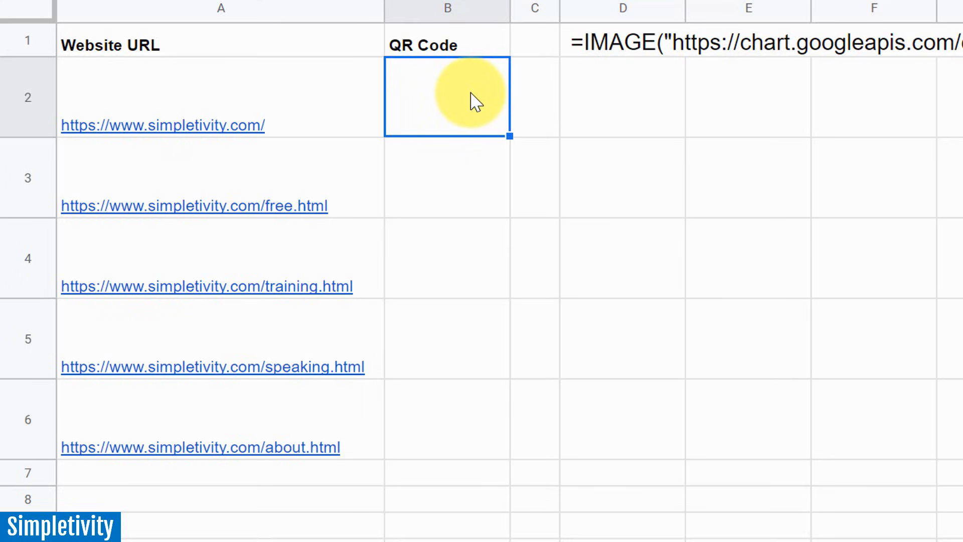
mouse_move(349, 94)
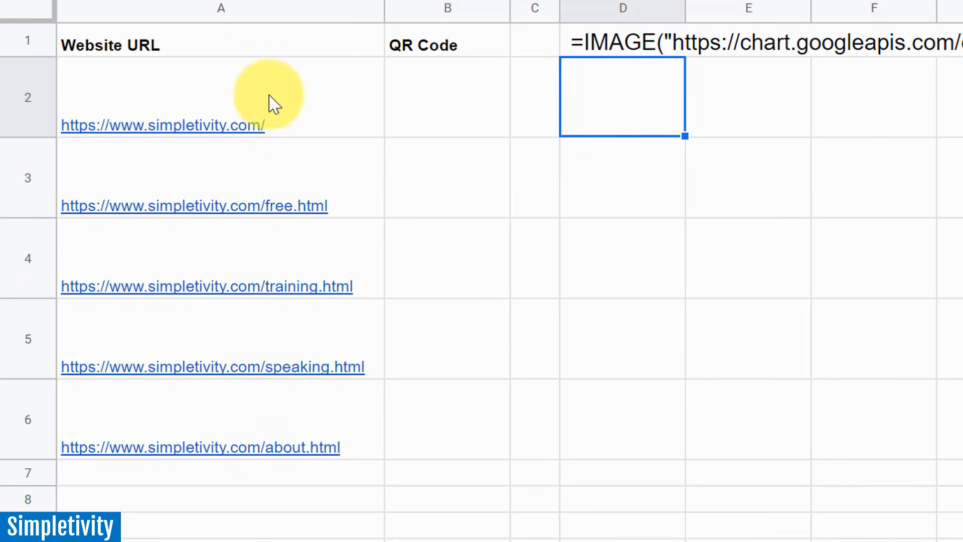
mouse_move(292, 101)
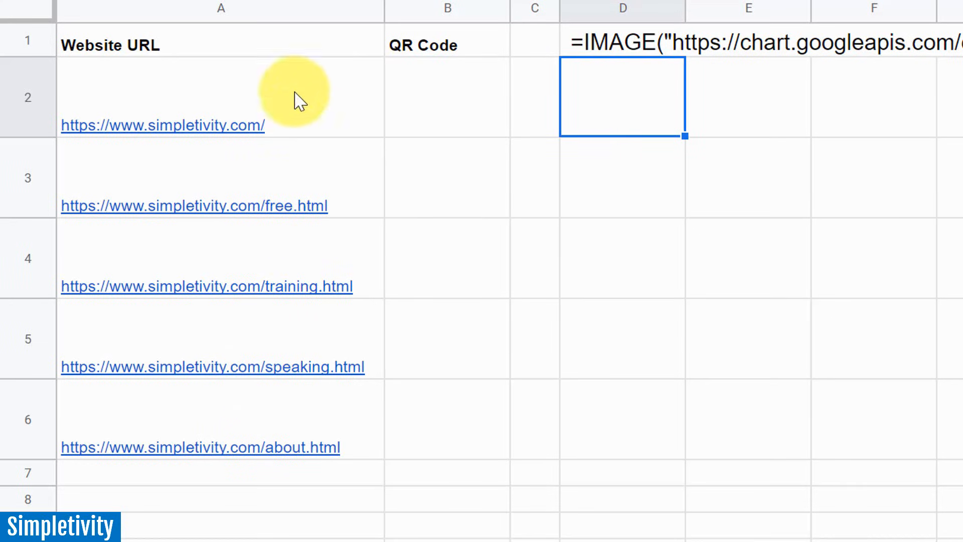
mouse_move(267, 108)
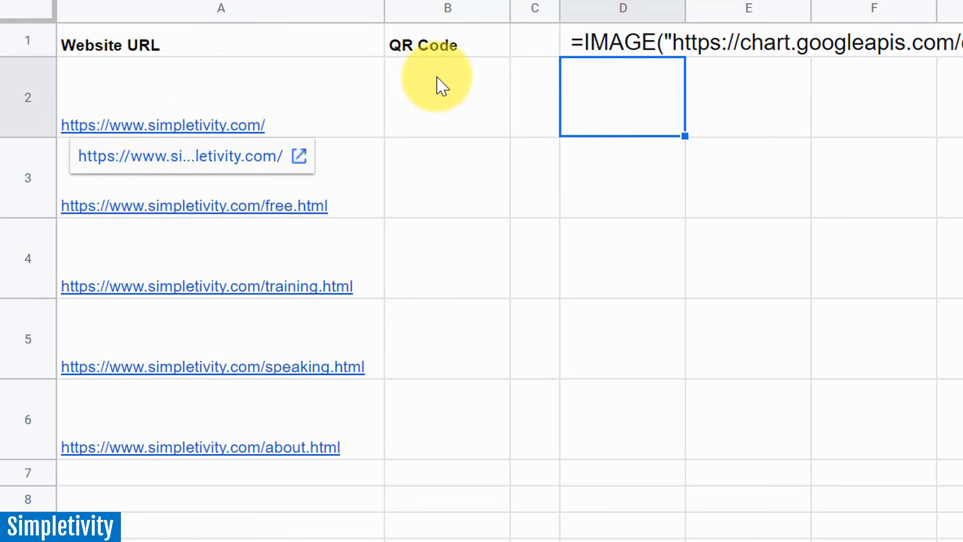
click(445, 88)
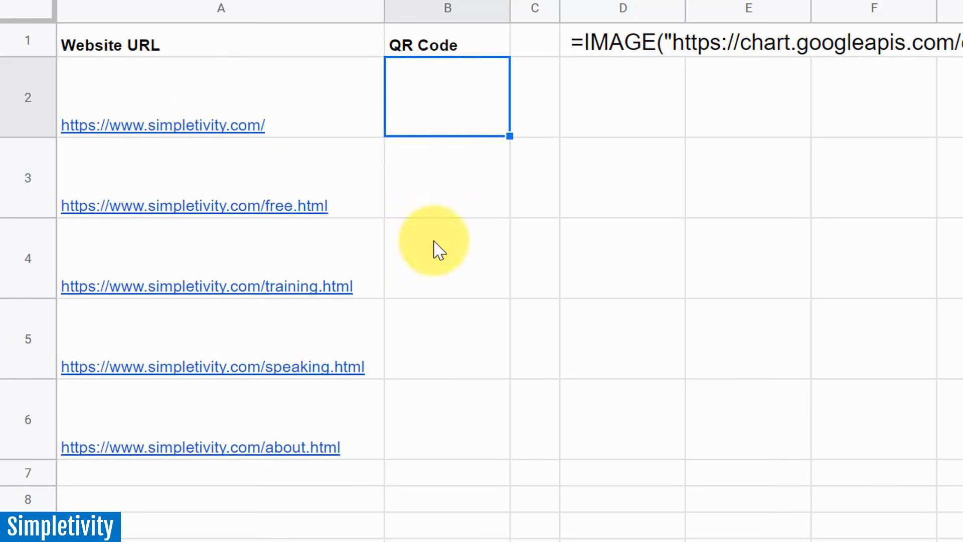
mouse_move(382, 105)
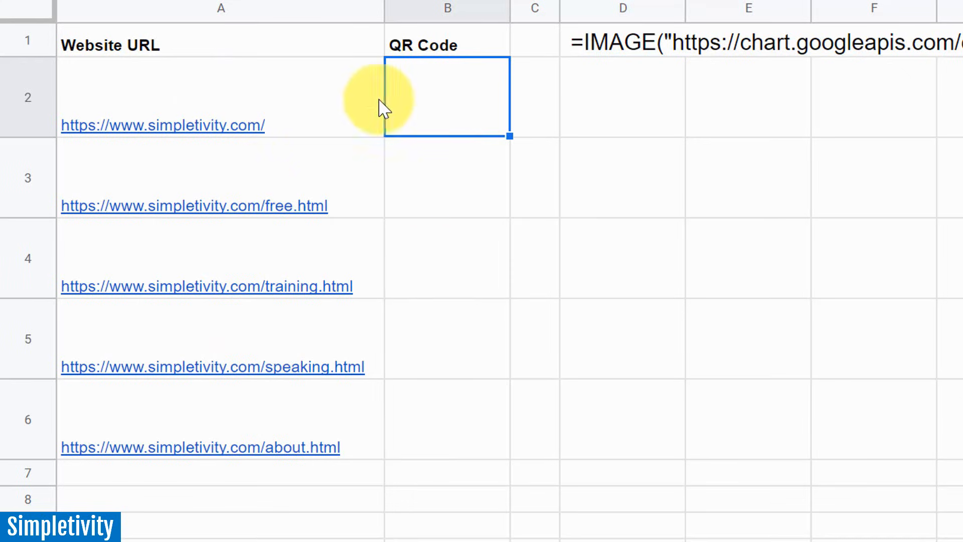
mouse_move(361, 371)
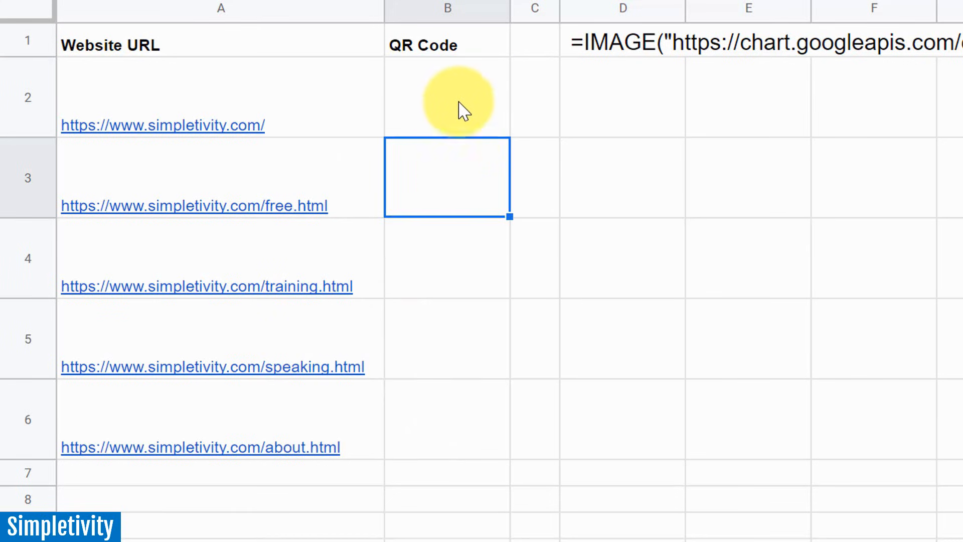
click(446, 95)
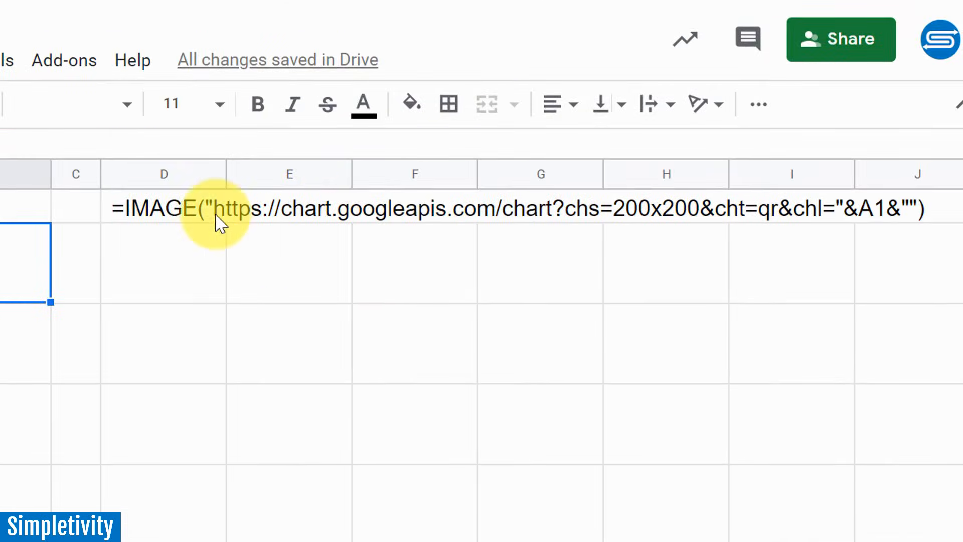
mouse_move(187, 215)
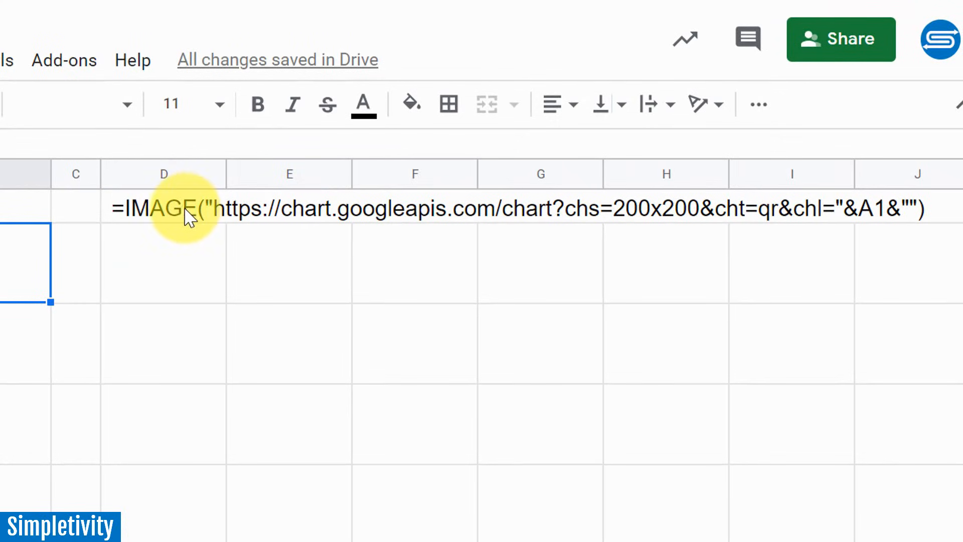
mouse_move(387, 251)
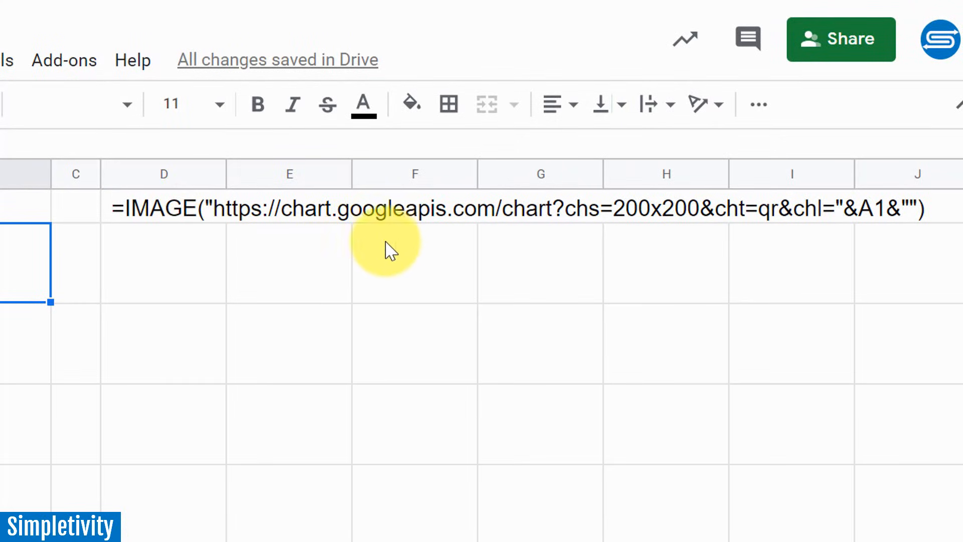
mouse_move(388, 235)
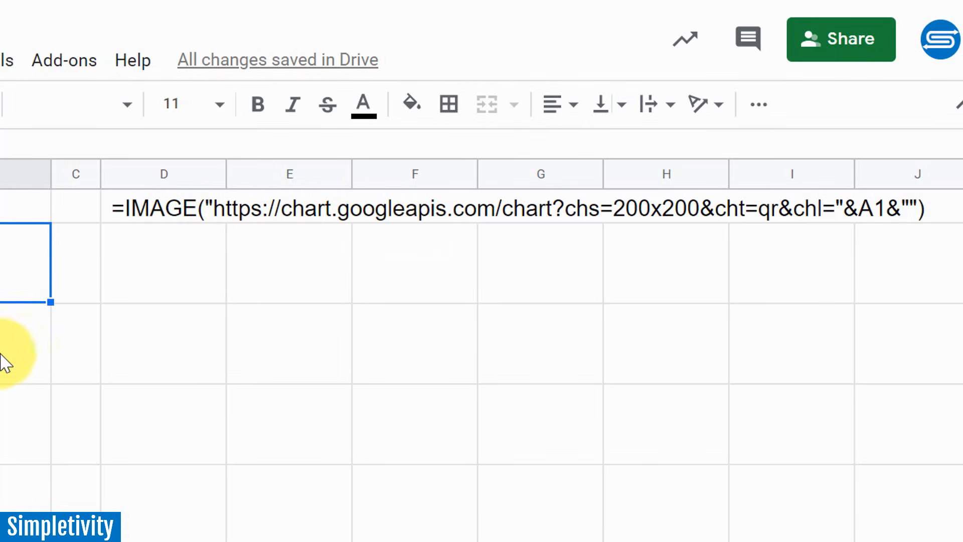
mouse_move(273, 320)
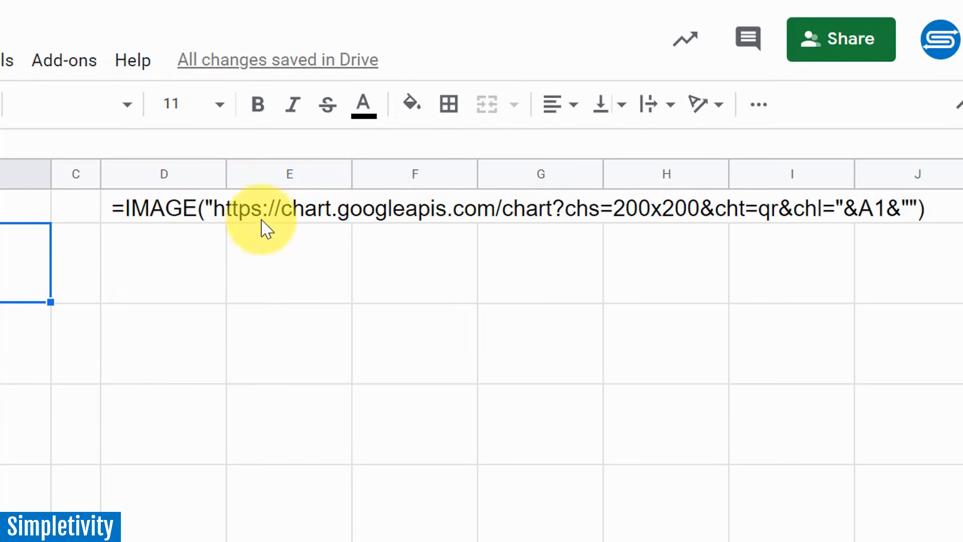
mouse_move(235, 249)
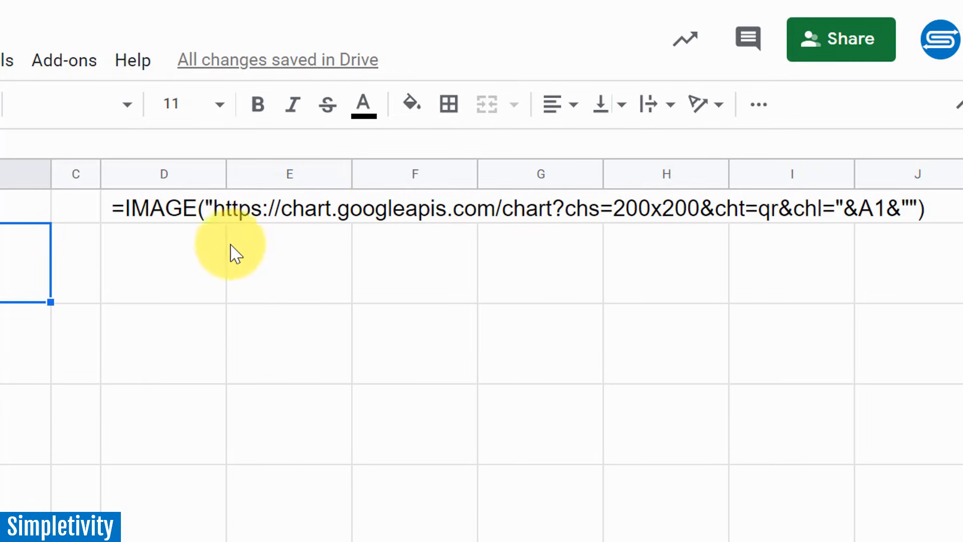
mouse_move(256, 236)
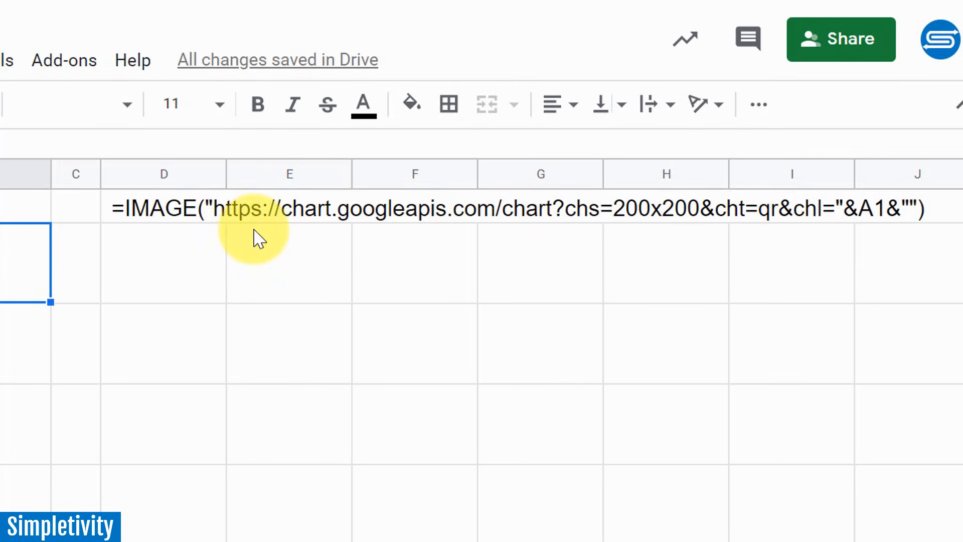
mouse_move(288, 242)
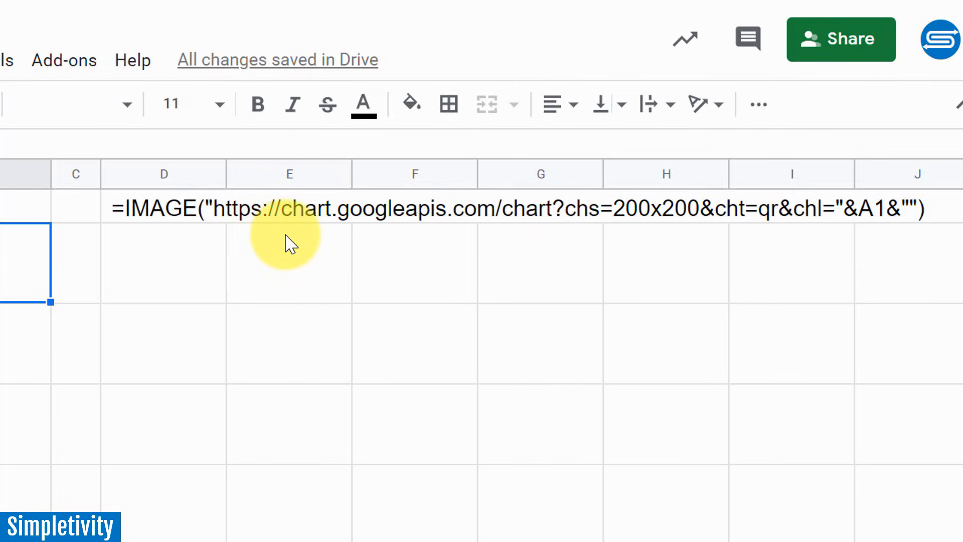
mouse_move(184, 279)
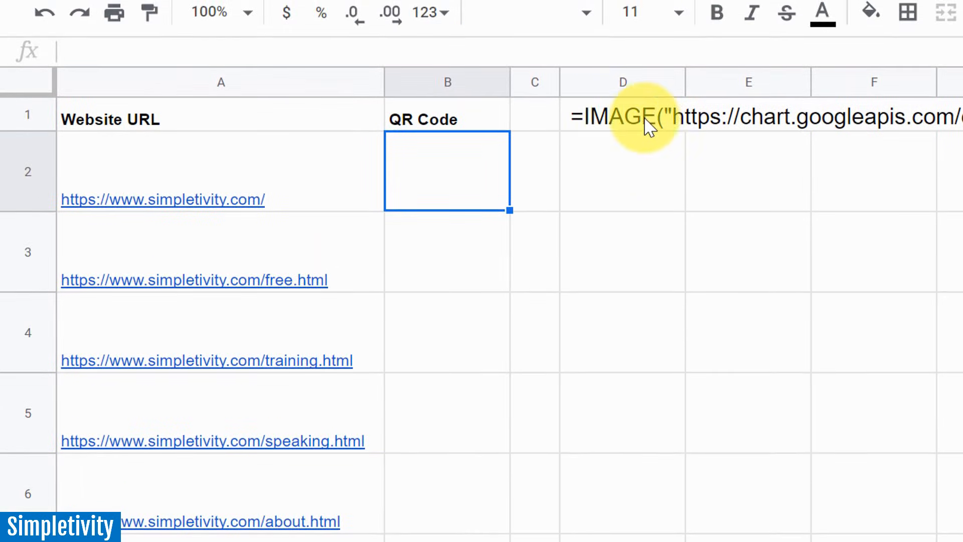
Reuse the IMAGE formula from D1 in B2, pointed at A2, to generate the first QR code.
click(623, 116)
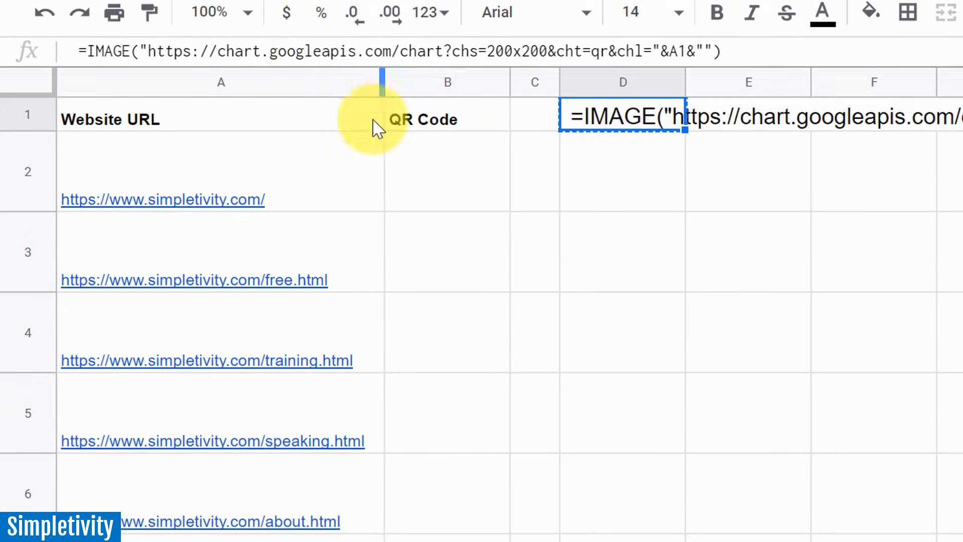
click(447, 173)
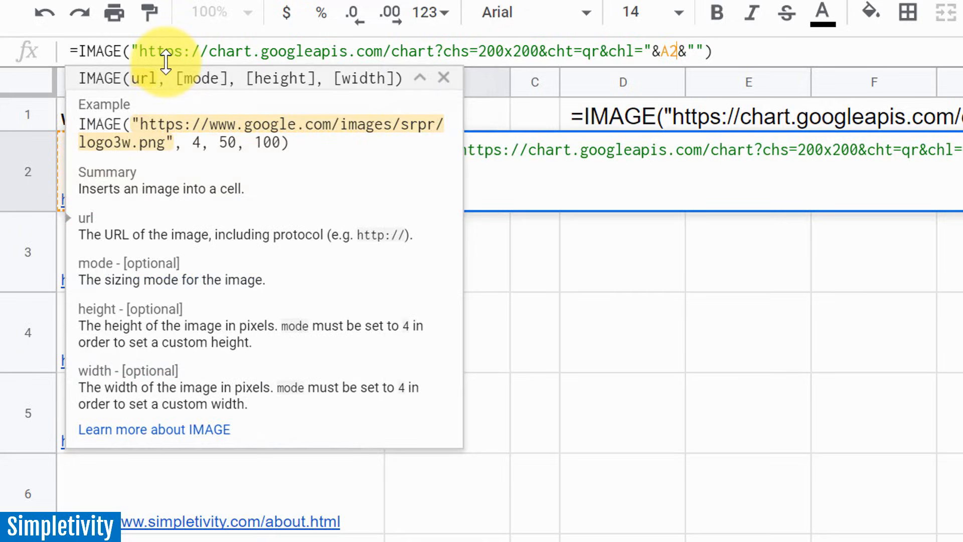
key(Enter)
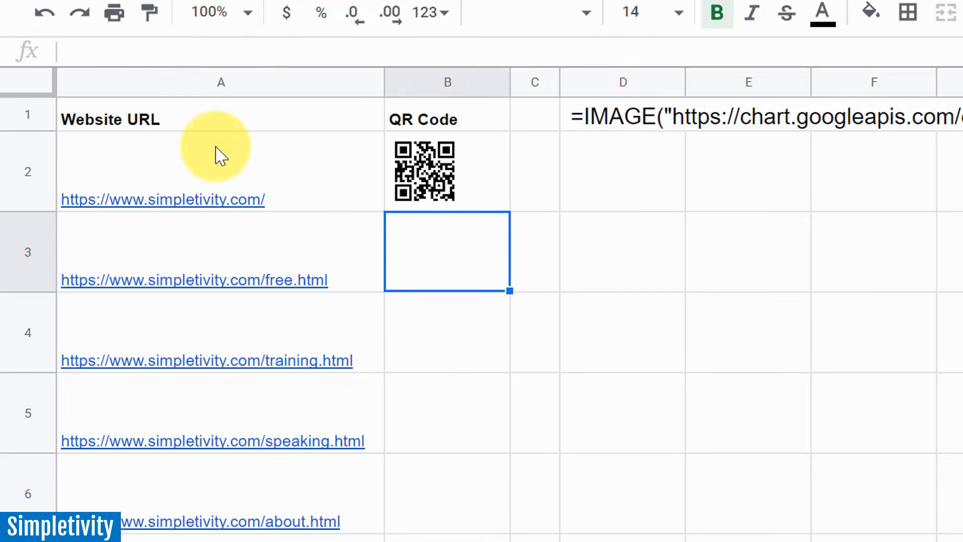
mouse_move(500, 190)
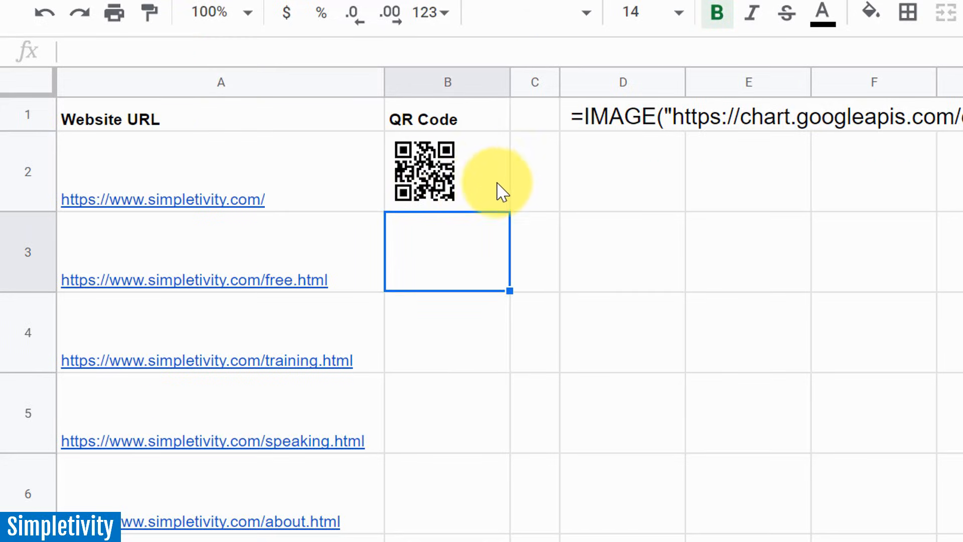
mouse_move(299, 200)
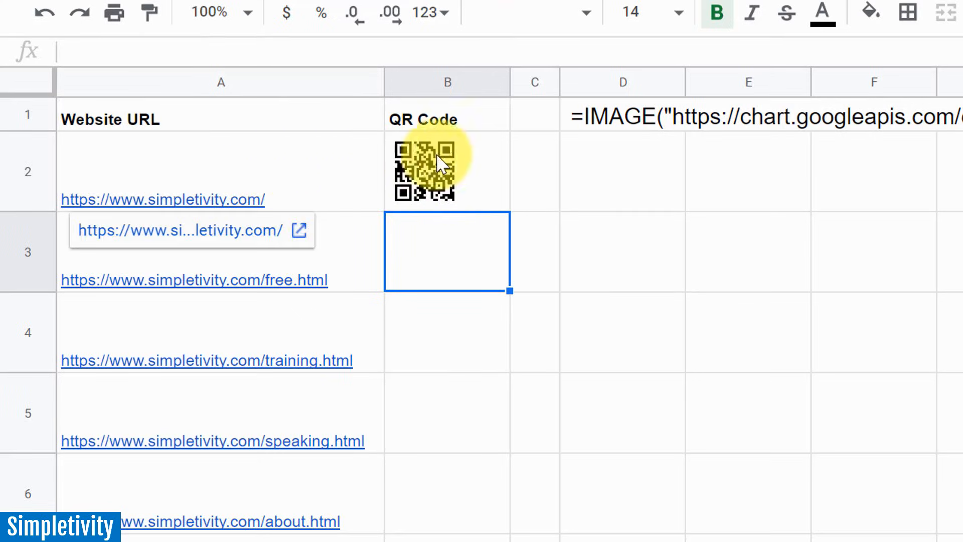
Fill the QR formula down through B6 so every website URL gets its QR code.
click(446, 170)
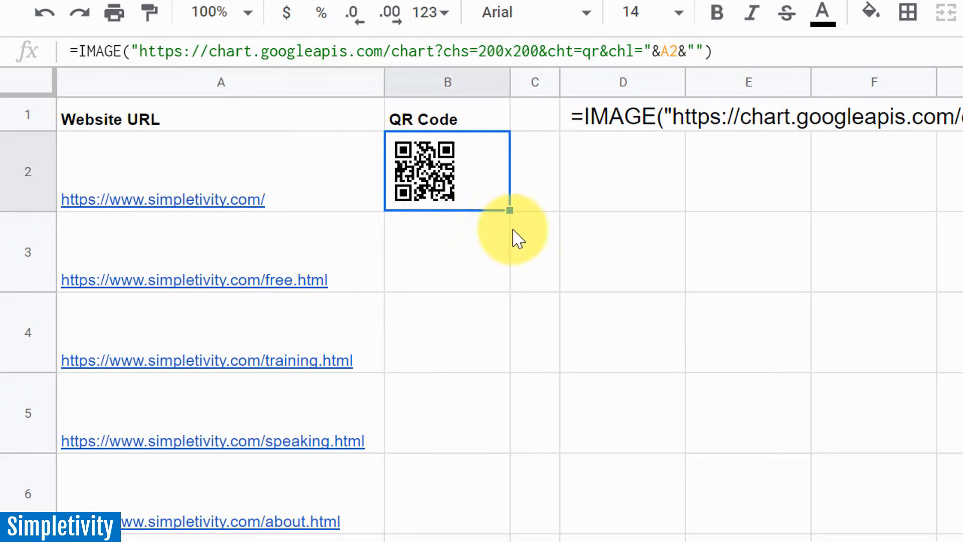
drag(511, 211, 452, 378)
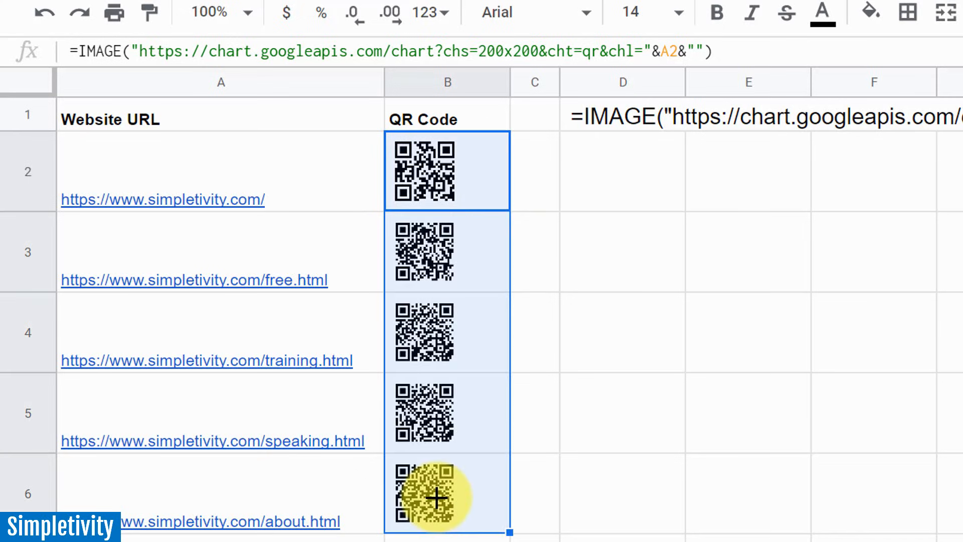
click(622, 253)
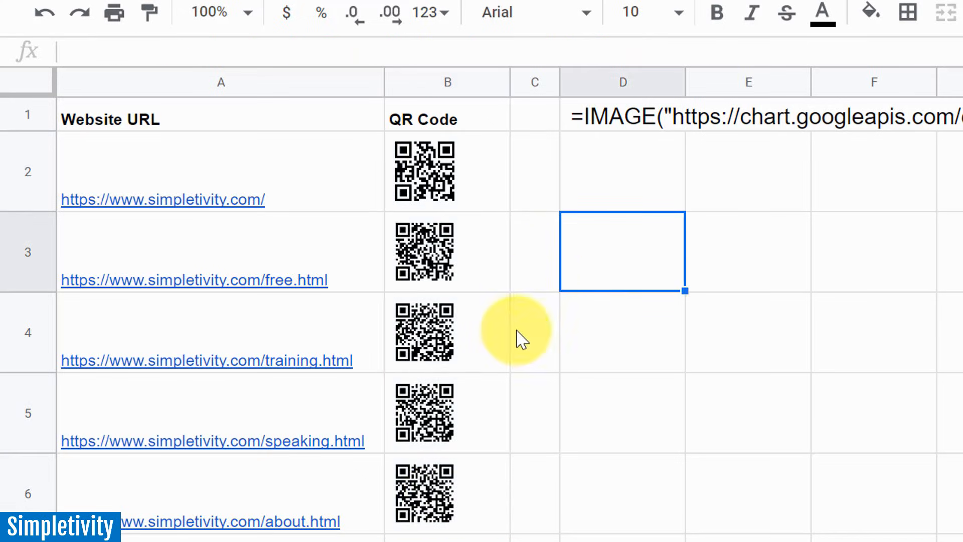
mouse_move(479, 467)
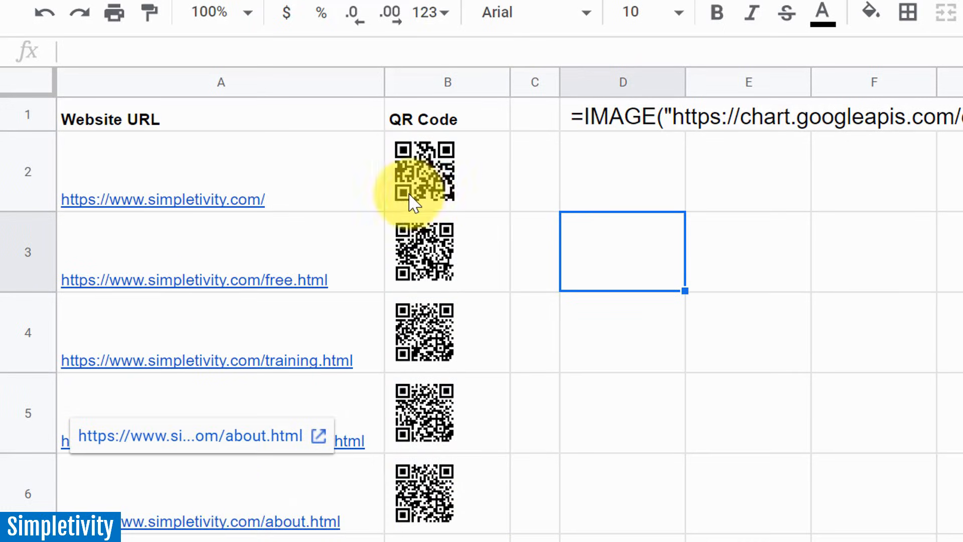
Copy the first QR code from B2 and paste it into cell F3.
right_click(415, 181)
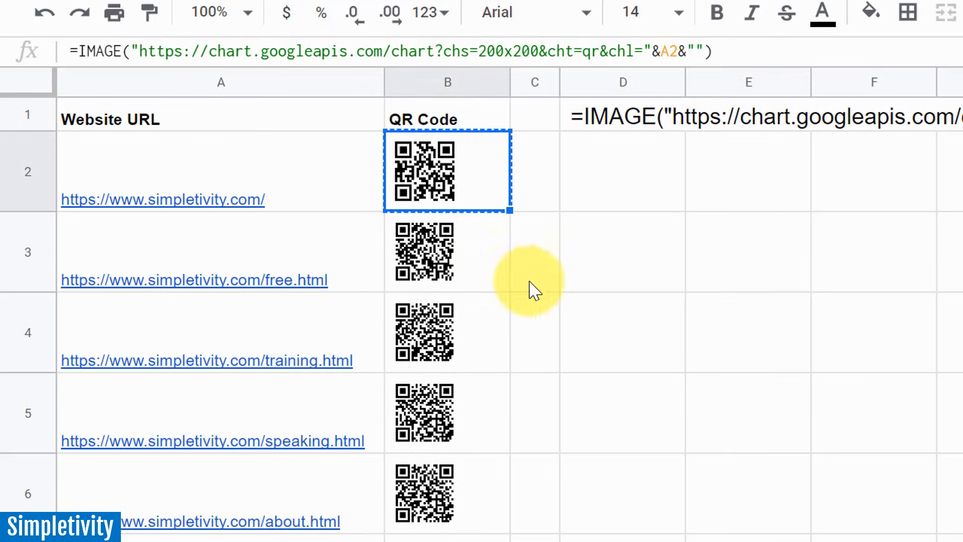
click(535, 253)
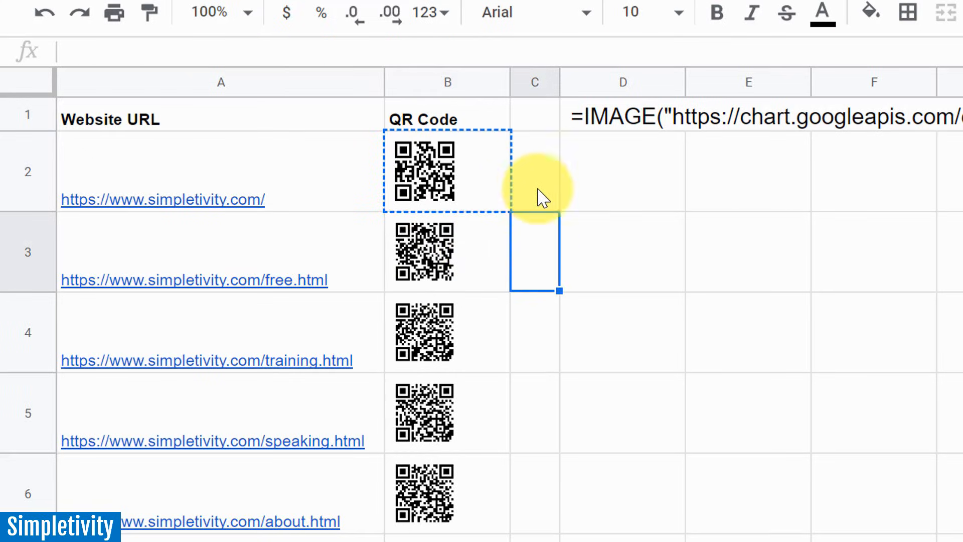
click(534, 171)
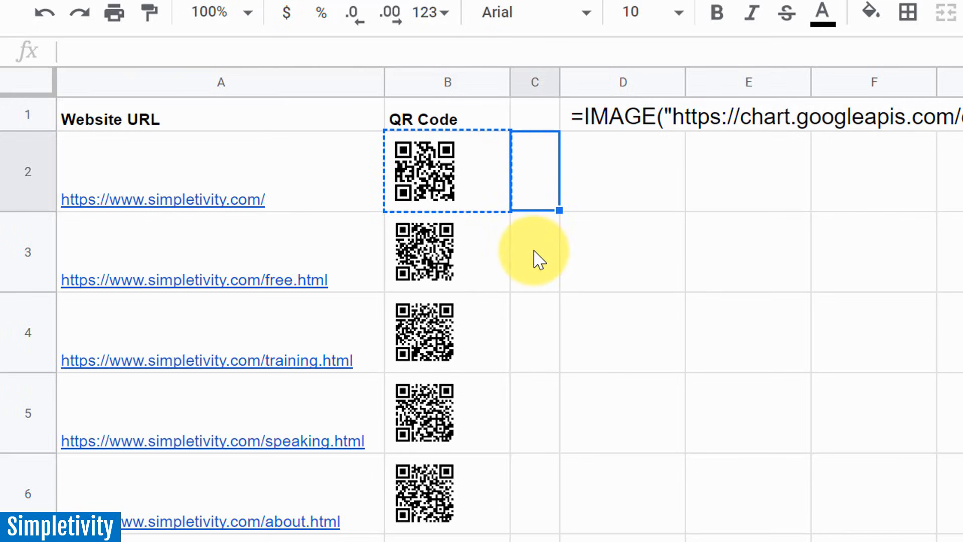
click(534, 252)
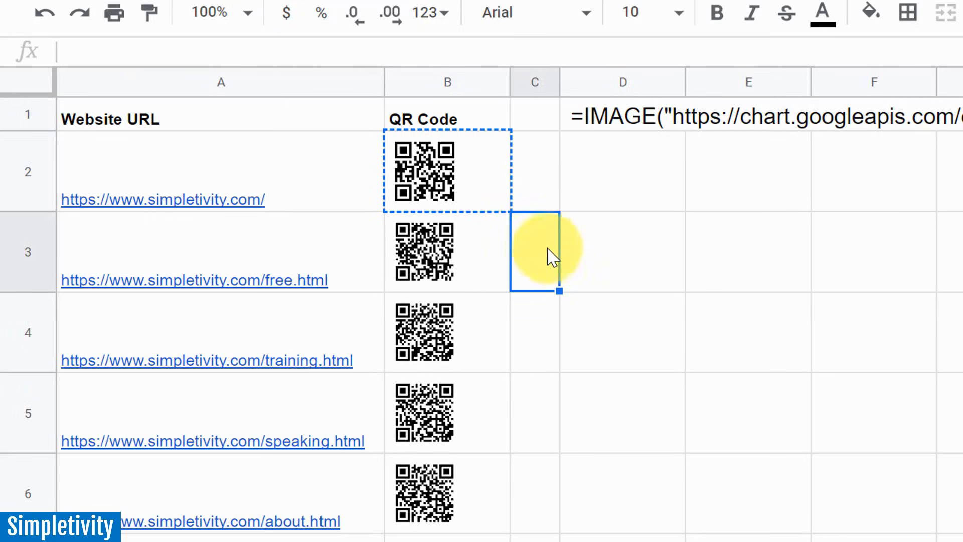
mouse_move(860, 259)
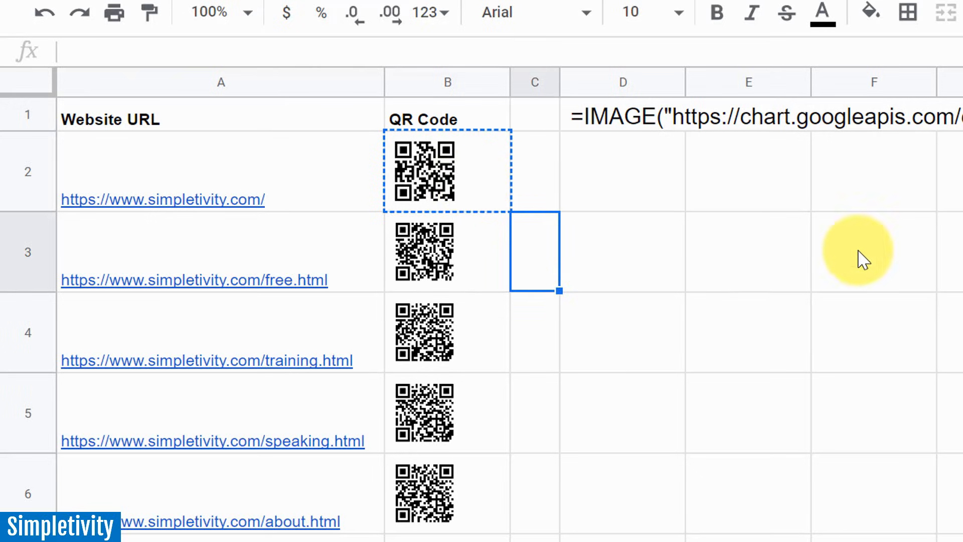
right_click(866, 257)
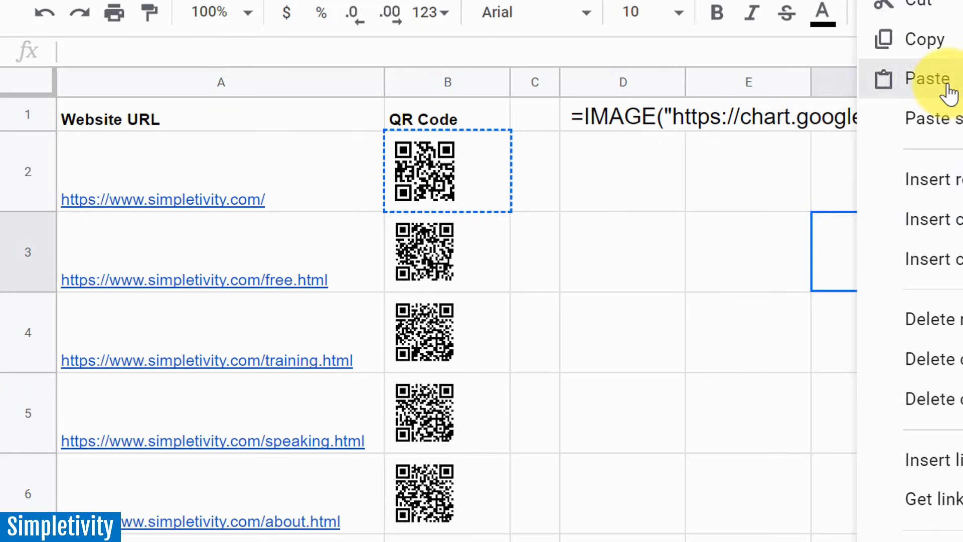
click(927, 78)
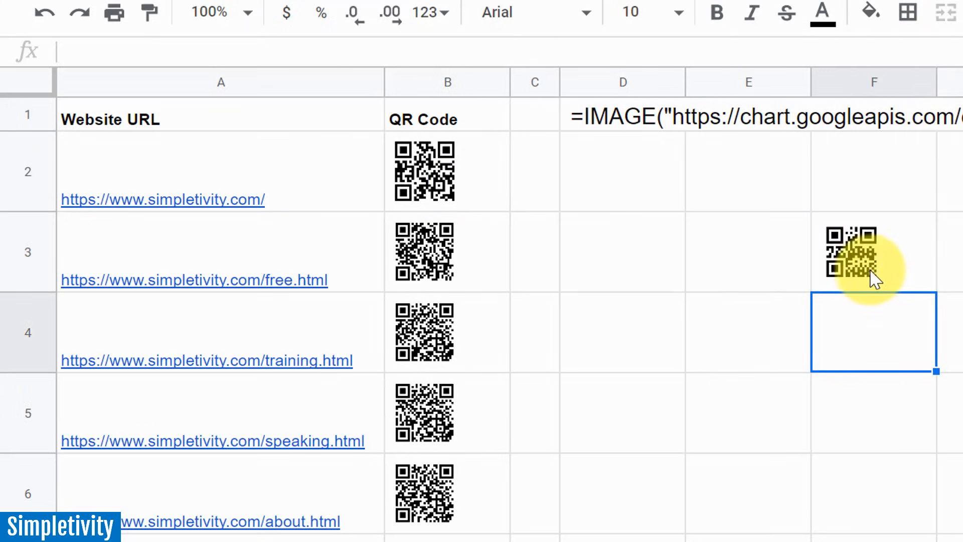
mouse_move(454, 169)
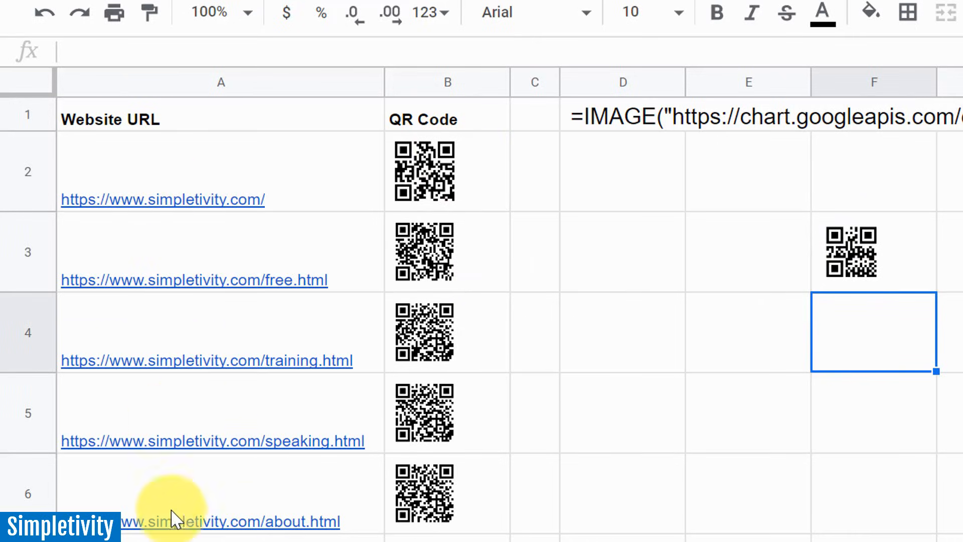
mouse_move(530, 451)
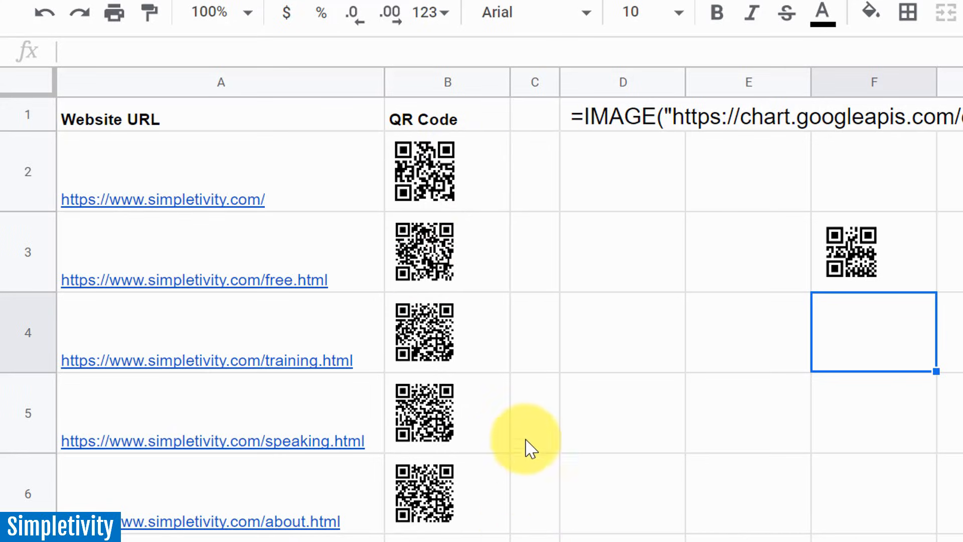
mouse_move(352, 233)
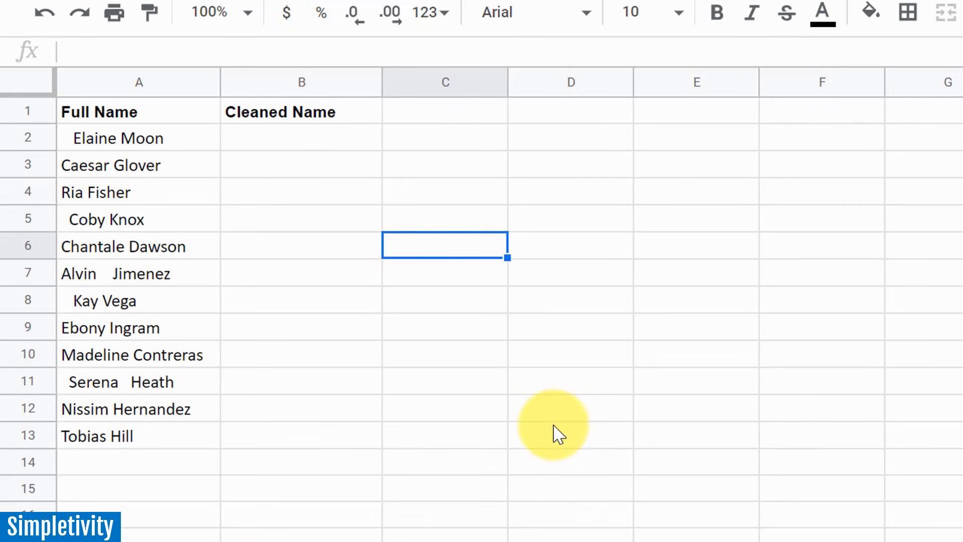
mouse_move(277, 235)
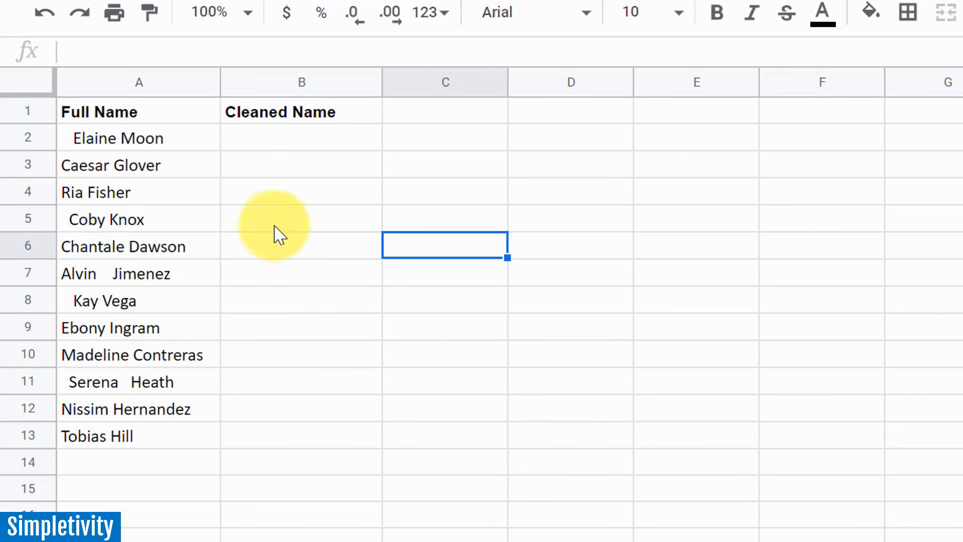
mouse_move(283, 190)
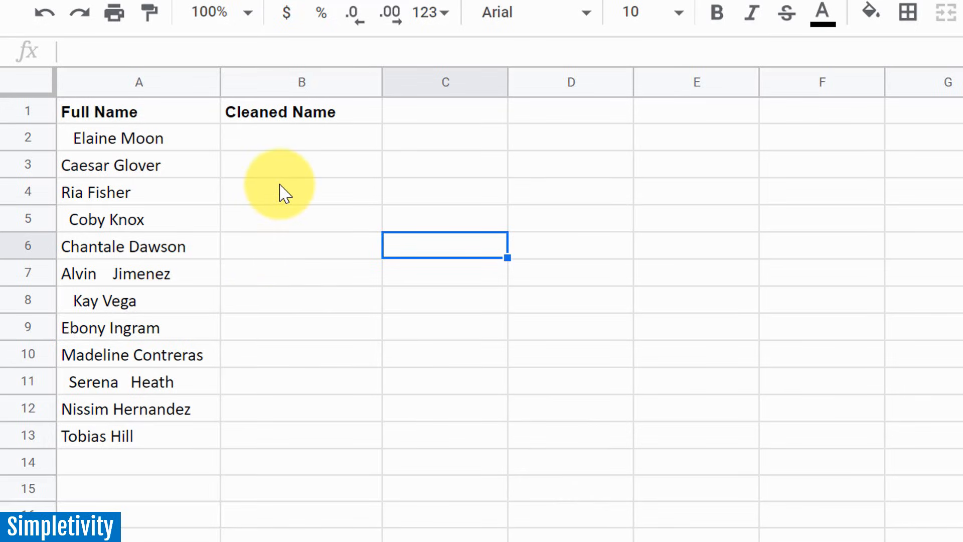
mouse_move(328, 165)
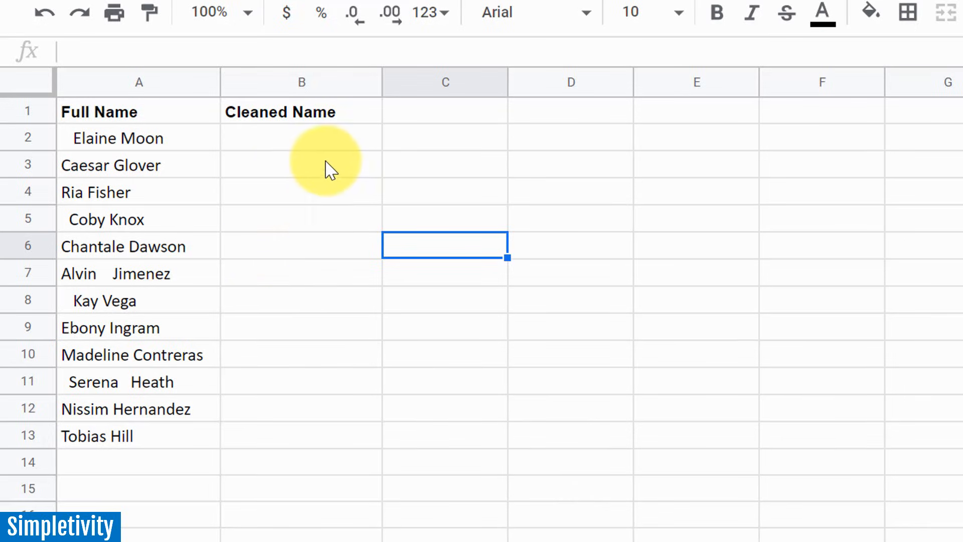
click(301, 137)
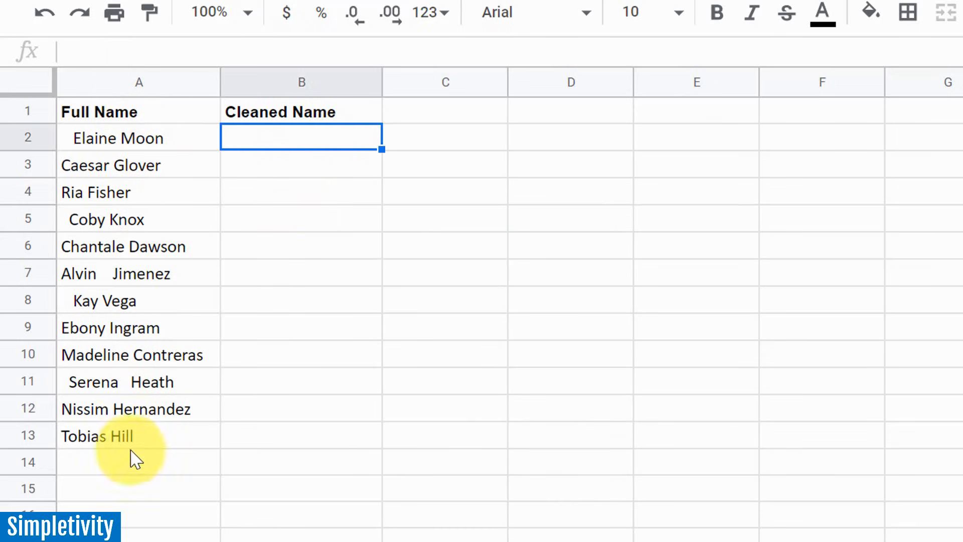
mouse_move(178, 372)
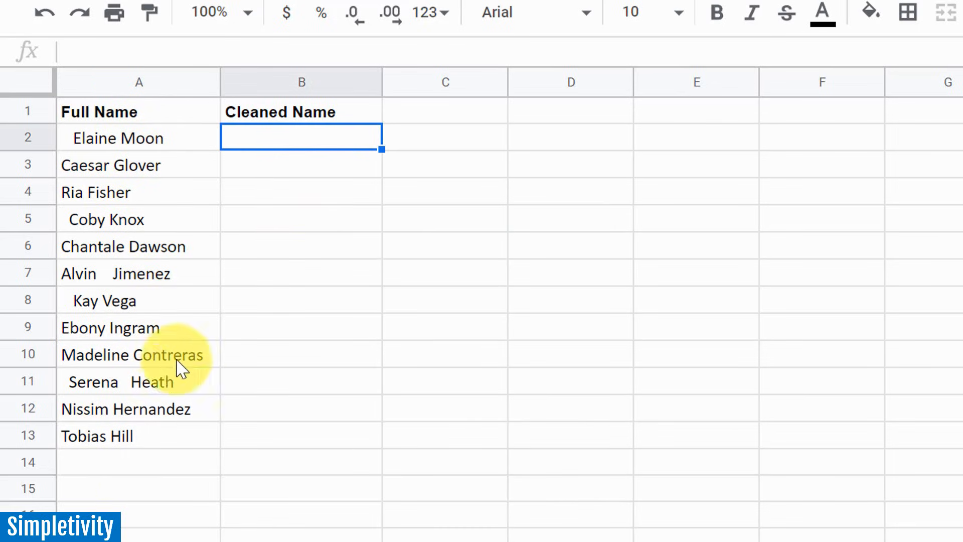
mouse_move(178, 149)
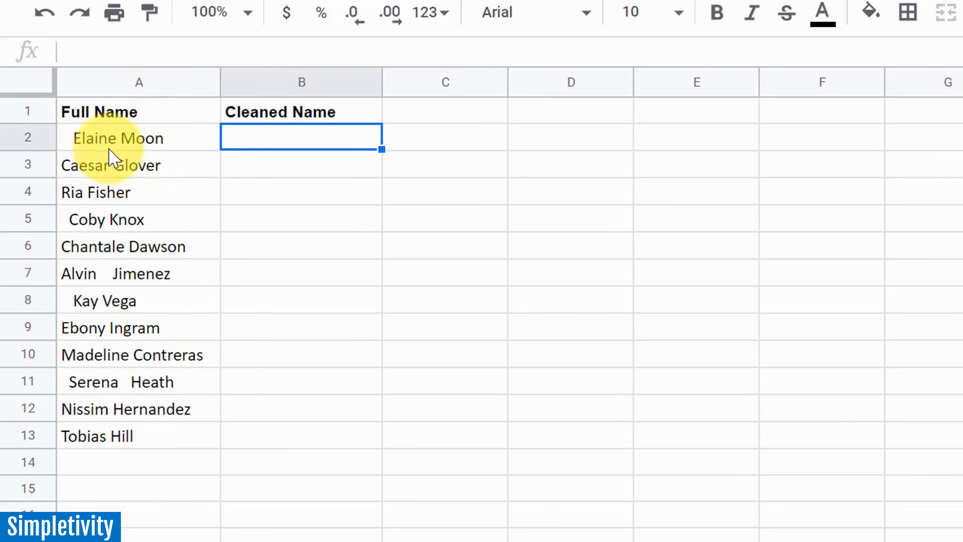
mouse_move(73, 144)
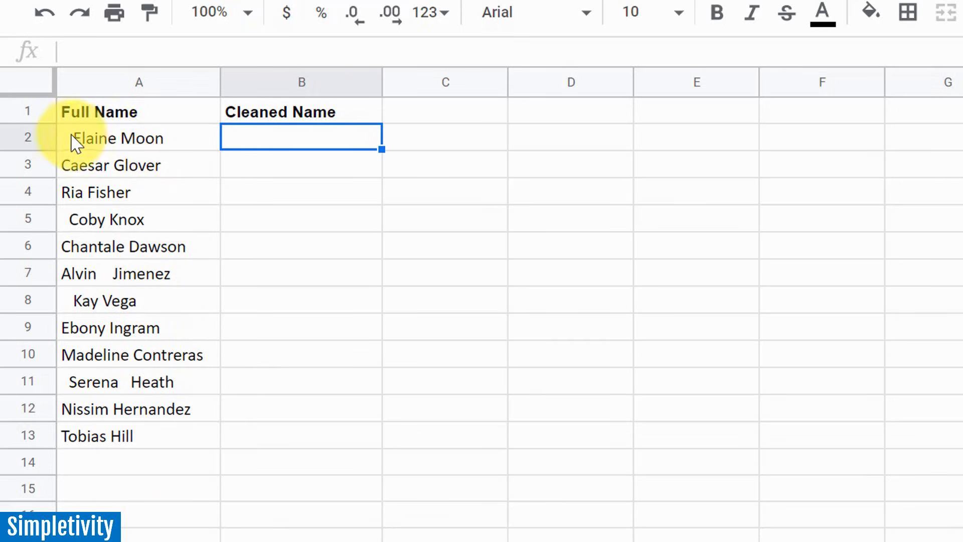
mouse_move(77, 215)
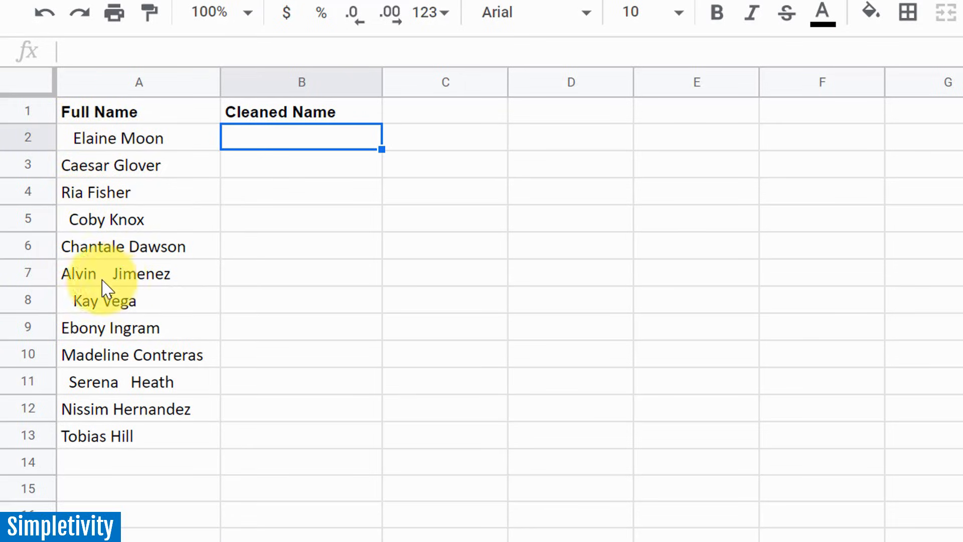
mouse_move(116, 289)
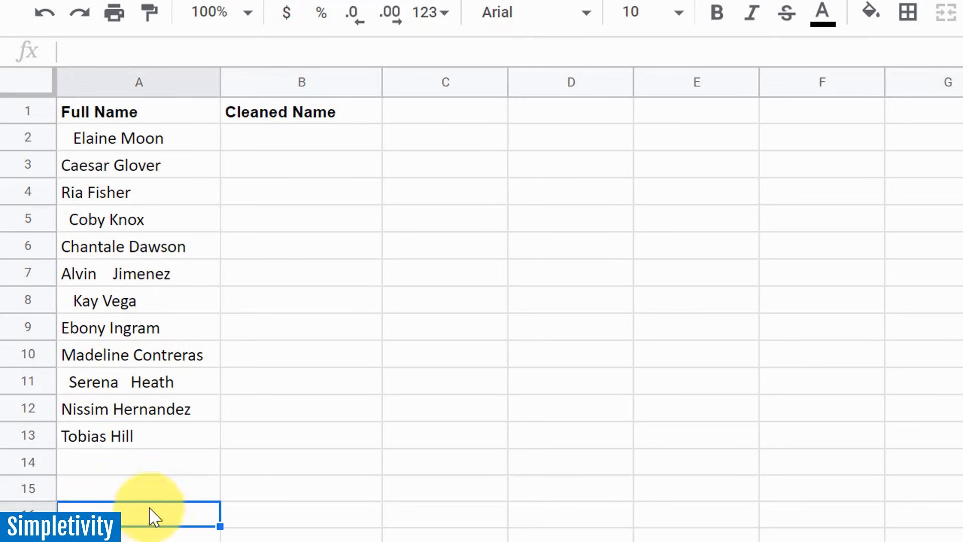
mouse_move(147, 271)
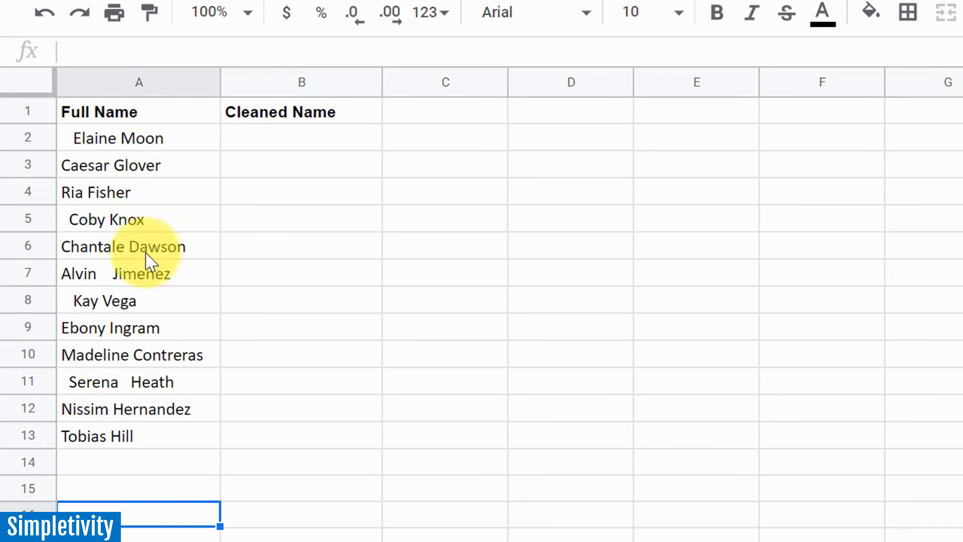
mouse_move(152, 376)
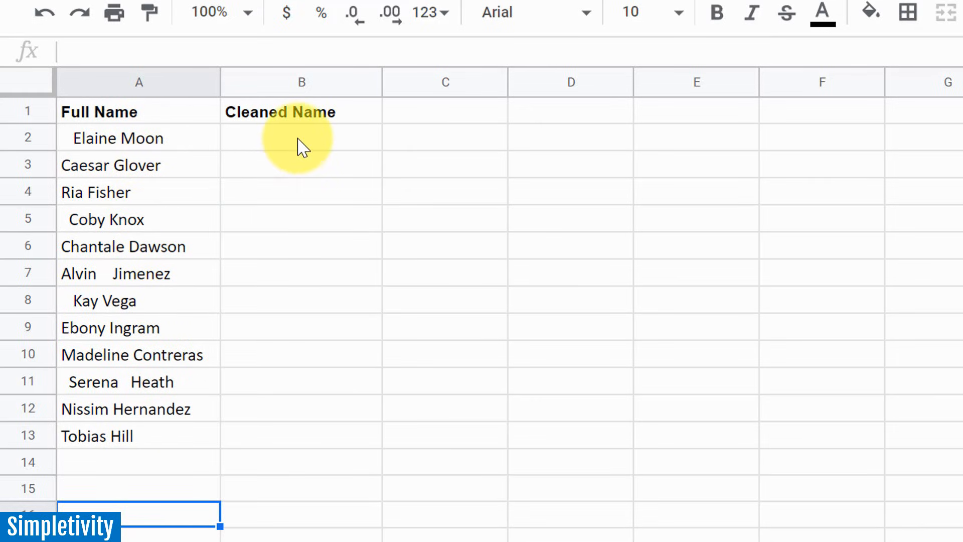
click(301, 136)
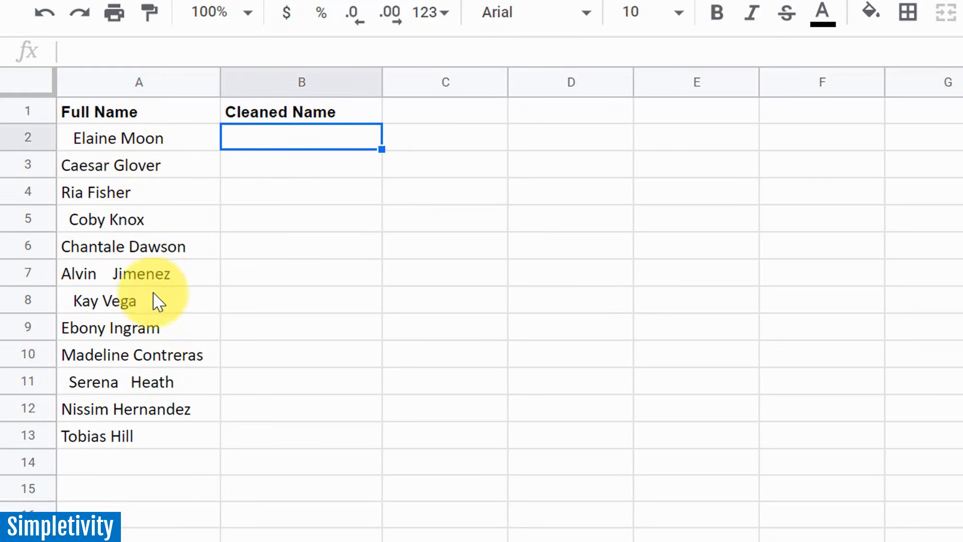
mouse_move(320, 352)
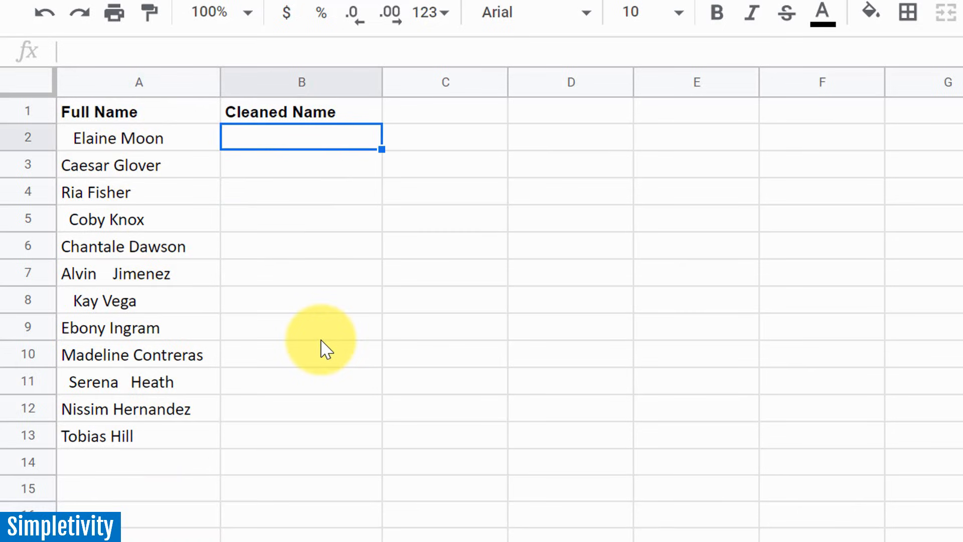
Enter =TRIM(A2) in B2 to clean the first name of extra spaces.
text(=)
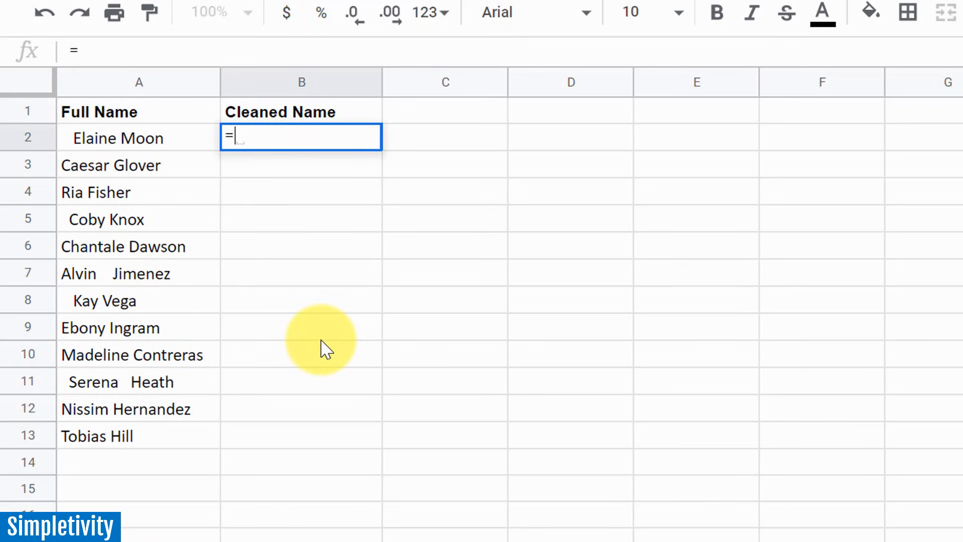
text(trim)
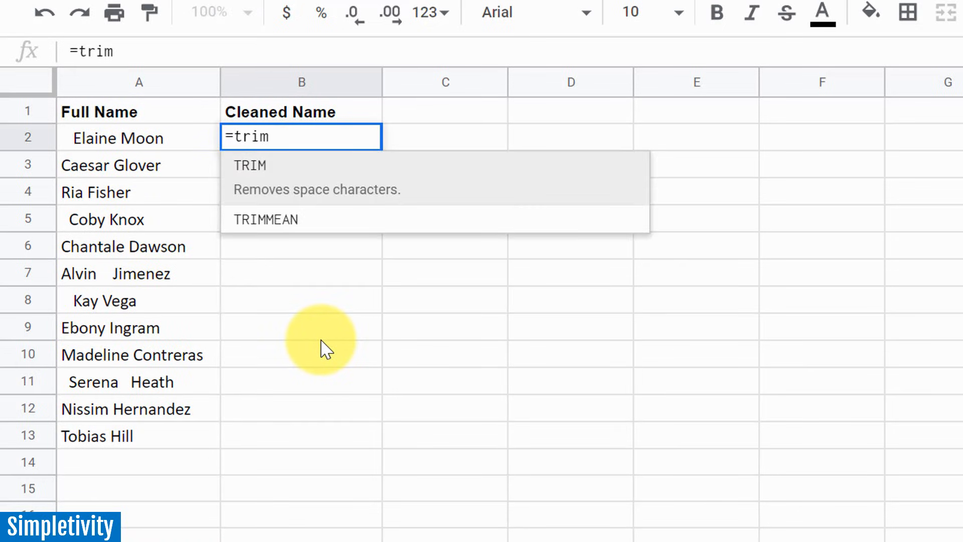
mouse_move(329, 165)
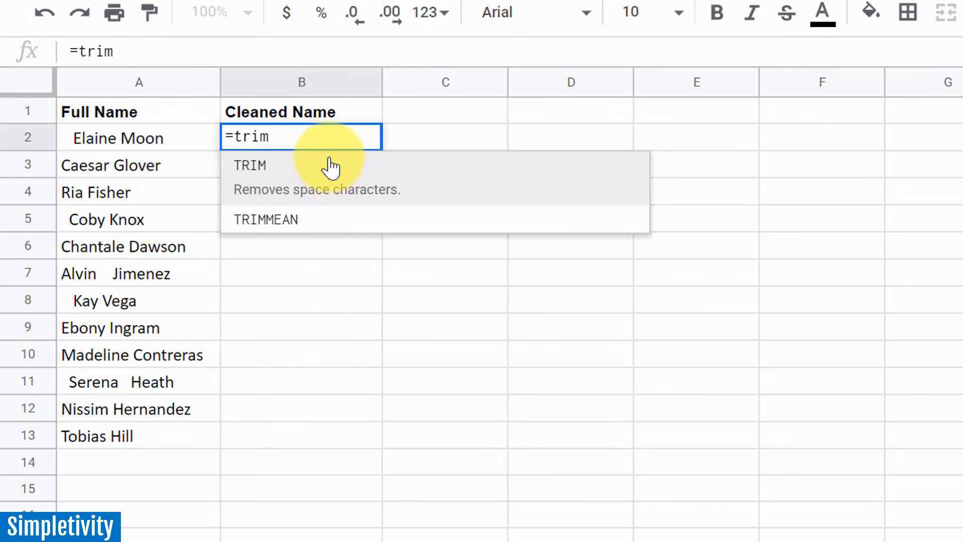
mouse_move(299, 173)
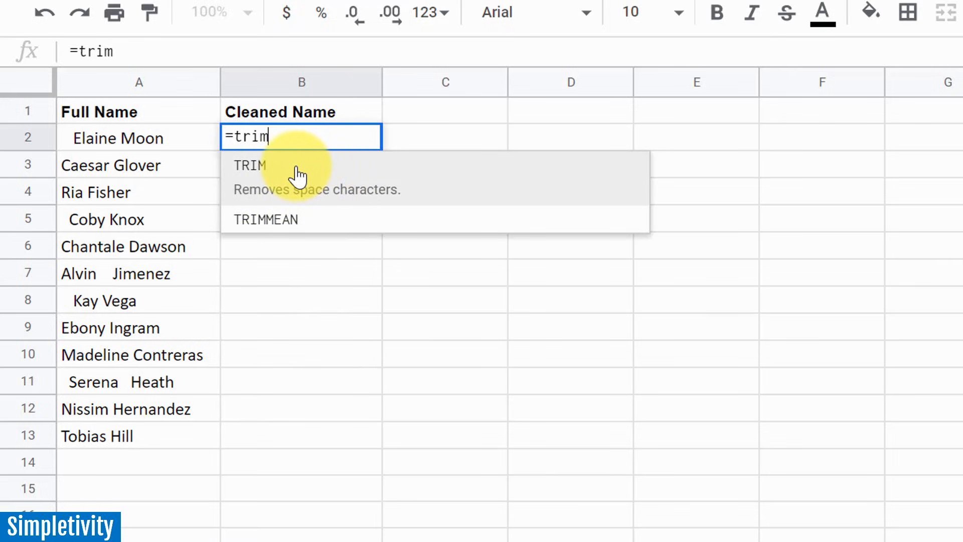
mouse_move(143, 411)
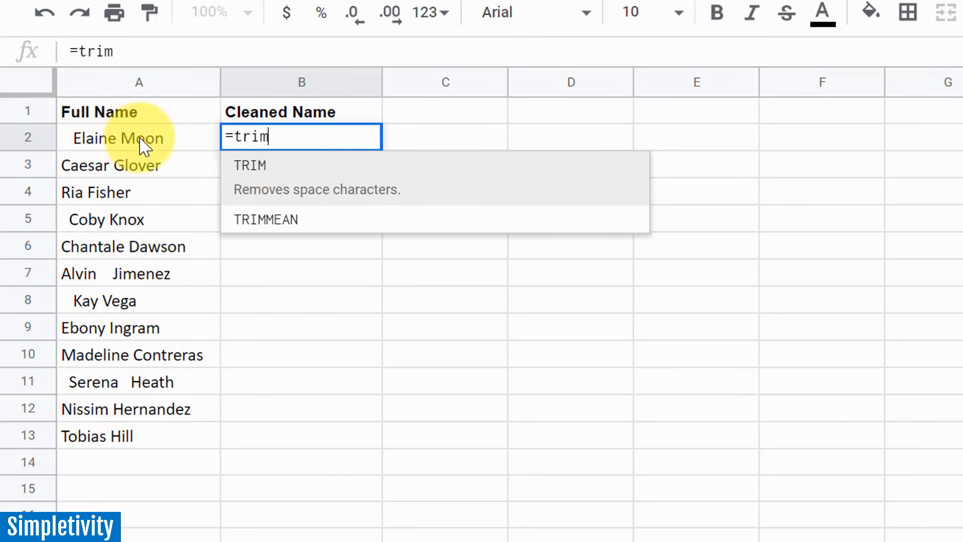
mouse_move(134, 151)
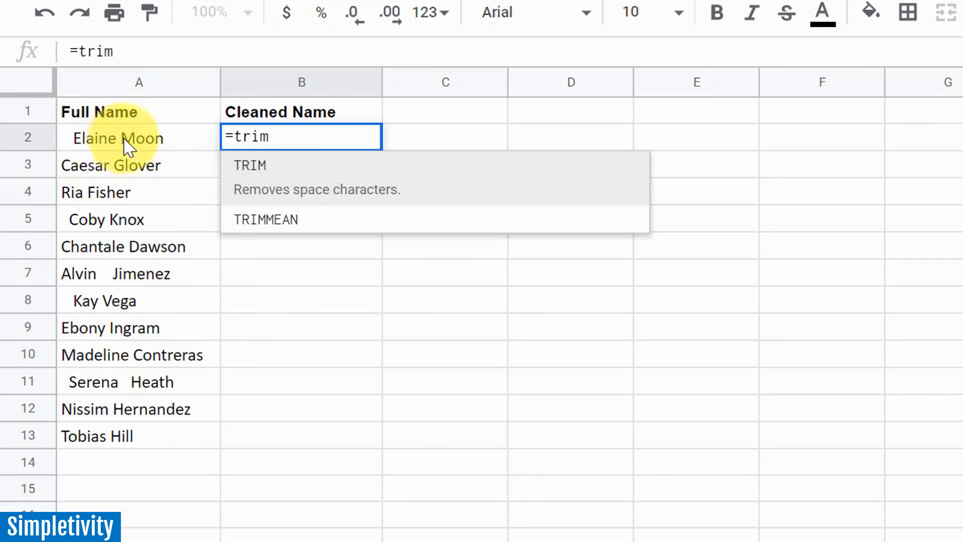
mouse_move(135, 308)
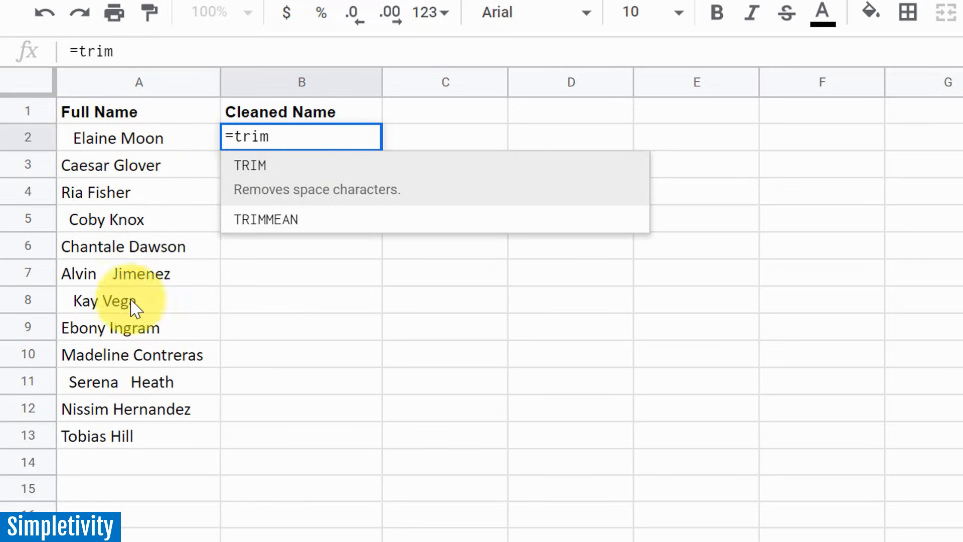
mouse_move(135, 151)
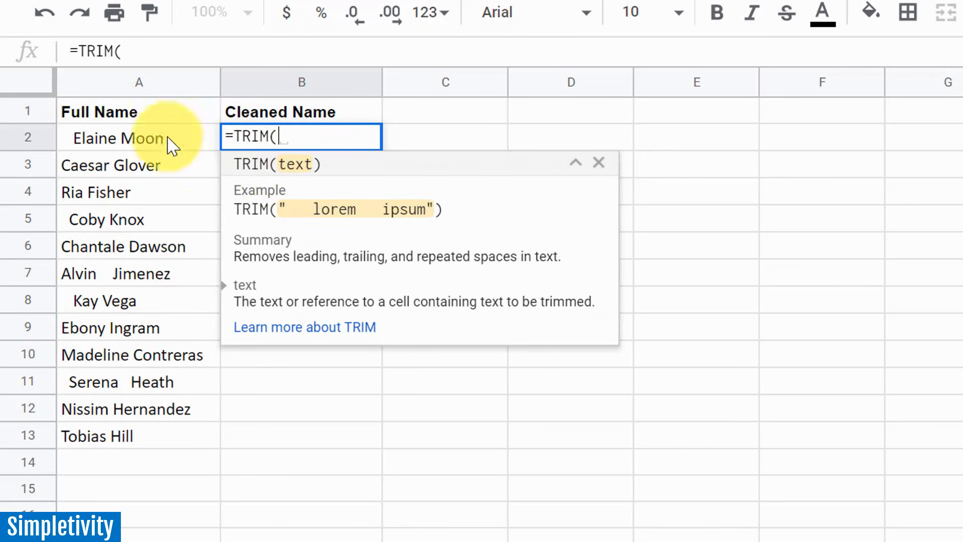
click(125, 138)
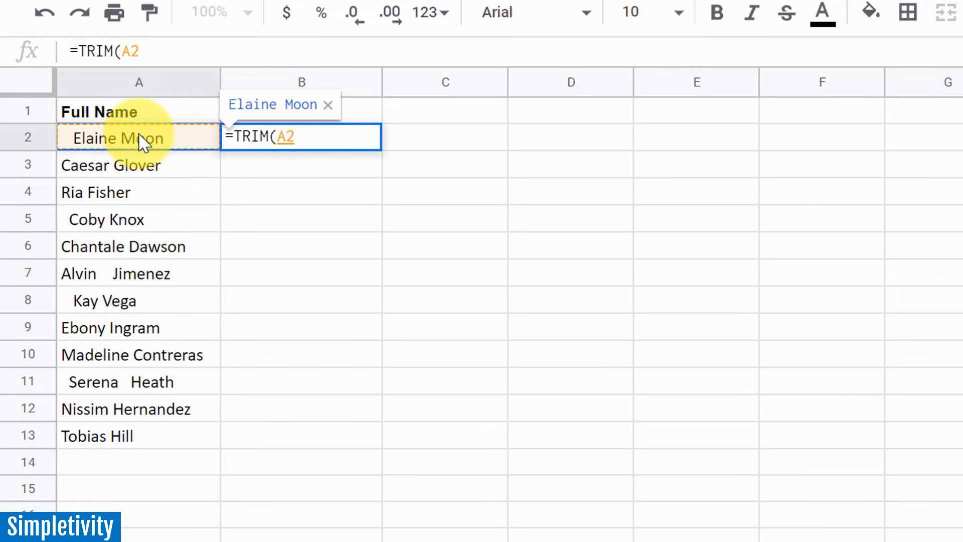
key(Enter)
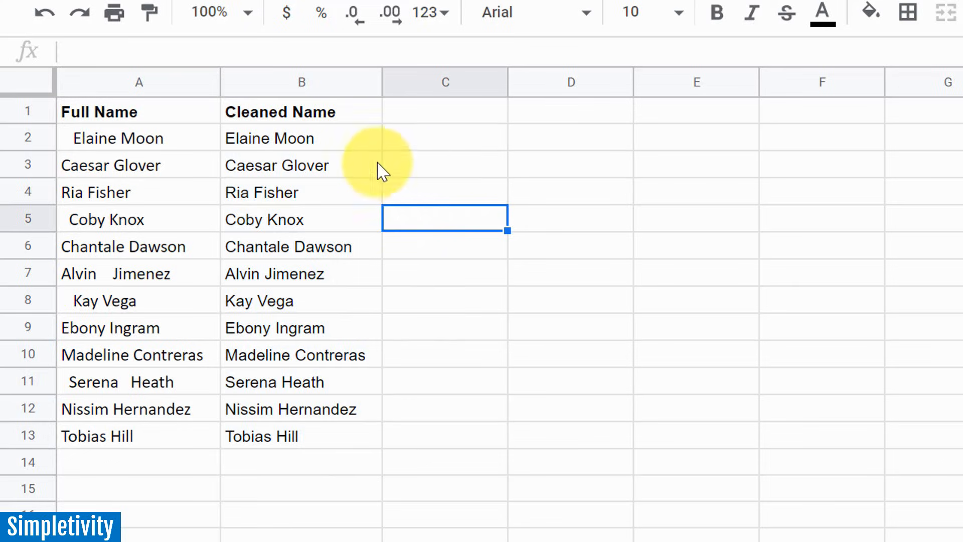
mouse_move(353, 106)
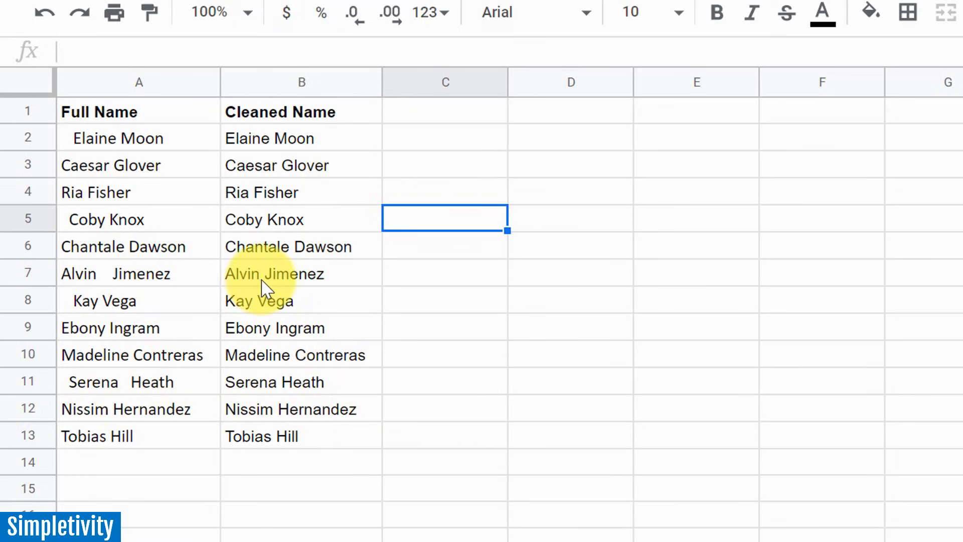
mouse_move(343, 331)
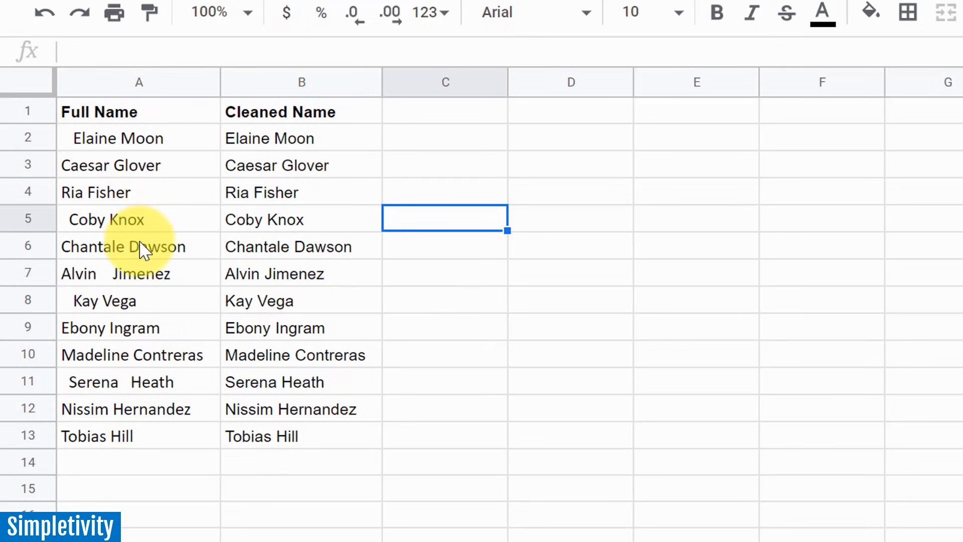
mouse_move(294, 266)
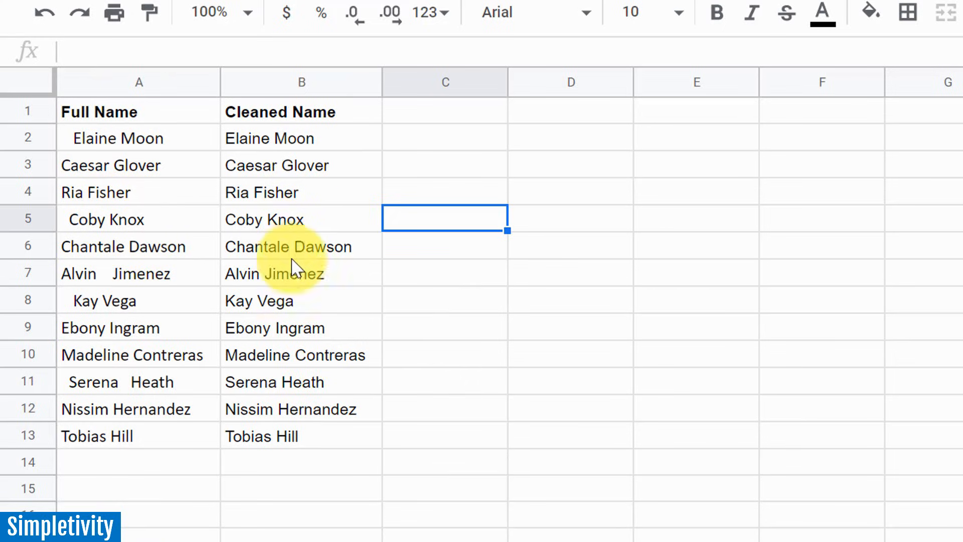
mouse_move(297, 434)
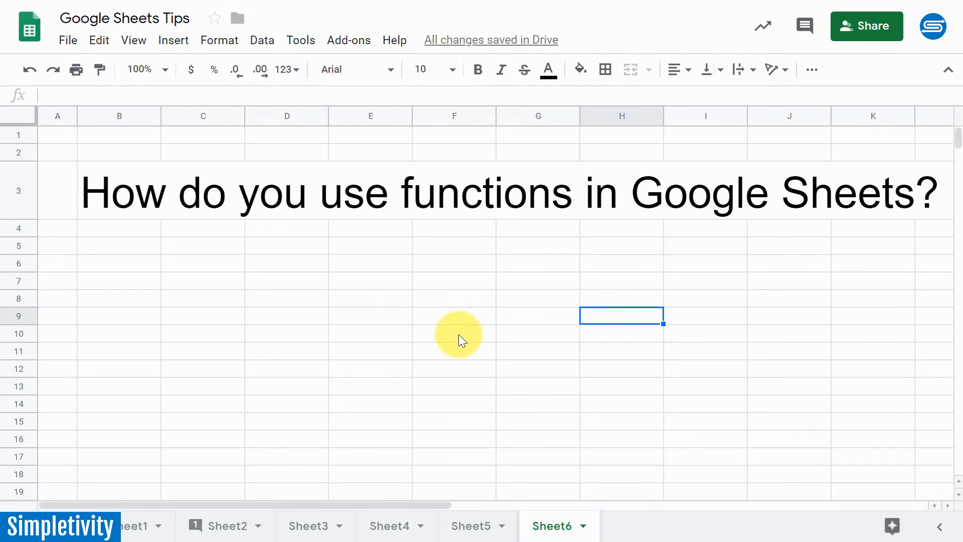
mouse_move(449, 367)
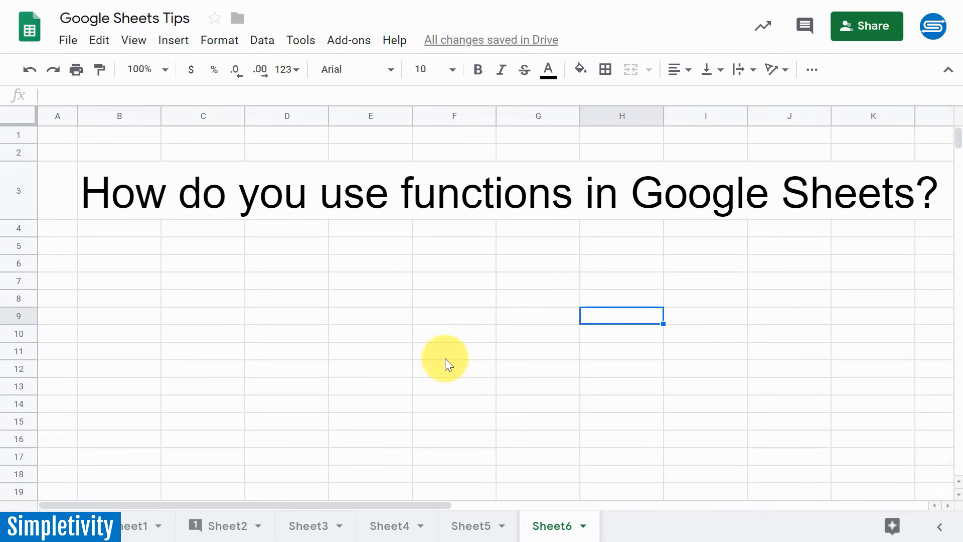
mouse_move(803, 331)
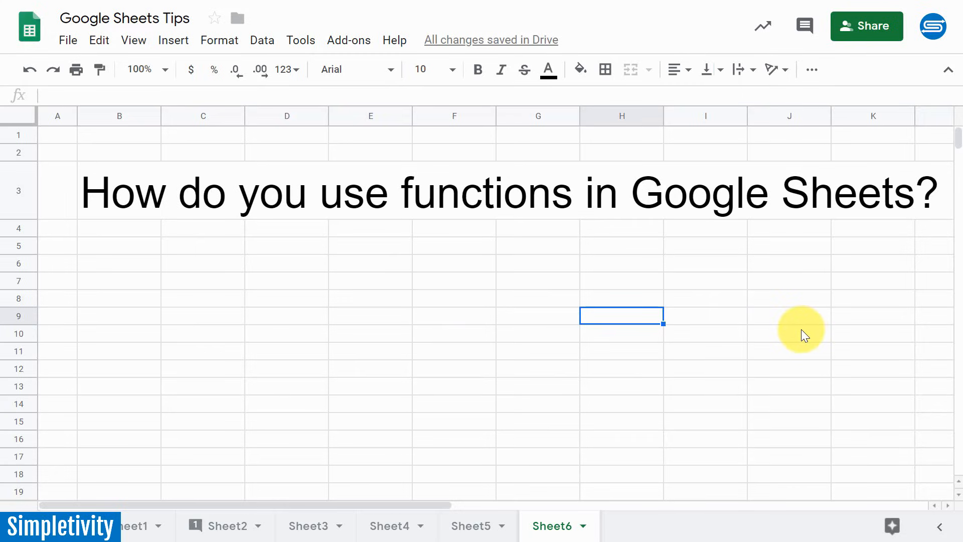